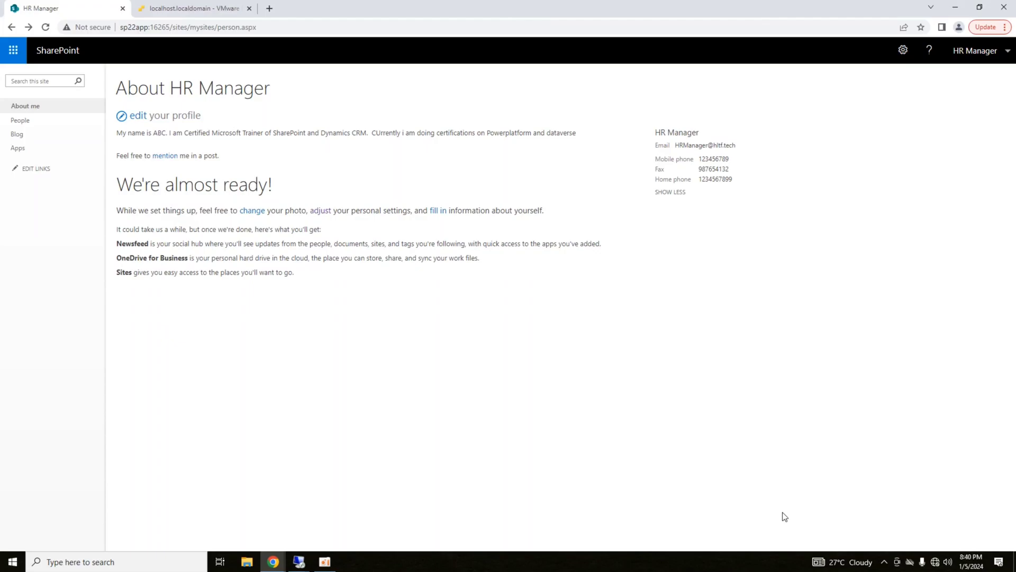
{"action": "mouse_move", "coordinate": [909, 235]}
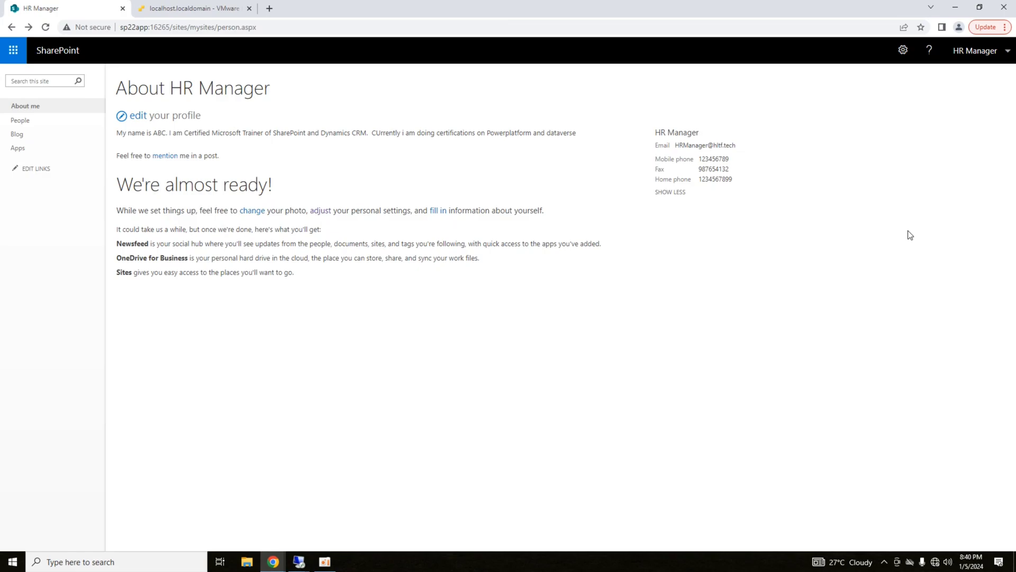
{"action": "mouse_move", "coordinate": [1009, 99]}
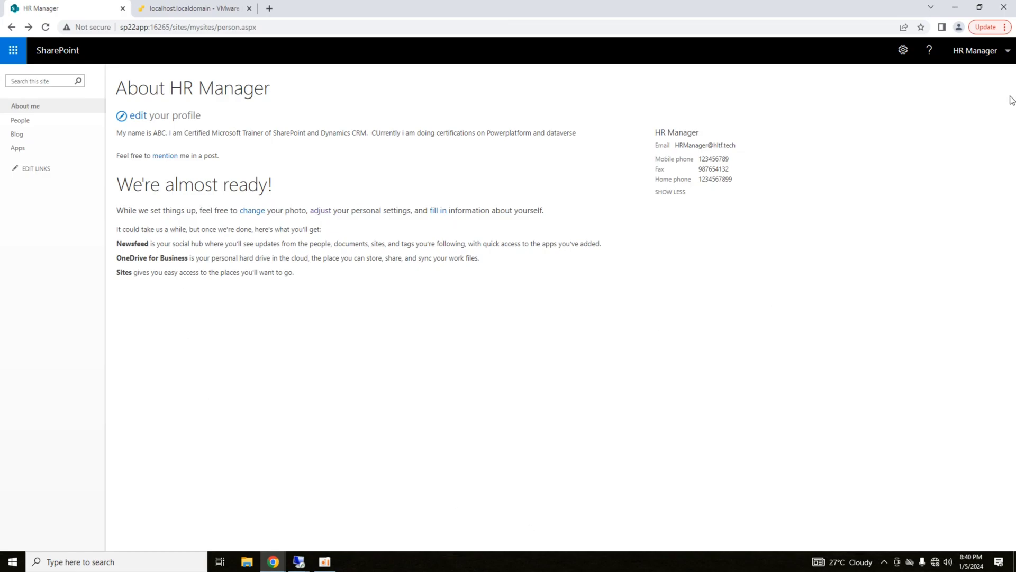
- Collapse the HR Manager profile's contact details so only the email shows
{"action": "left_click", "coordinate": [669, 192]}
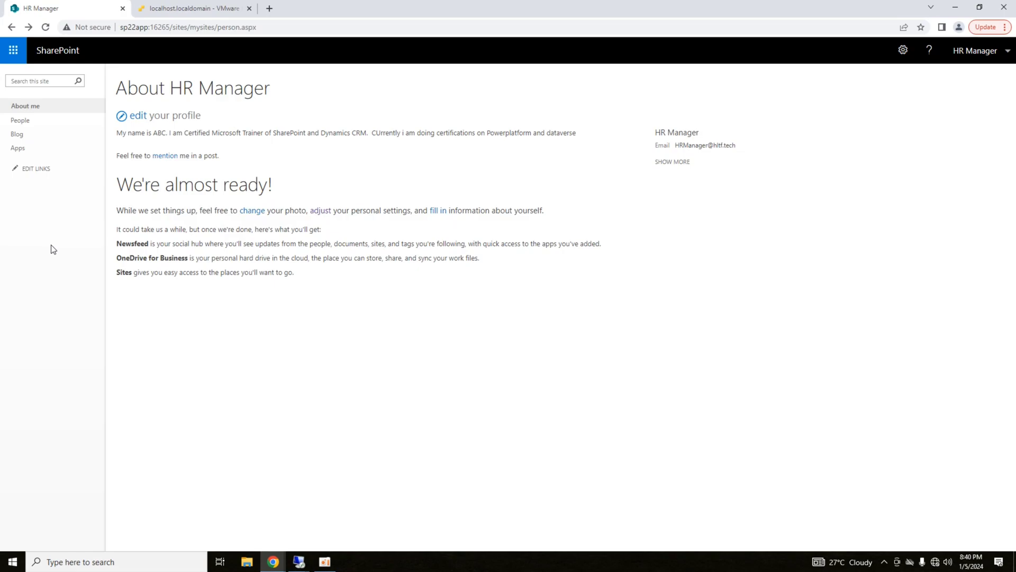
{"action": "mouse_move", "coordinate": [82, 163]}
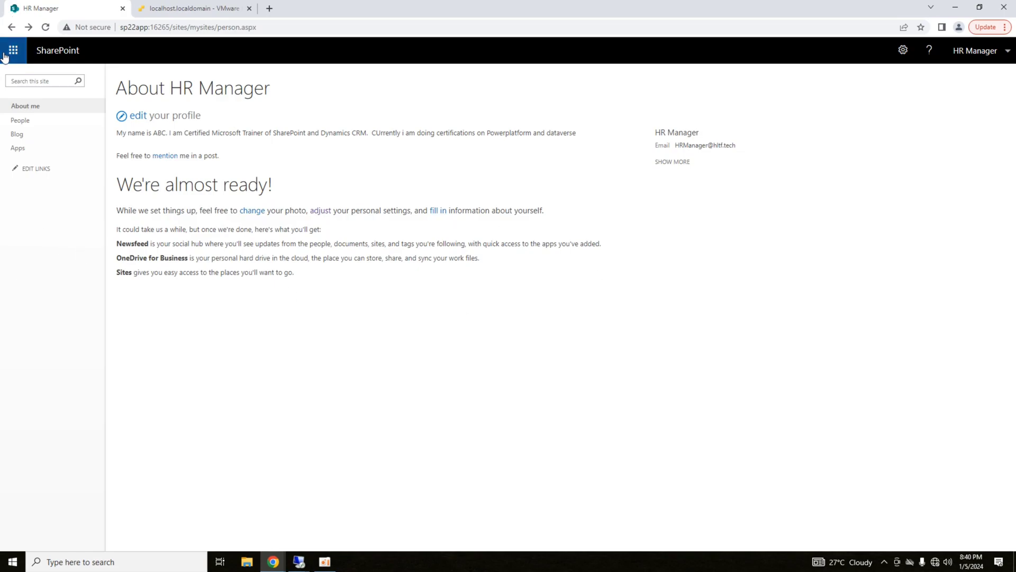
- Switch to OneDrive and return to the top-level Files list with Shared with Everyone
{"action": "left_click", "coordinate": [13, 50]}
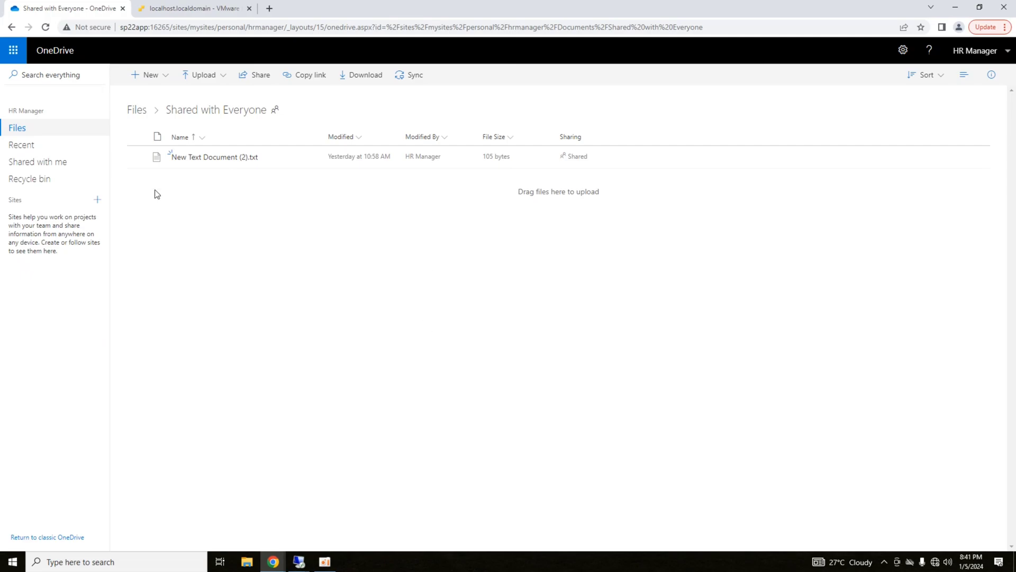
{"action": "left_click", "coordinate": [136, 109]}
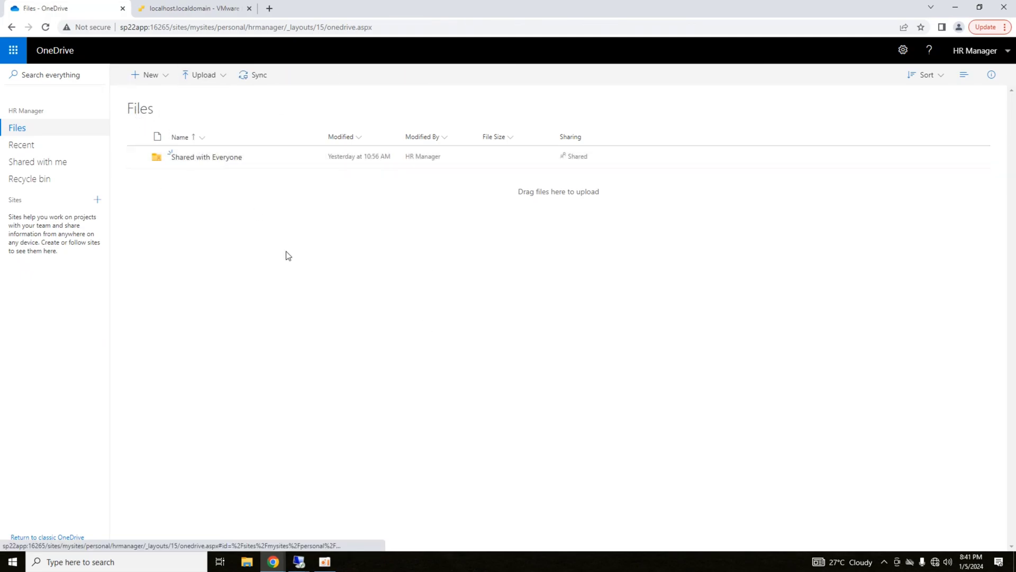
{"action": "mouse_move", "coordinate": [576, 157]}
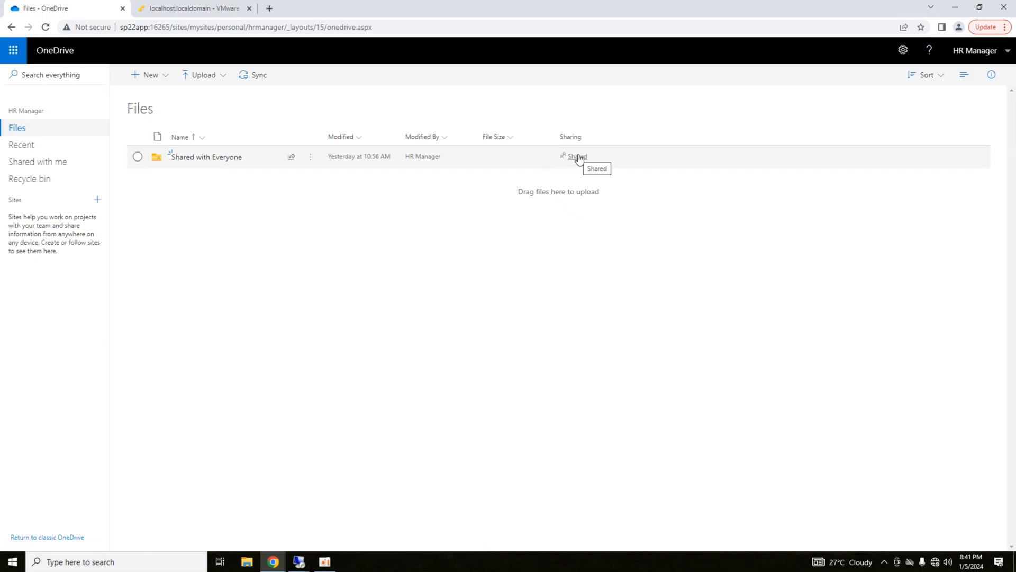
- Check Manage Access on the Shared with Everyone folder, confirming Everyone can edit
{"action": "left_click", "coordinate": [137, 156]}
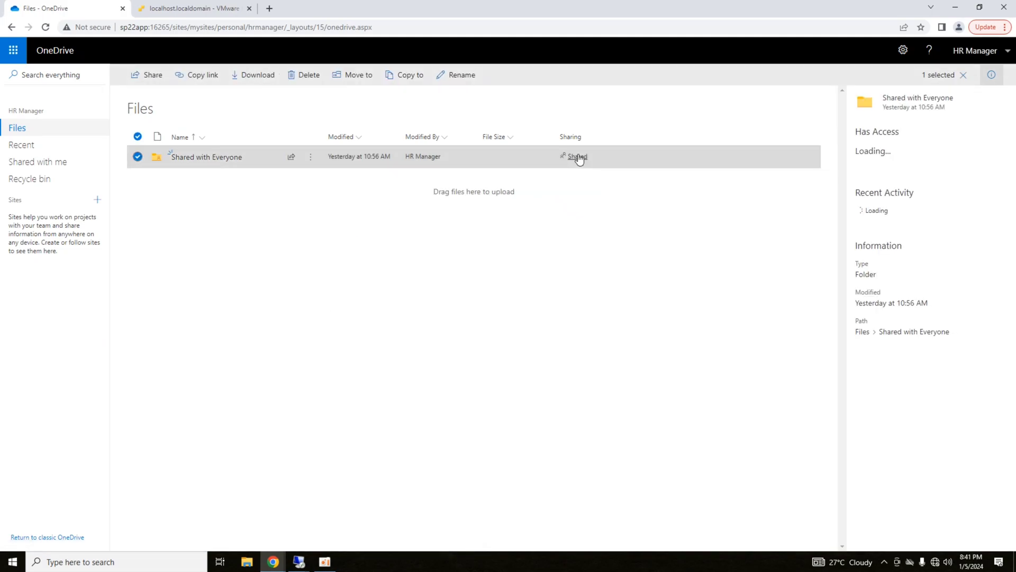
{"action": "left_click", "coordinate": [576, 157]}
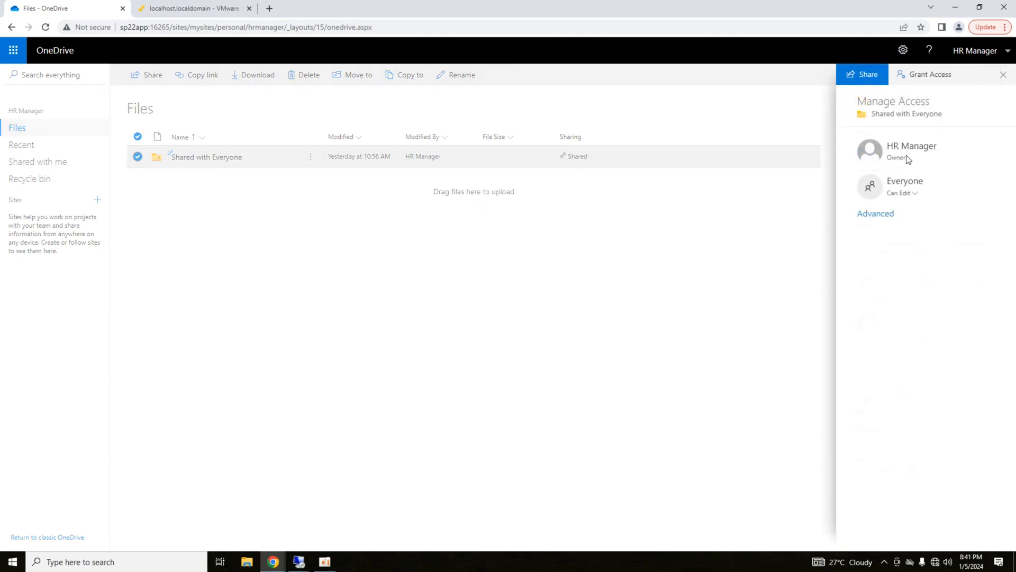
{"action": "mouse_move", "coordinate": [906, 188]}
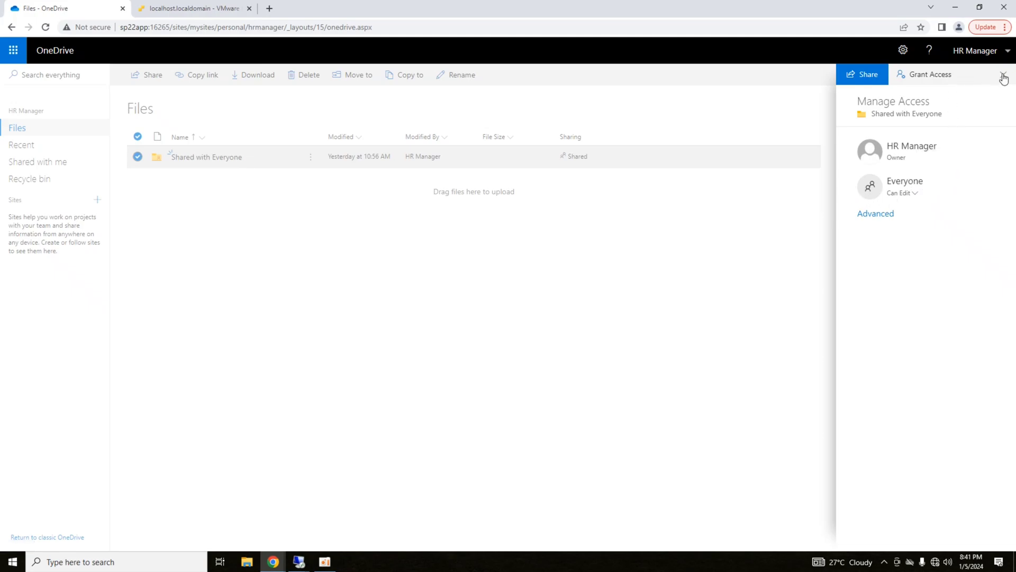
{"action": "left_click", "coordinate": [1004, 76]}
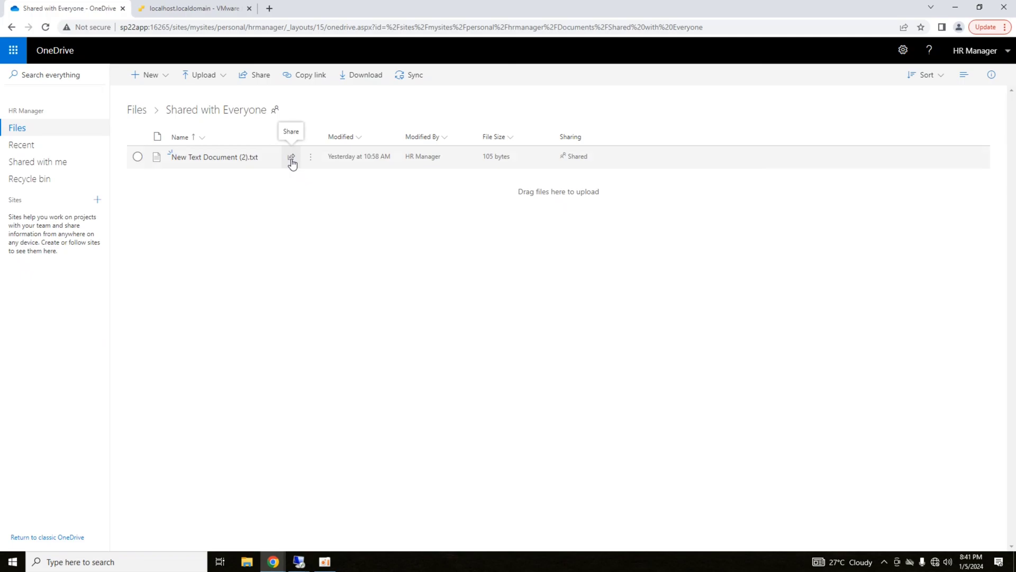
{"action": "left_click", "coordinate": [291, 157]}
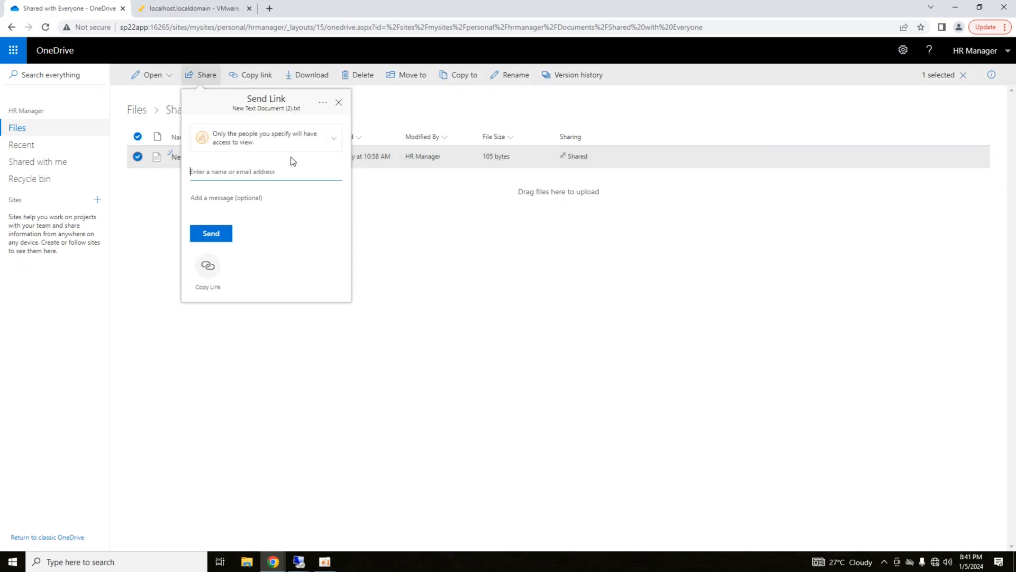
{"action": "mouse_move", "coordinate": [266, 172]}
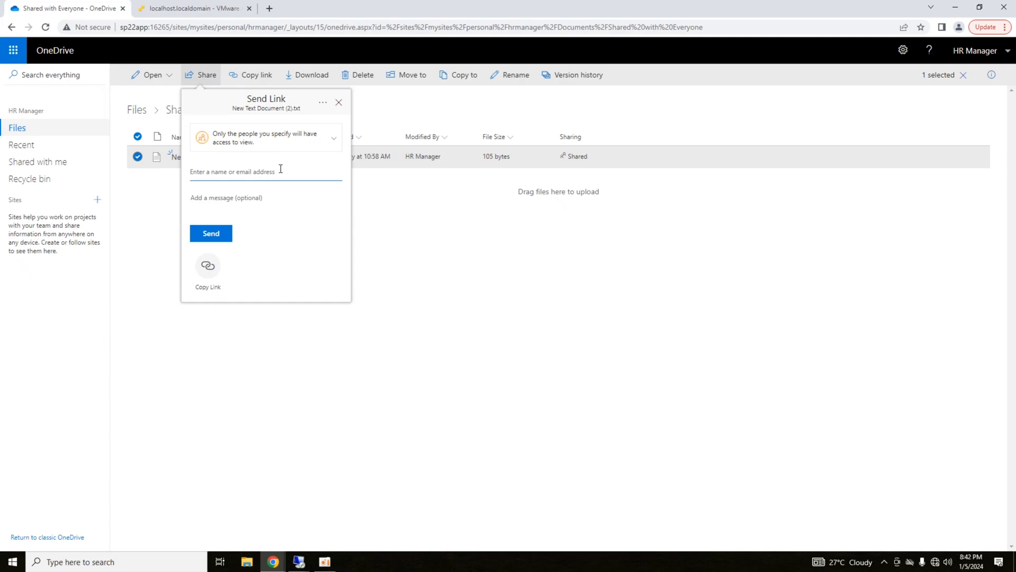
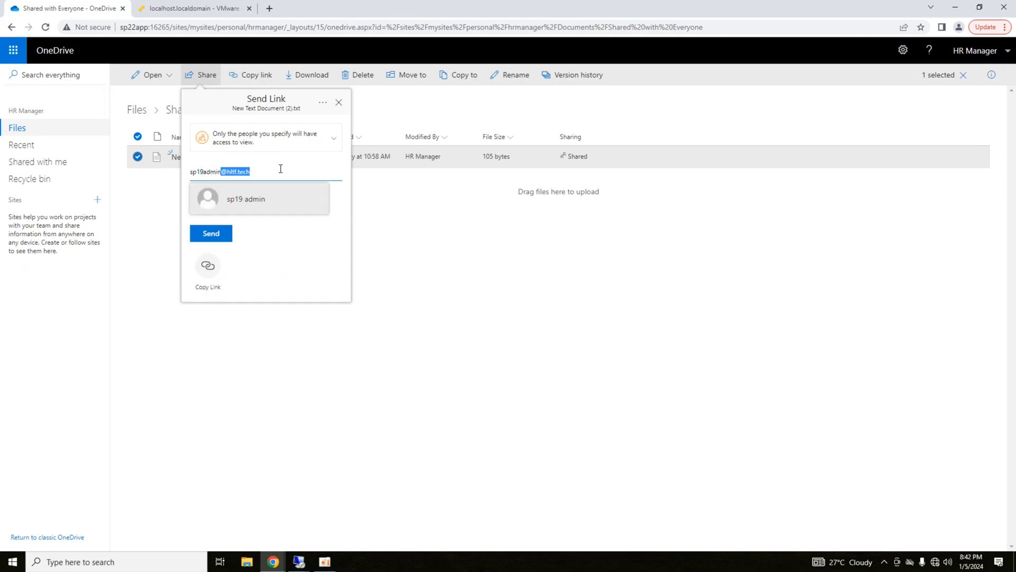
{"action": "left_click", "coordinate": [245, 199]}
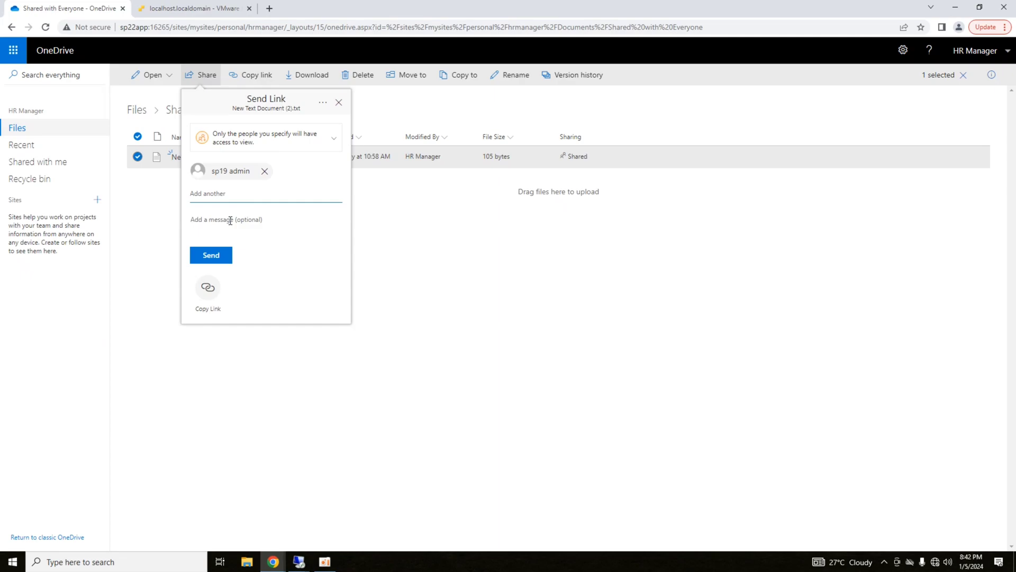
{"action": "type", "text": "Sir pls ammend"}
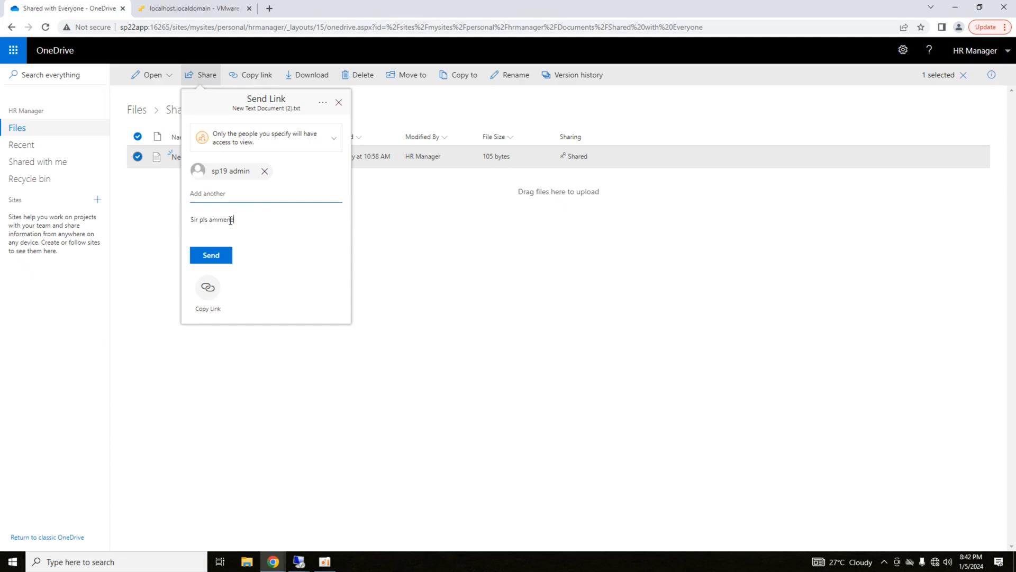
{"action": "right_click", "coordinate": [220, 219]}
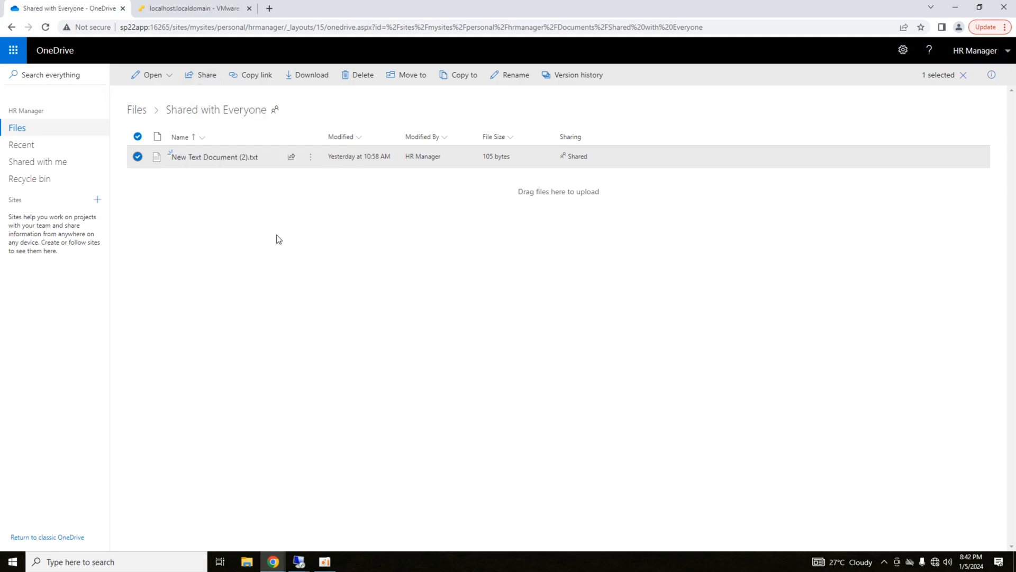
- Reopen sharing and write the message 'Sir pls Ammend' for the recipient
{"action": "left_click", "coordinate": [207, 74]}
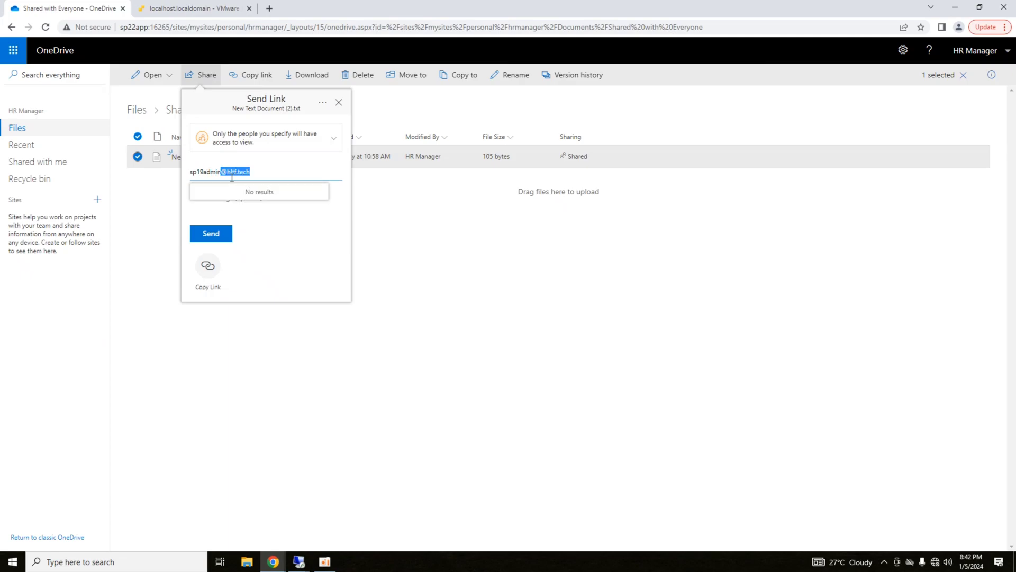
{"action": "left_click", "coordinate": [220, 172]}
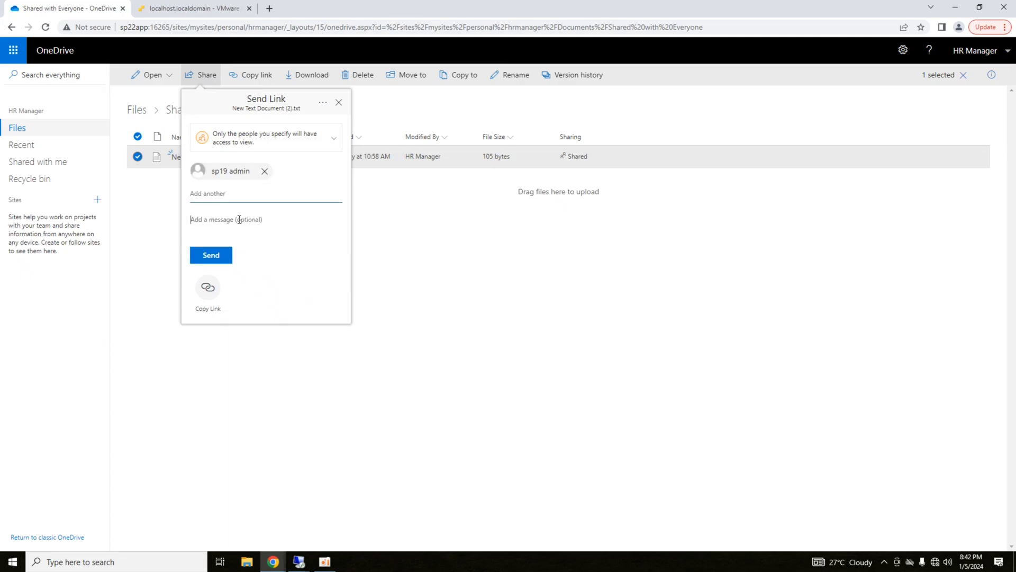
{"action": "type", "text": "Sir"}
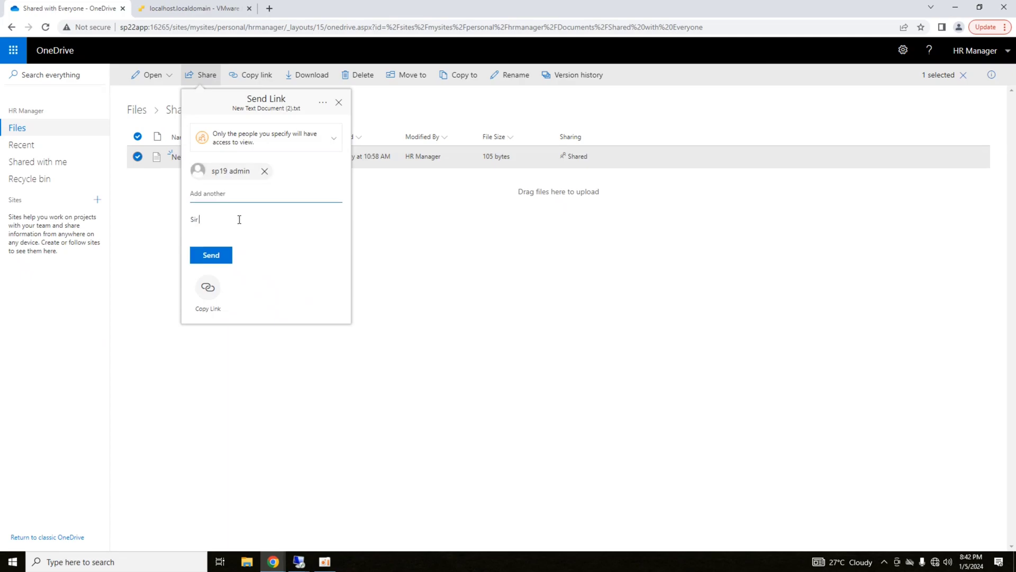
{"action": "type", "text": "pls Amm"}
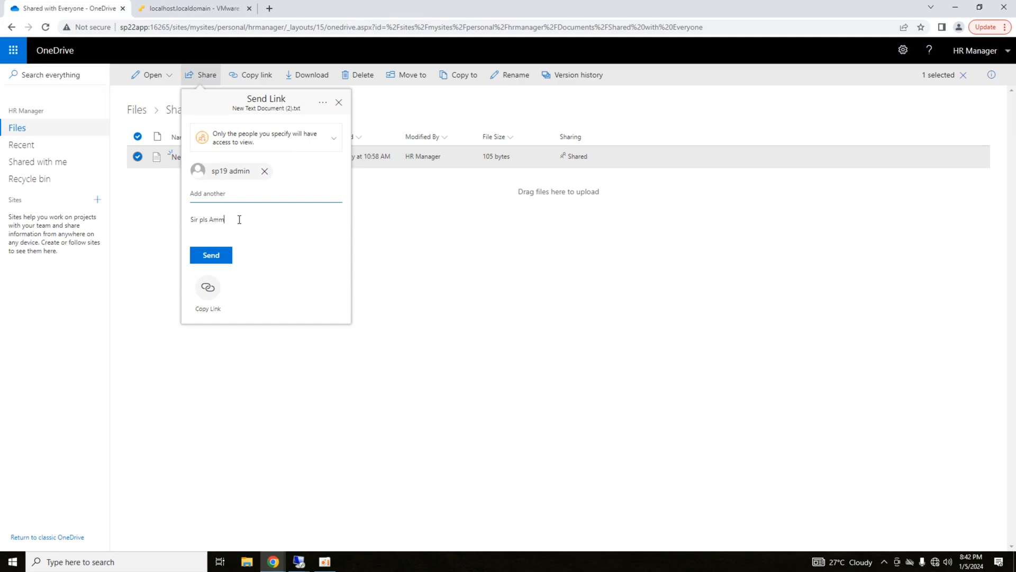
{"action": "type", "text": "end as req"}
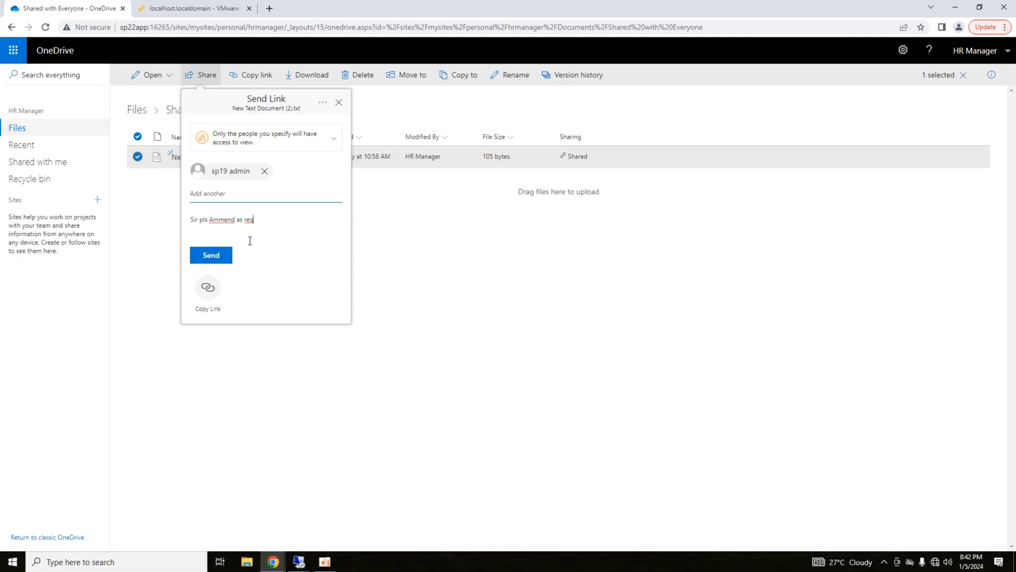
- Set the link to Allow editing and send the sharing invitation
{"action": "left_click", "coordinate": [333, 137]}
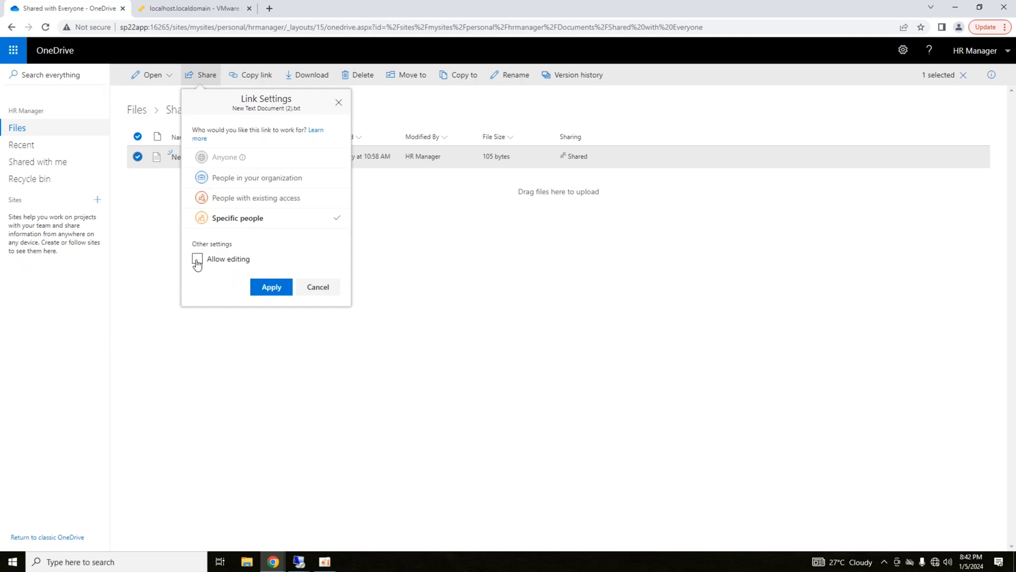
{"action": "left_click", "coordinate": [271, 287]}
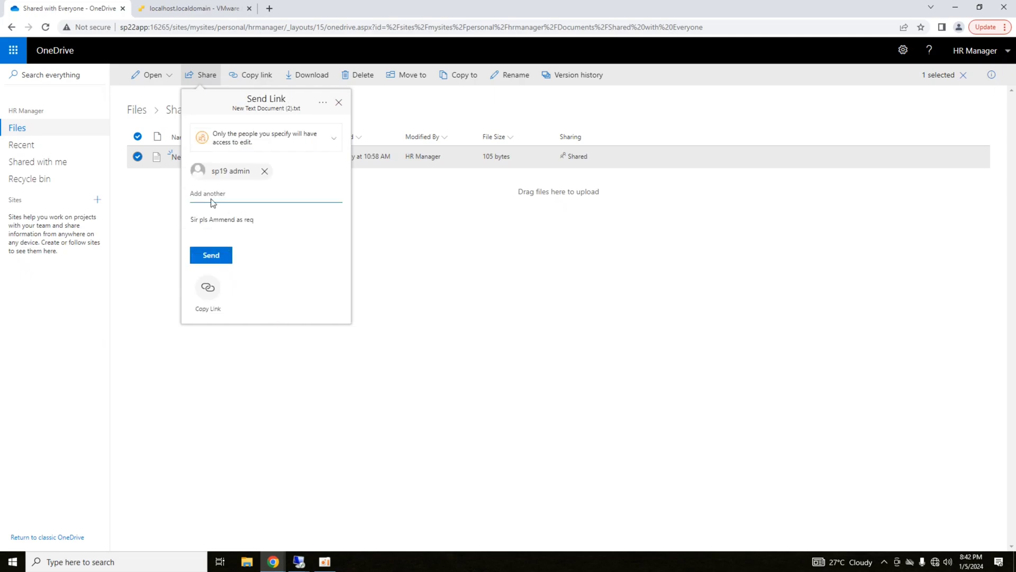
{"action": "left_click", "coordinate": [210, 254]}
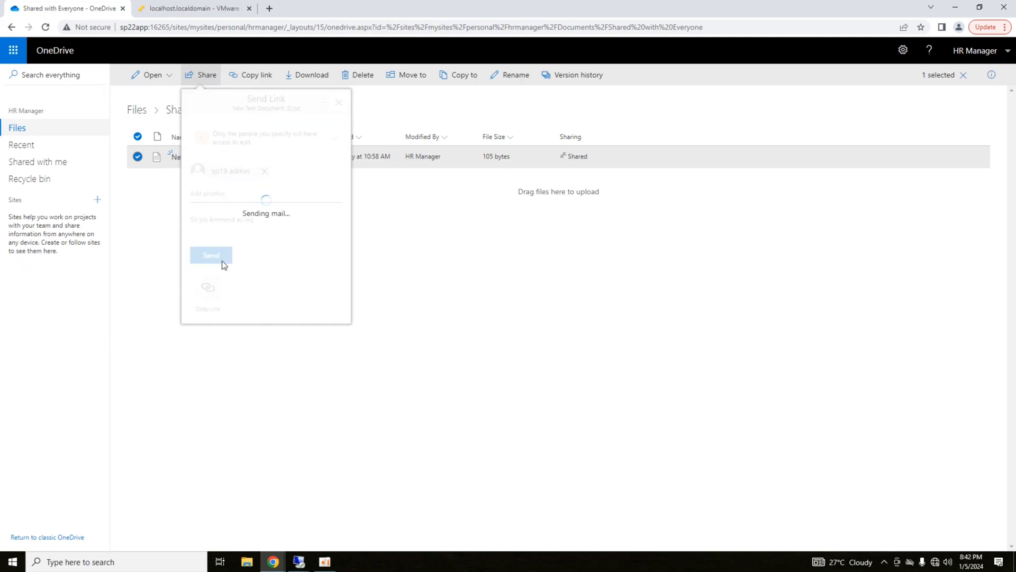
- Switch to the admin's incognito window and check the Outlook inbox for the share email
{"action": "left_click", "coordinate": [211, 255]}
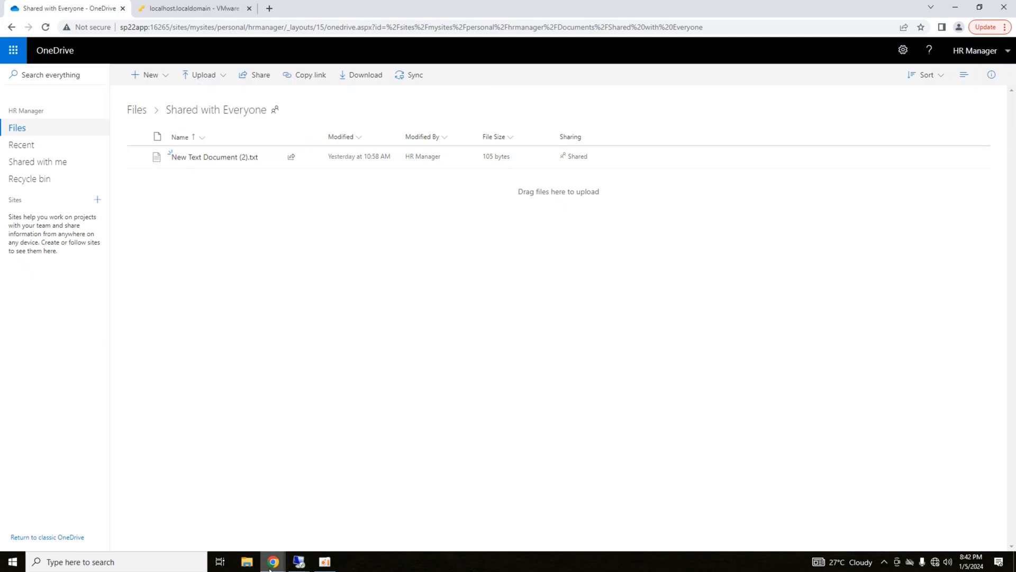
{"action": "mouse_move", "coordinate": [272, 561]}
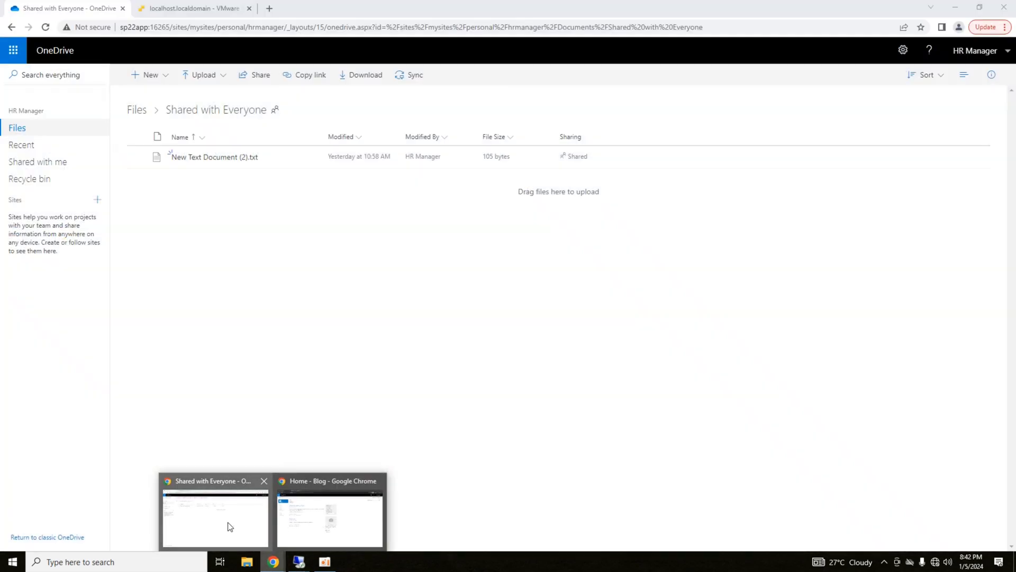
{"action": "left_click", "coordinate": [329, 516]}
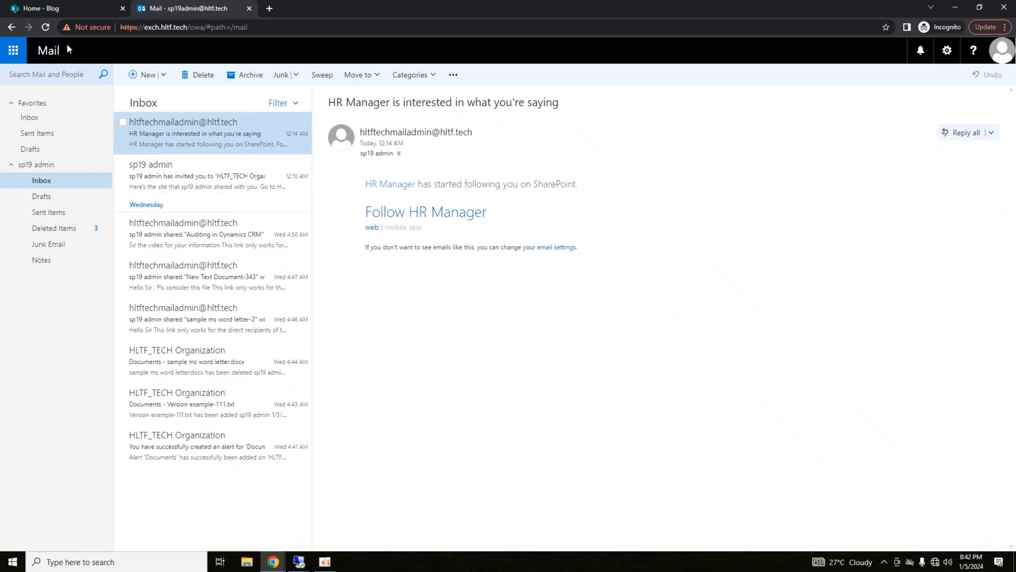
{"action": "left_click", "coordinate": [1006, 50]}
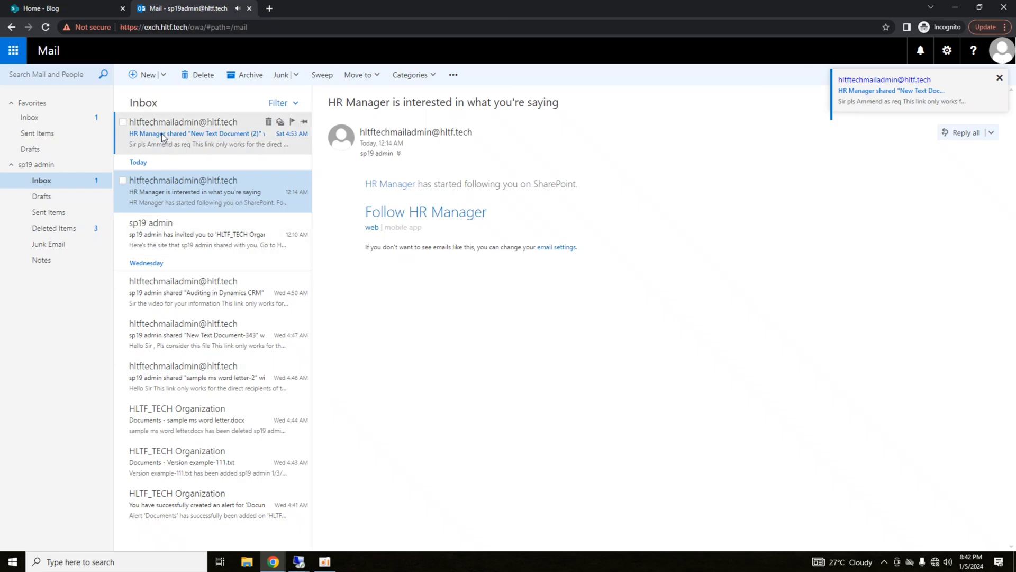
{"action": "left_click", "coordinate": [1000, 78]}
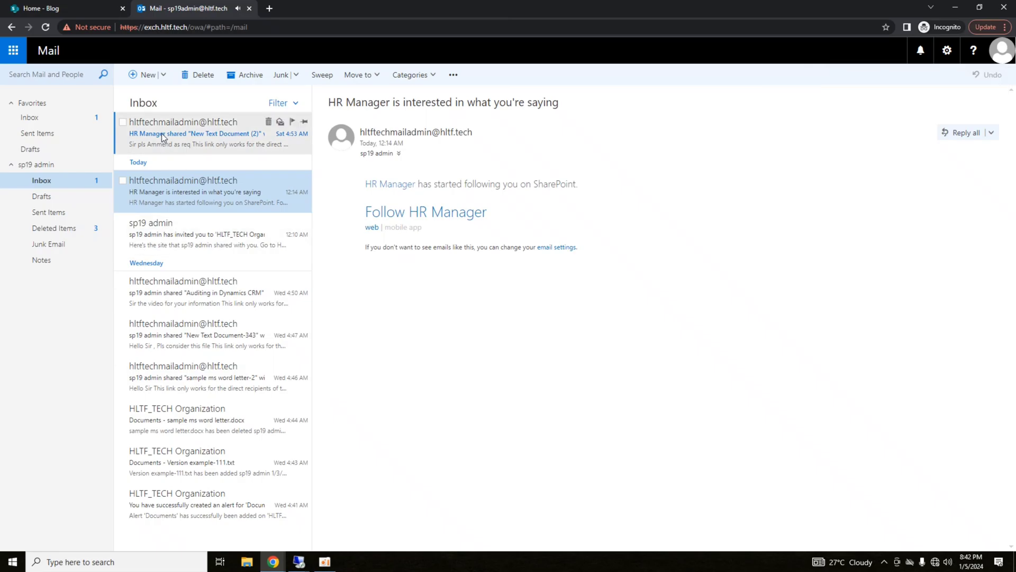
{"action": "mouse_move", "coordinate": [181, 139]}
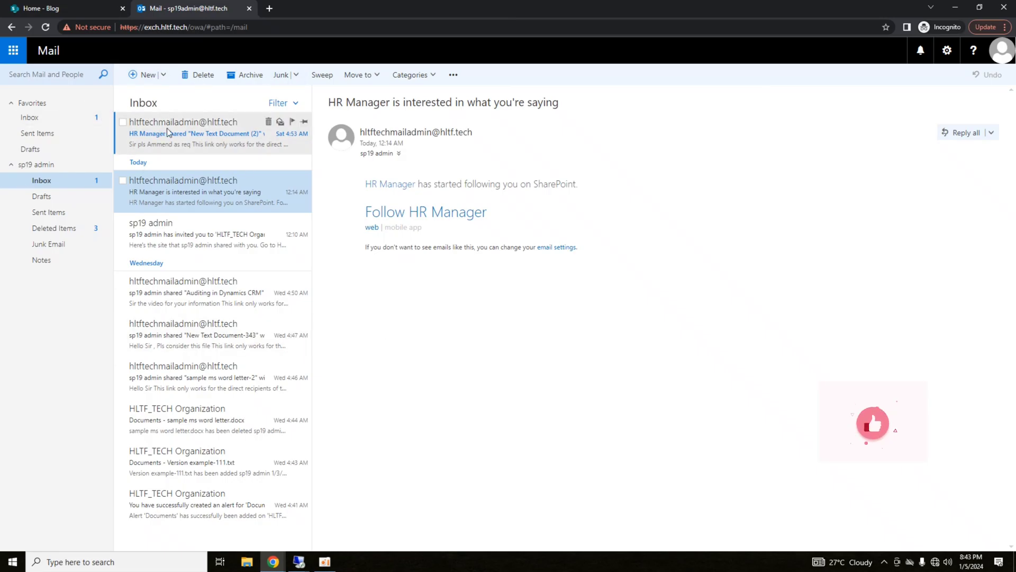
{"action": "mouse_move", "coordinate": [206, 146]}
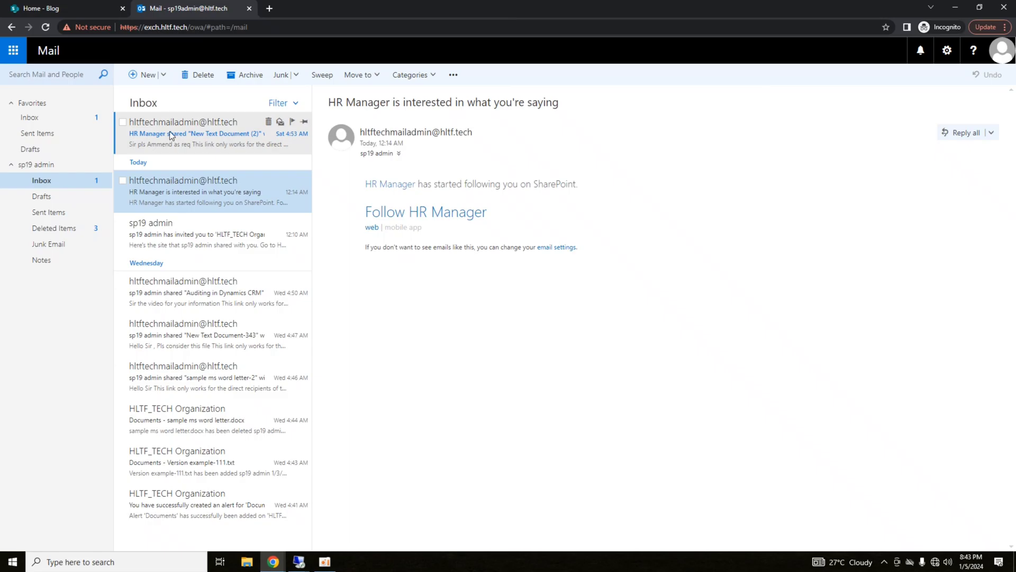
{"action": "mouse_move", "coordinate": [184, 140]}
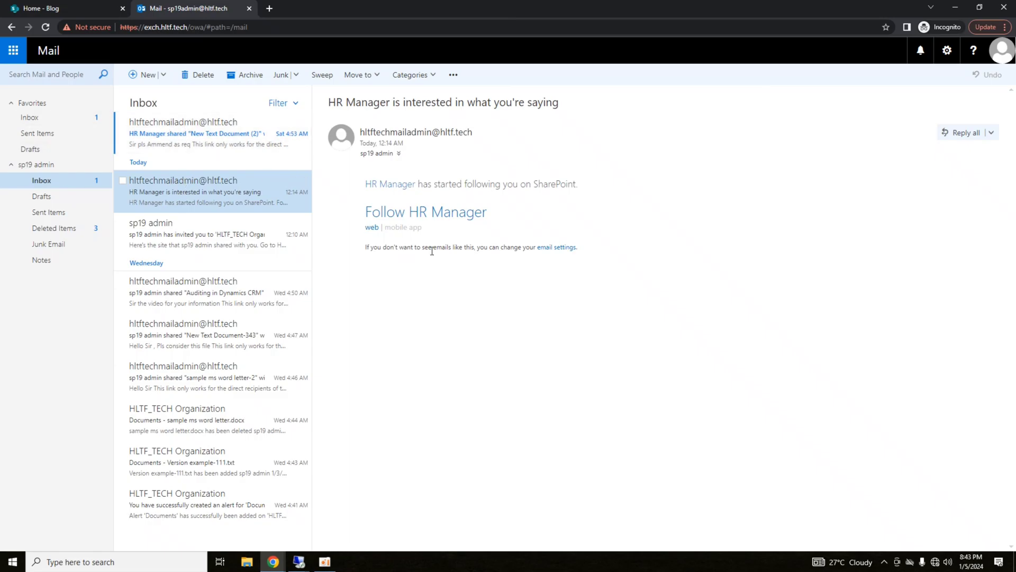
- Visit the Home - Blog tab, then return to the mailbox
{"action": "left_click", "coordinate": [59, 8]}
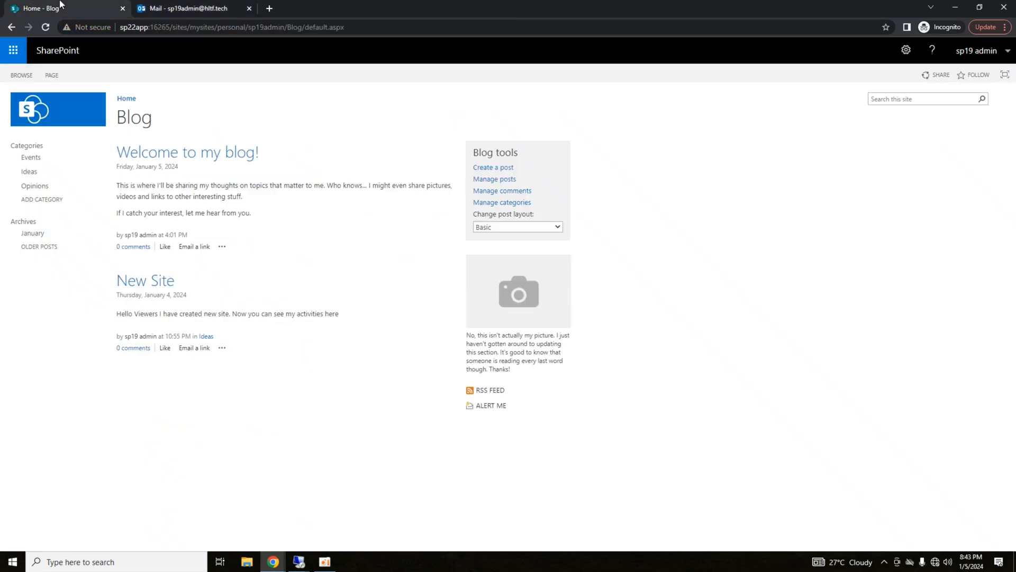
{"action": "left_click", "coordinate": [188, 7]}
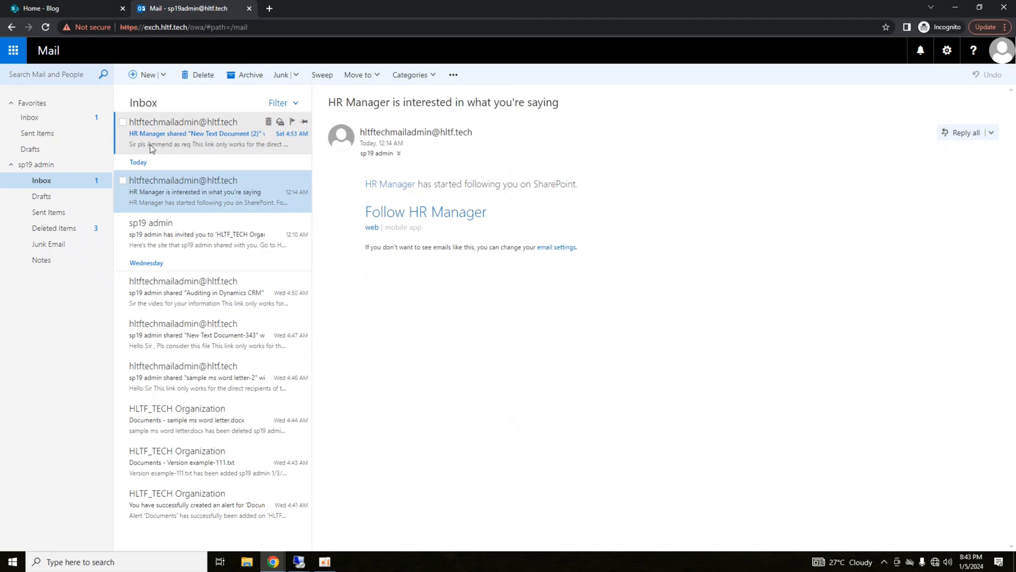
{"action": "mouse_move", "coordinate": [250, 149]}
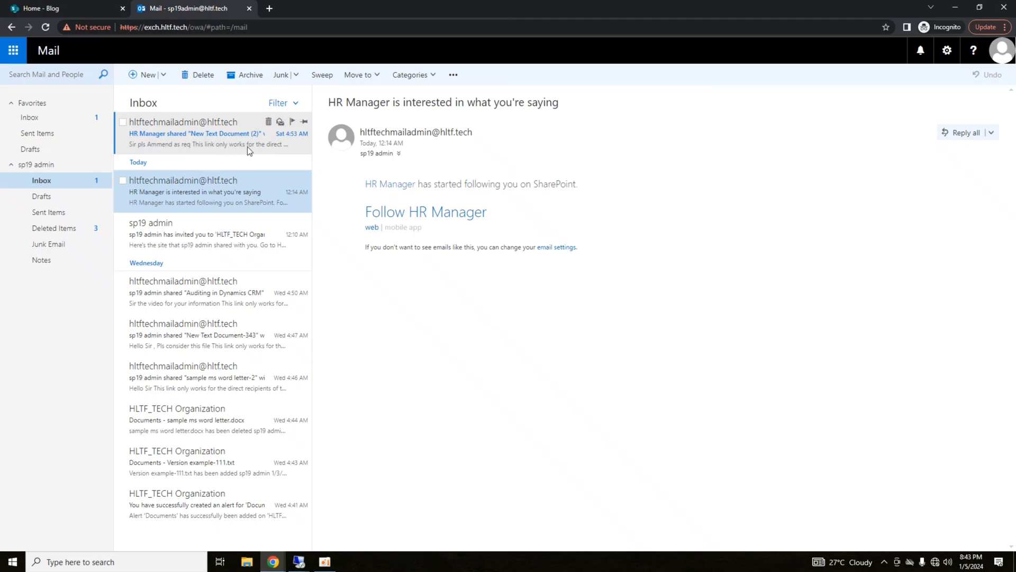
{"action": "mouse_move", "coordinate": [223, 144]}
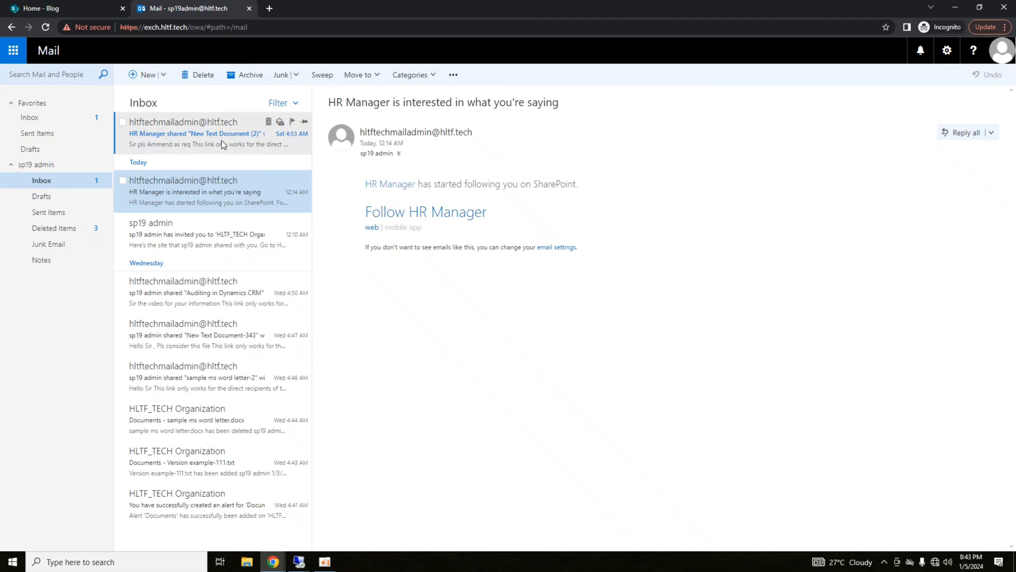
{"action": "mouse_move", "coordinate": [507, 267]}
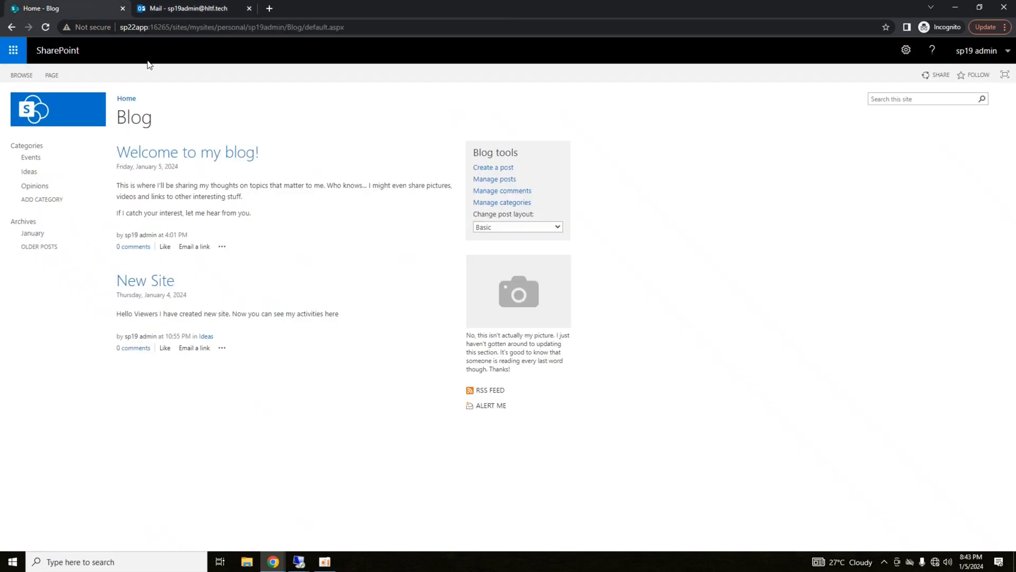
- Return to HR Manager's OneDrive root Files list and start a new folder
{"action": "left_click", "coordinate": [188, 7]}
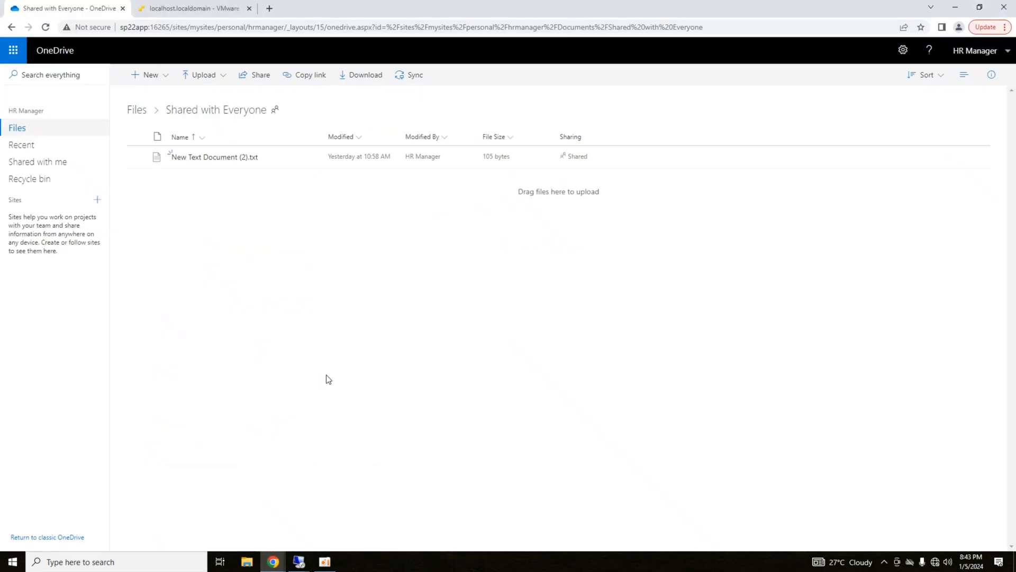
{"action": "mouse_move", "coordinate": [425, 148]}
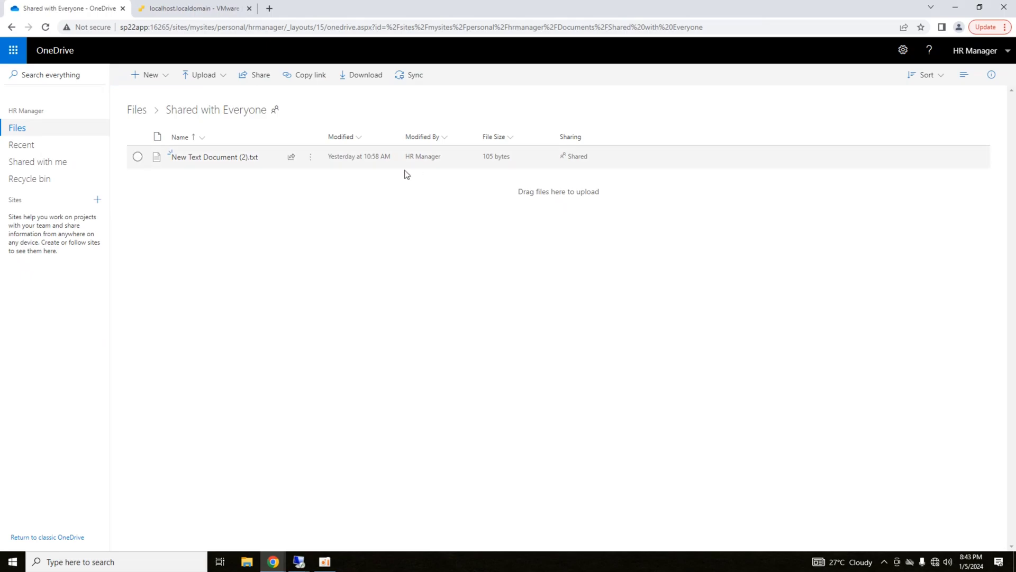
{"action": "mouse_move", "coordinate": [435, 163]}
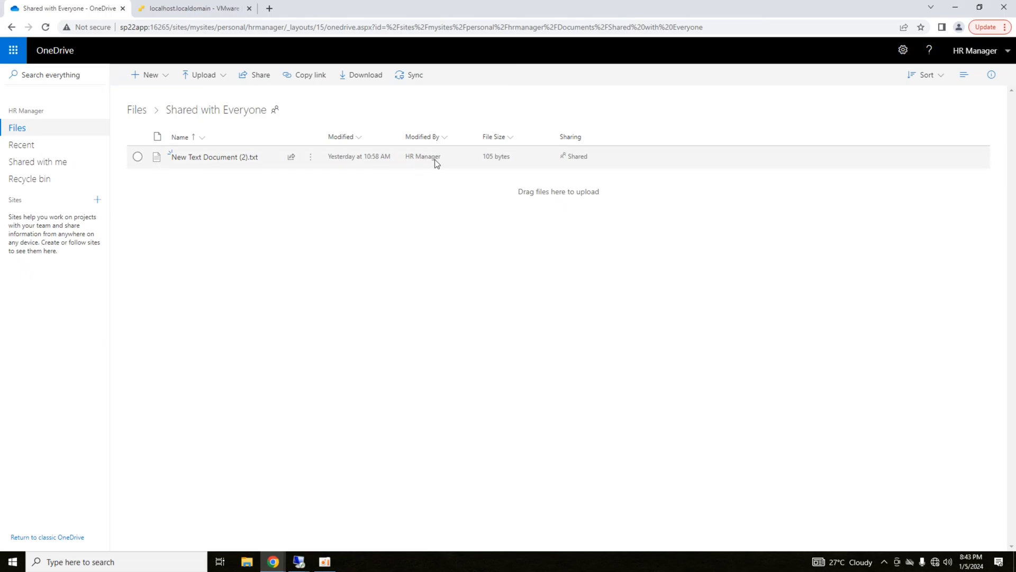
{"action": "mouse_move", "coordinate": [308, 273]}
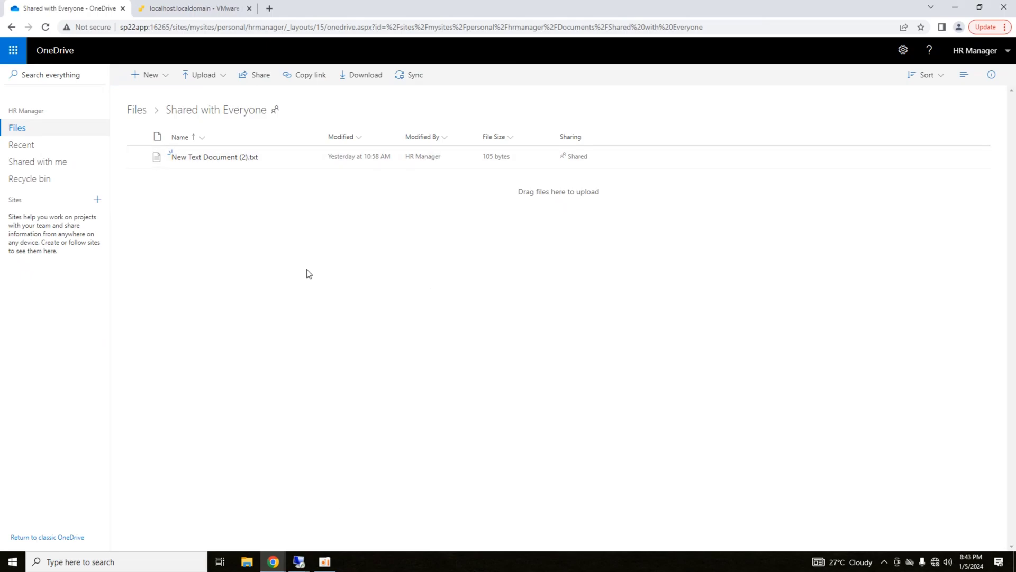
{"action": "left_click", "coordinate": [137, 109]}
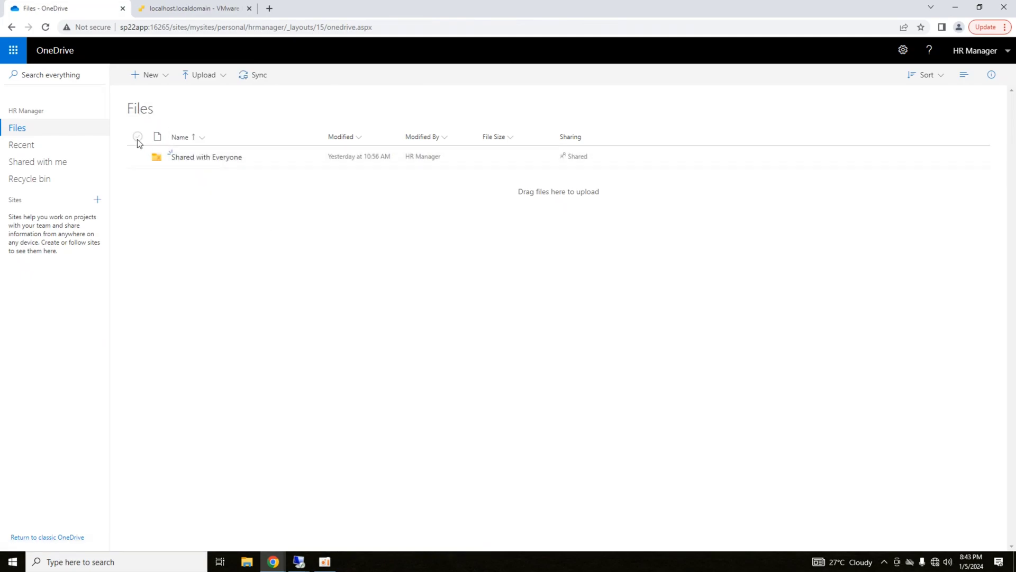
{"action": "left_click", "coordinate": [149, 74]}
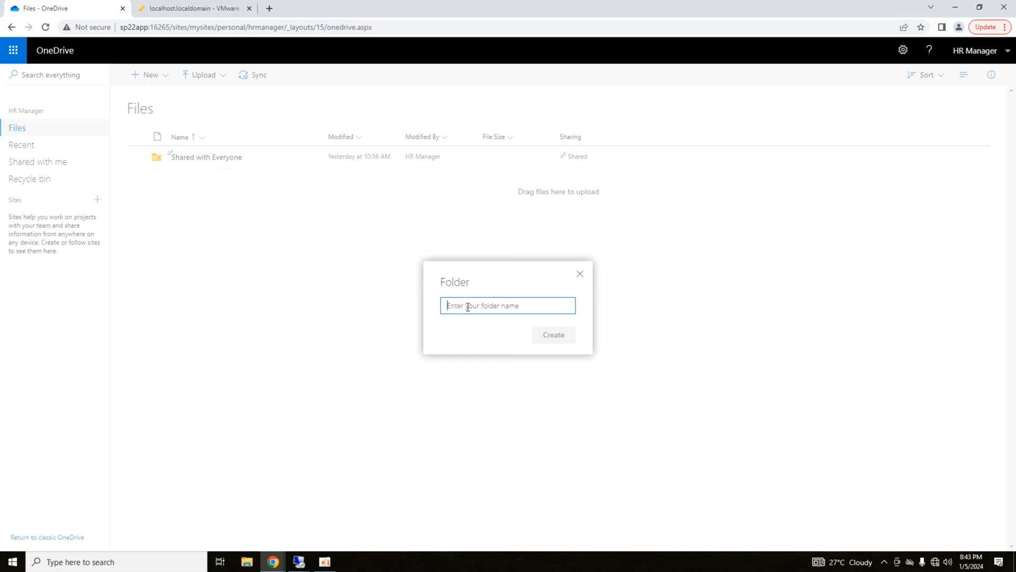
- Create a new folder named Private Folder in Files
{"action": "type", "text": "Private Folder"}
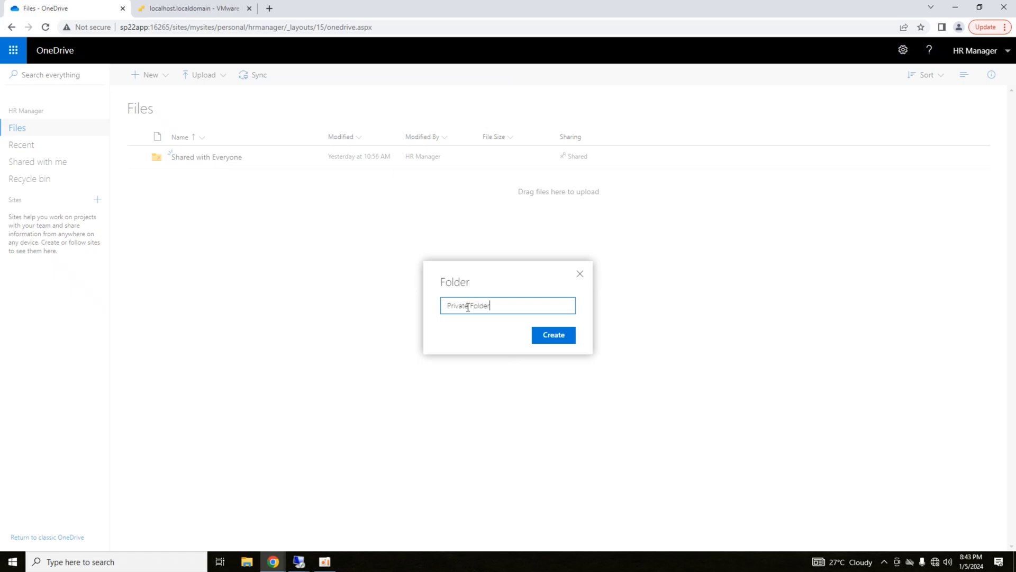
{"action": "left_click", "coordinate": [552, 334]}
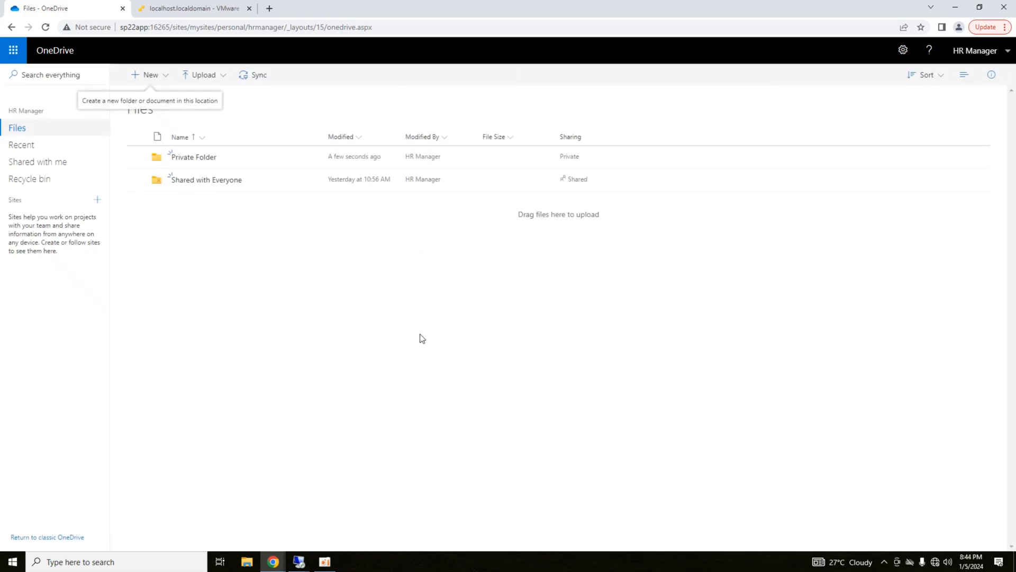
{"action": "mouse_move", "coordinate": [565, 160]}
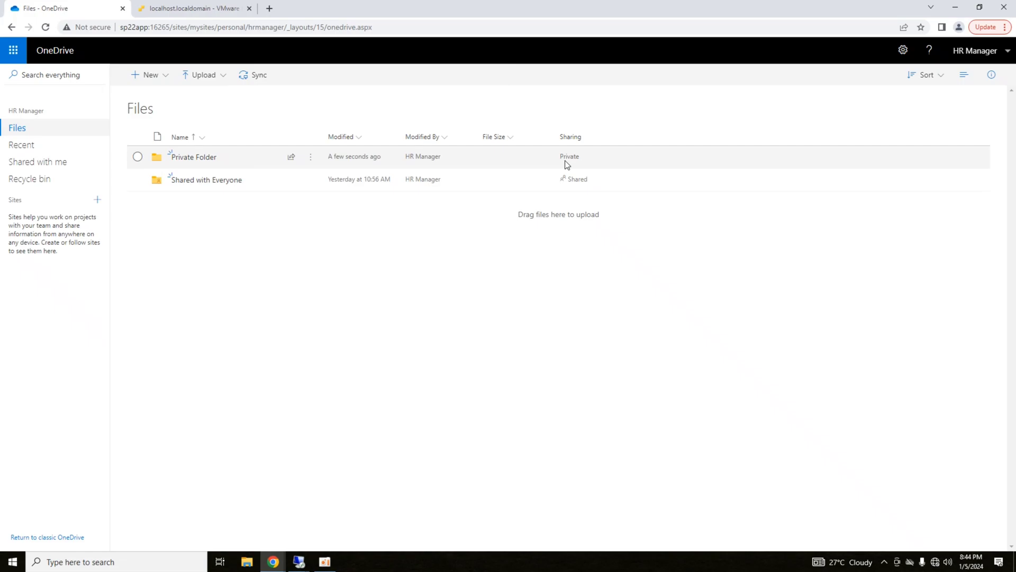
{"action": "left_click", "coordinate": [138, 156]}
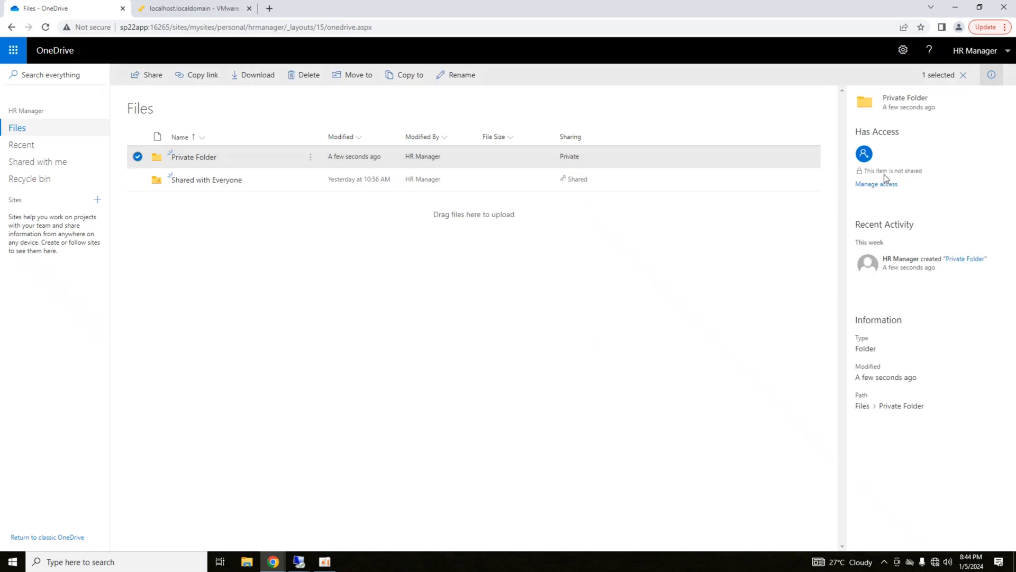
{"action": "left_click", "coordinate": [876, 183]}
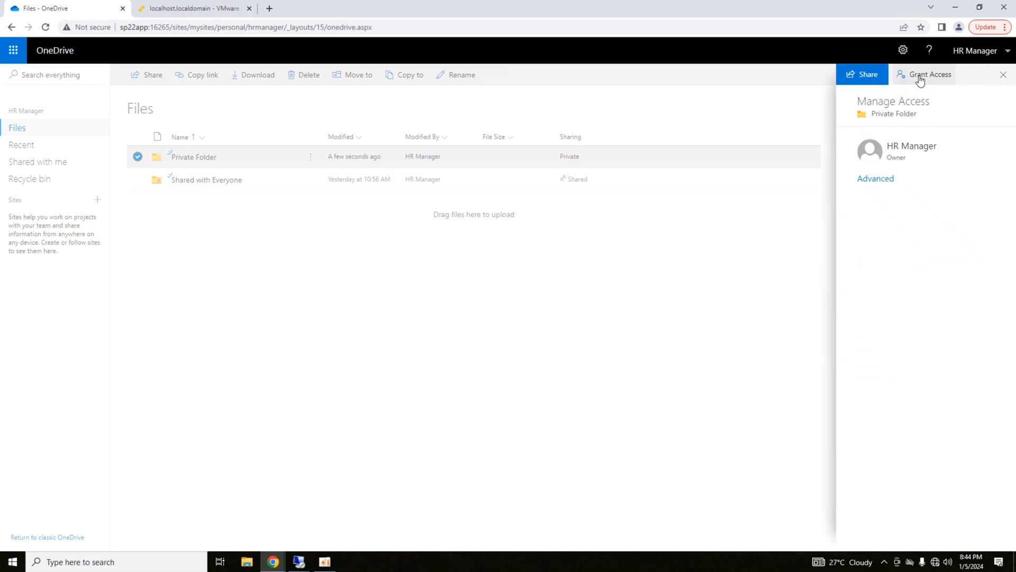
{"action": "left_click", "coordinate": [862, 74]}
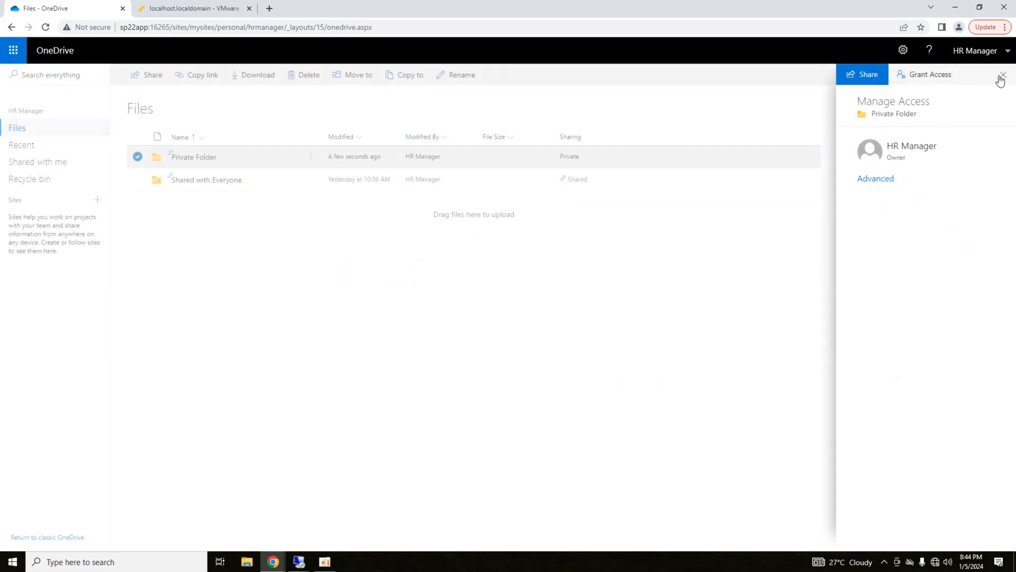
{"action": "left_click", "coordinate": [1002, 79]}
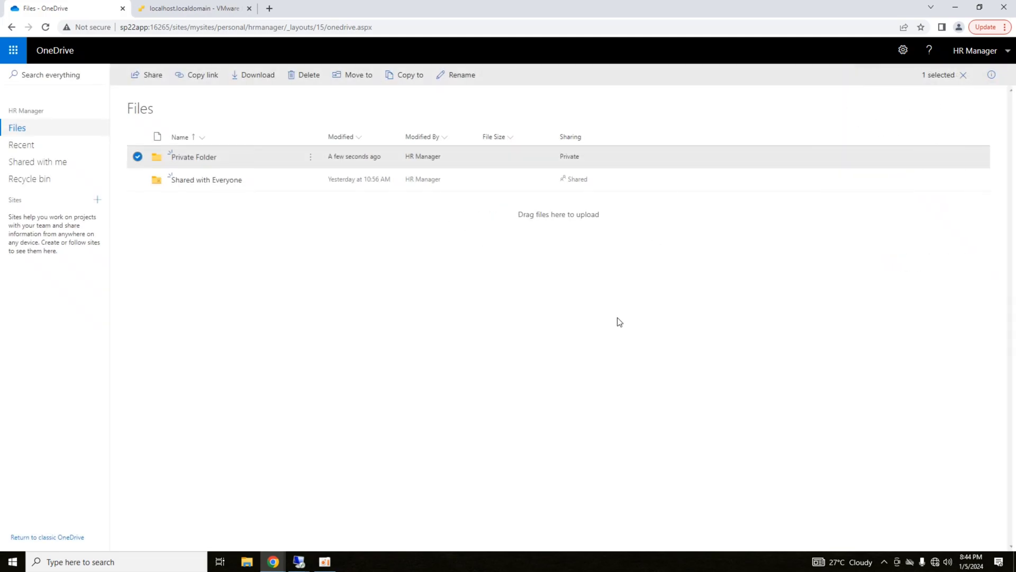
- Visit Shared with me and Recent, then return to the personal Files list
{"action": "left_click", "coordinate": [38, 161]}
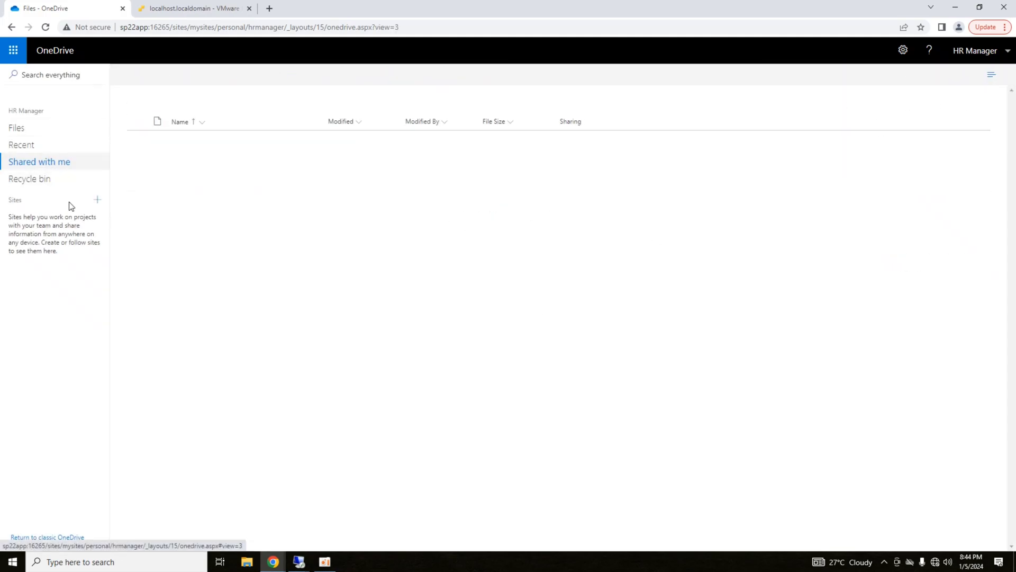
{"action": "left_click", "coordinate": [39, 161]}
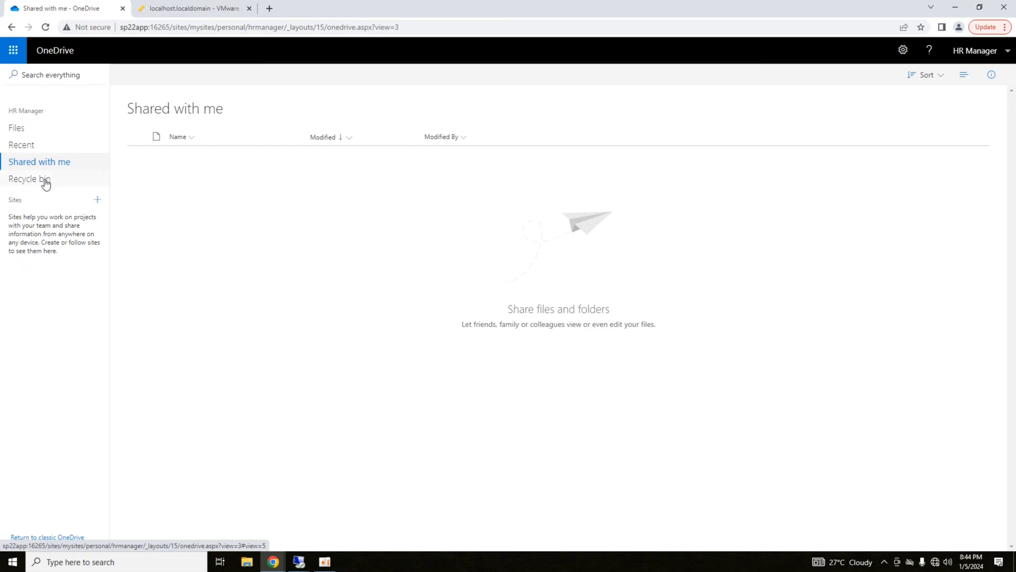
{"action": "left_click", "coordinate": [21, 145]}
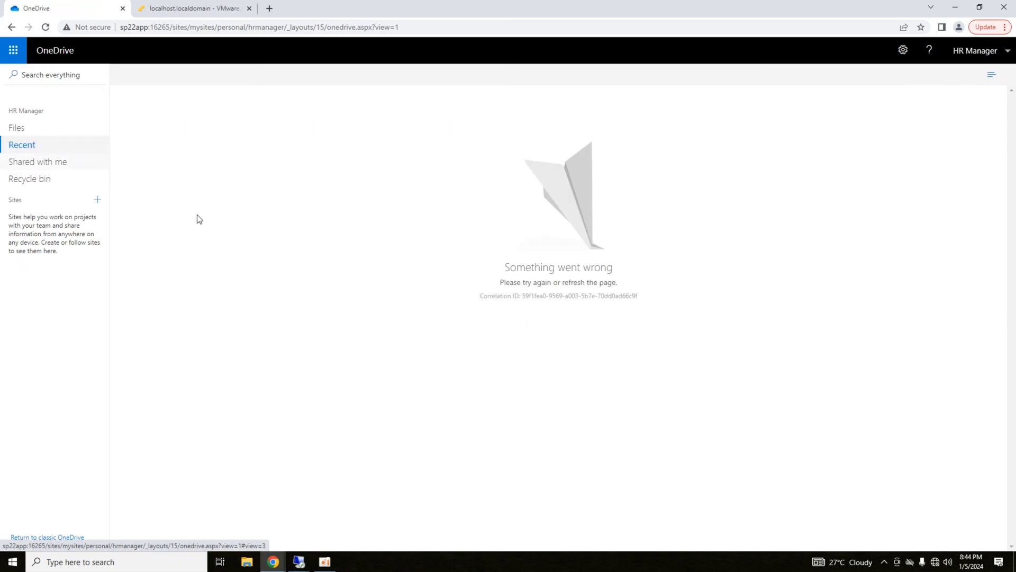
{"action": "left_click", "coordinate": [16, 129]}
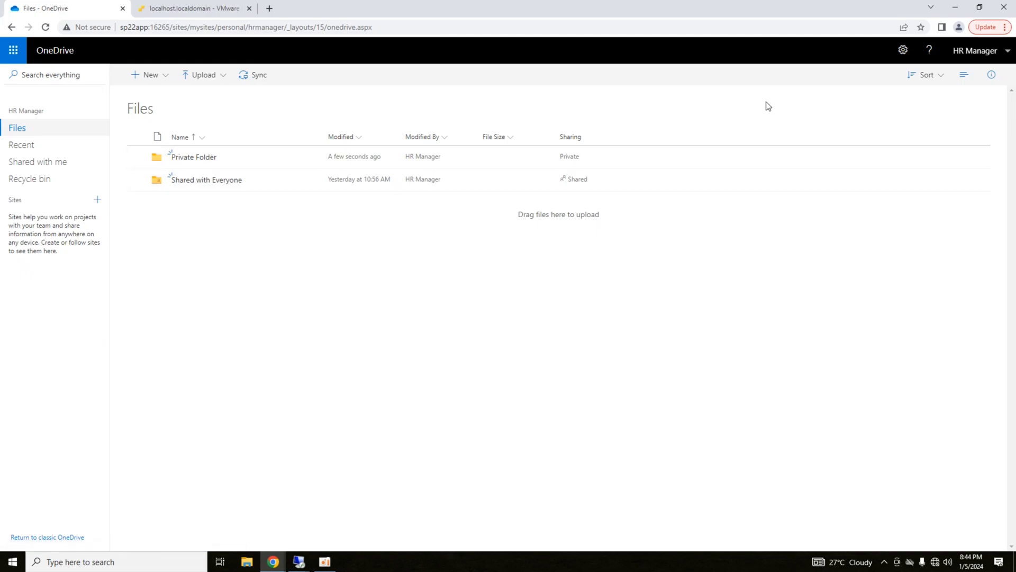
{"action": "left_click", "coordinate": [975, 51]}
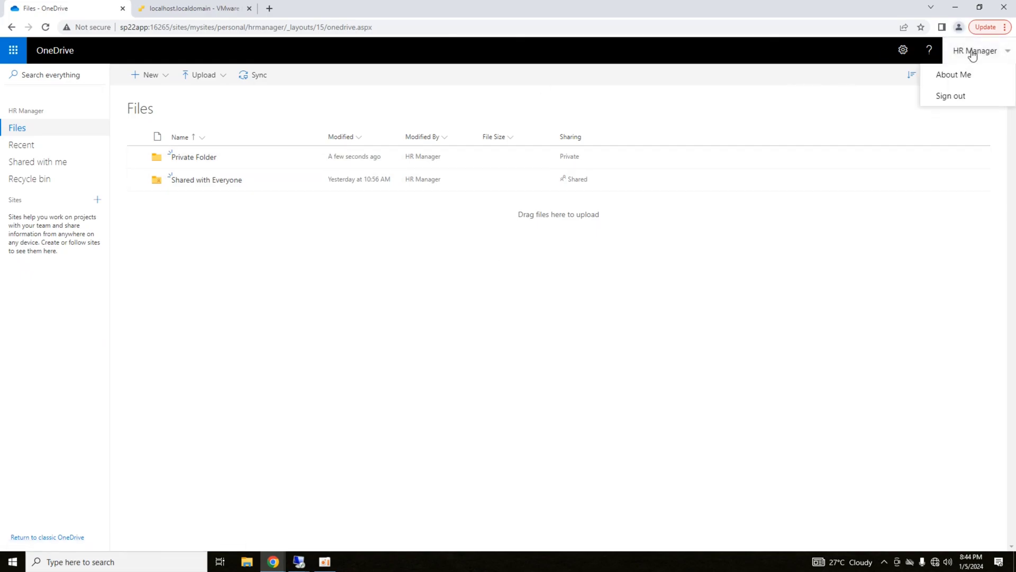
{"action": "mouse_move", "coordinate": [954, 74]}
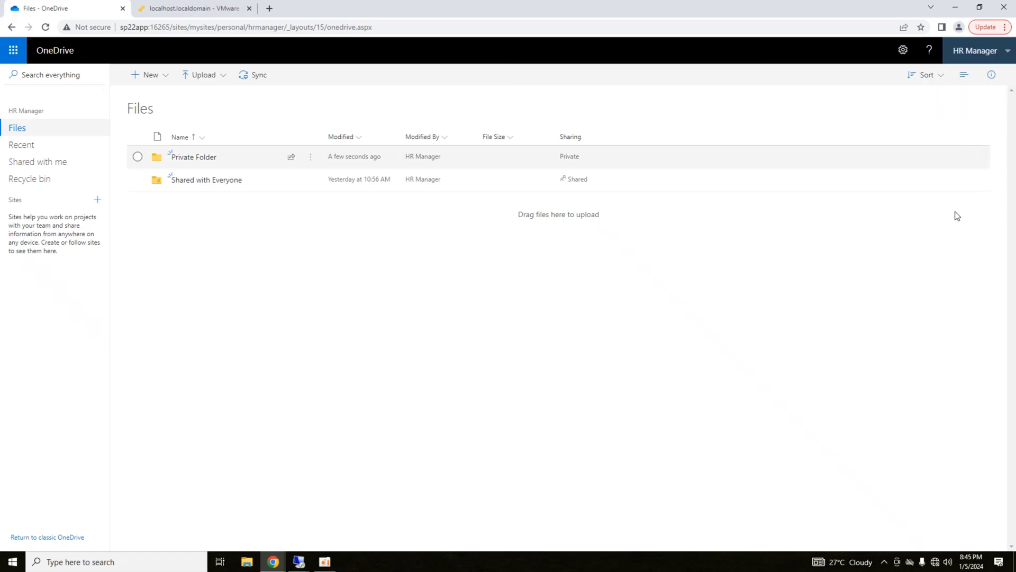
{"action": "mouse_move", "coordinate": [934, 262]}
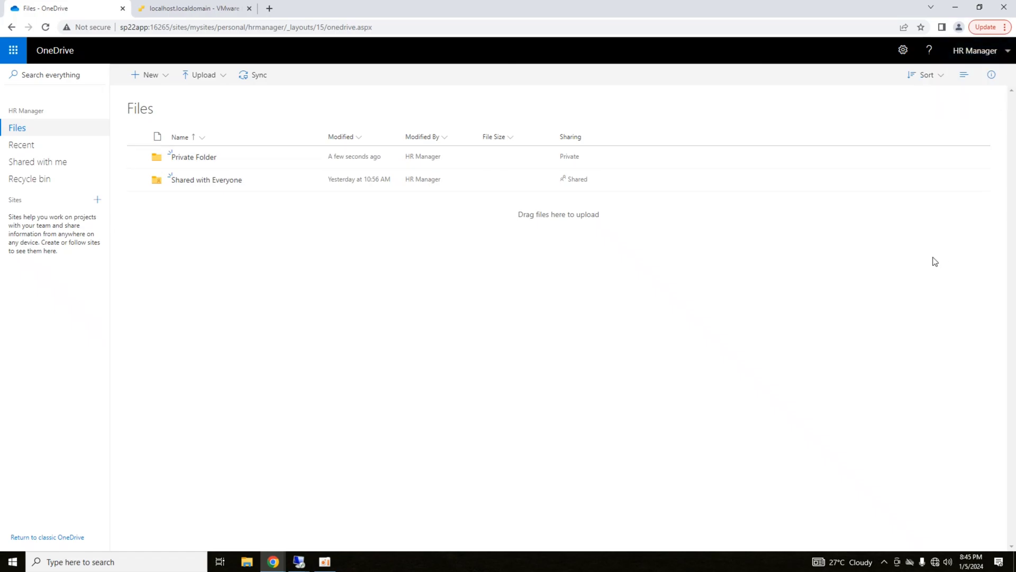
{"action": "mouse_move", "coordinate": [577, 122]}
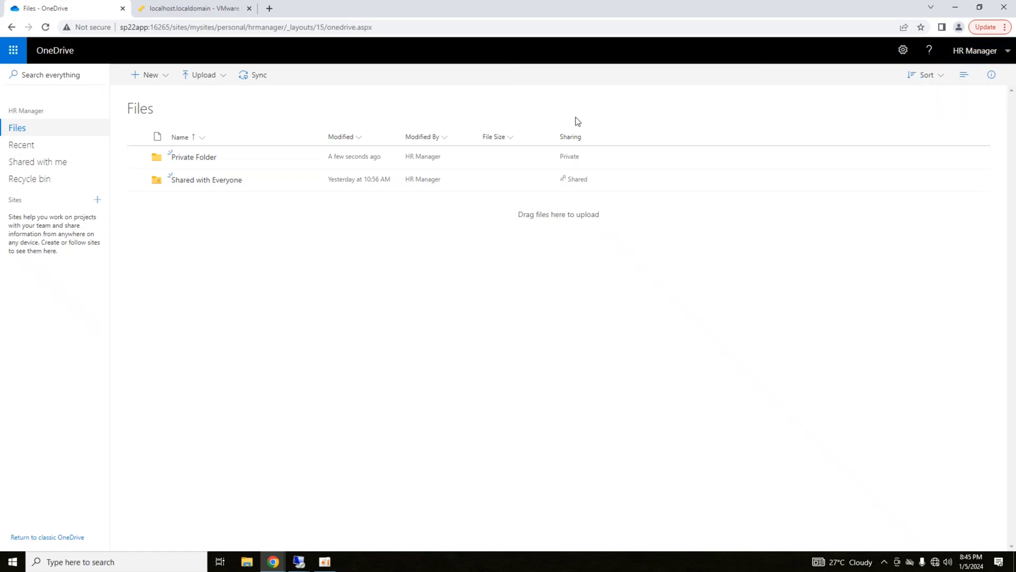
- Start syncing the OneDrive library to this computer
{"action": "left_click", "coordinate": [258, 74]}
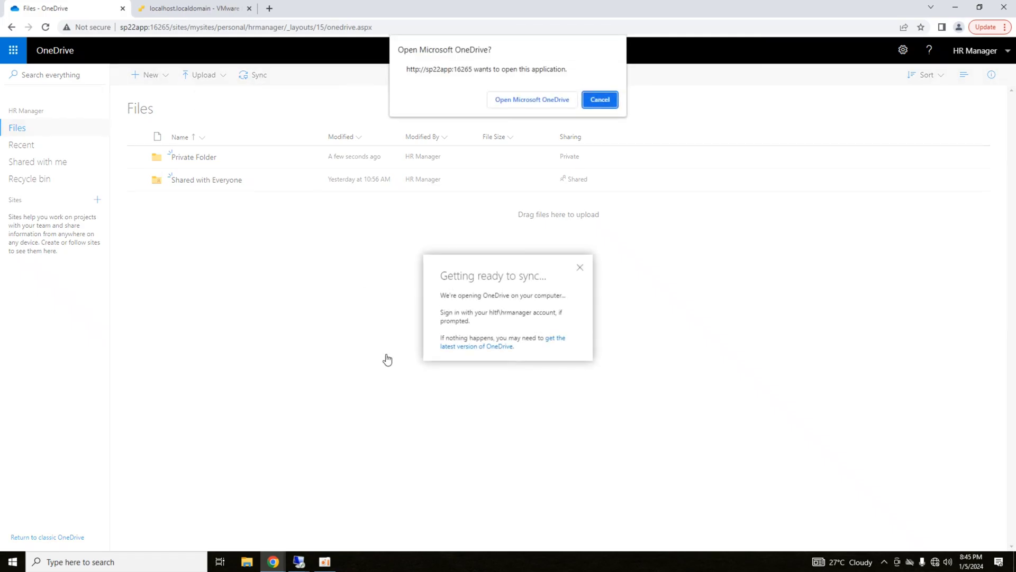
{"action": "mouse_move", "coordinate": [420, 359]}
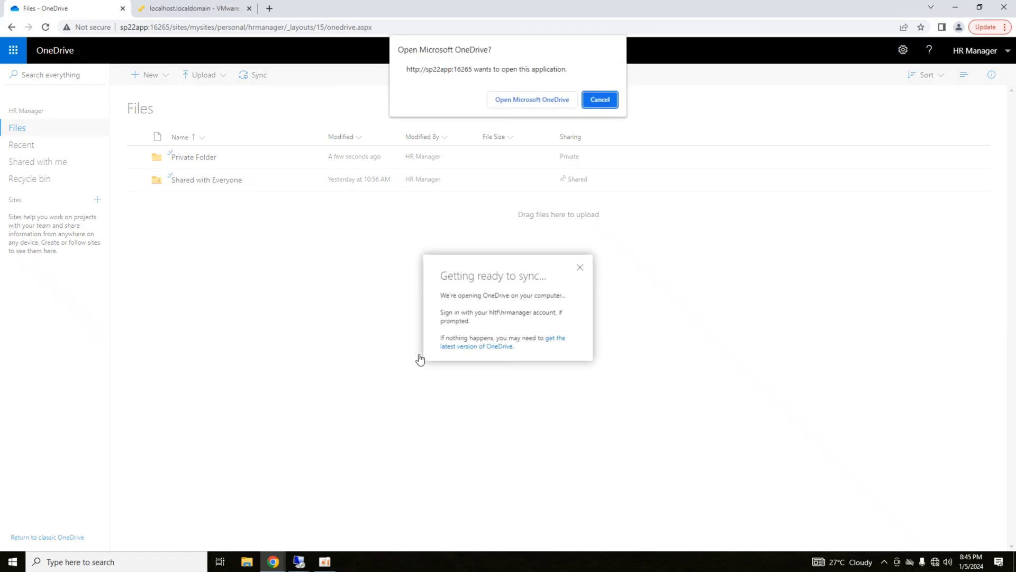
{"action": "mouse_move", "coordinate": [516, 285]}
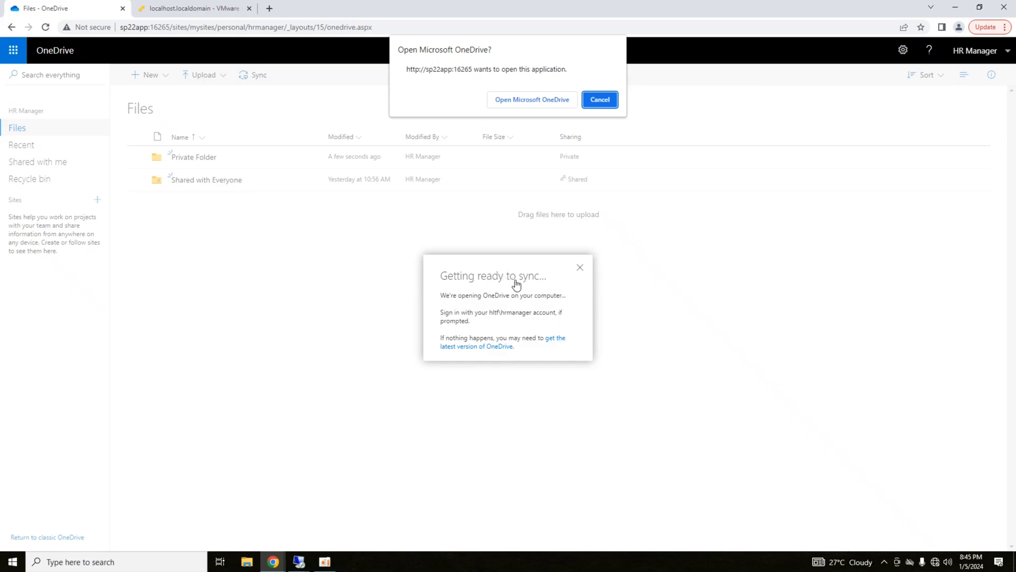
{"action": "mouse_move", "coordinate": [467, 318]}
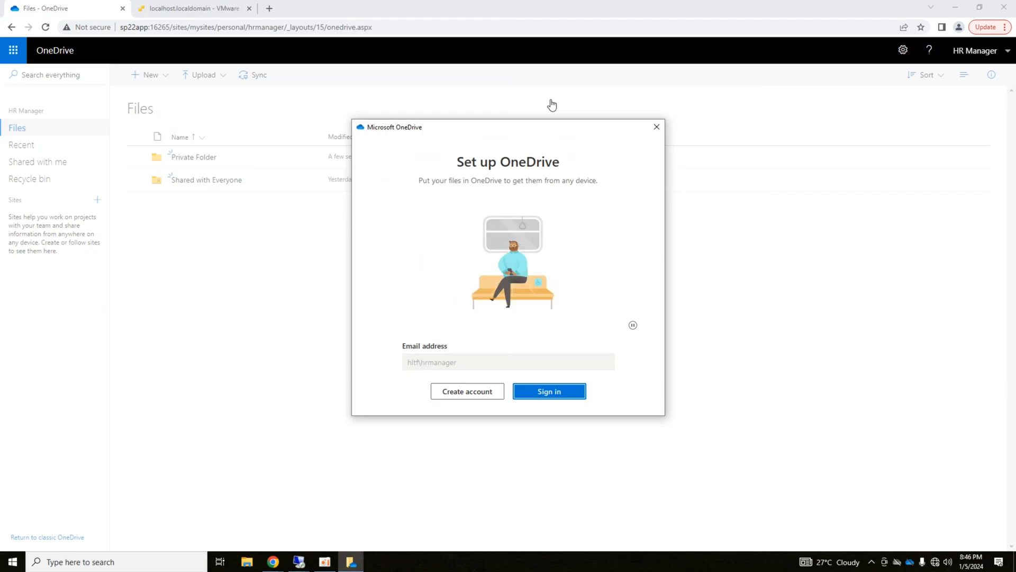
{"action": "mouse_move", "coordinate": [452, 370]}
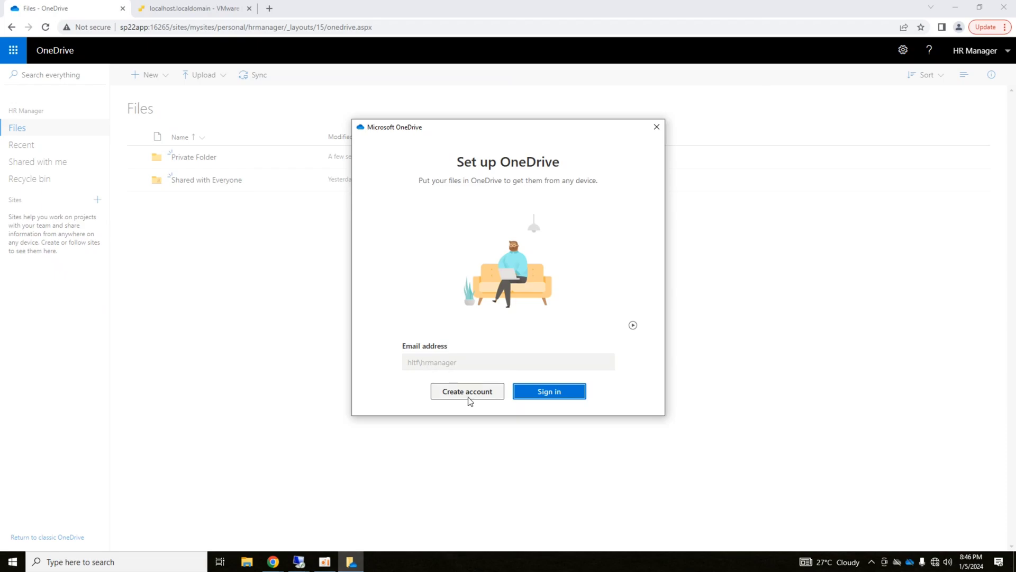
{"action": "mouse_move", "coordinate": [553, 398]}
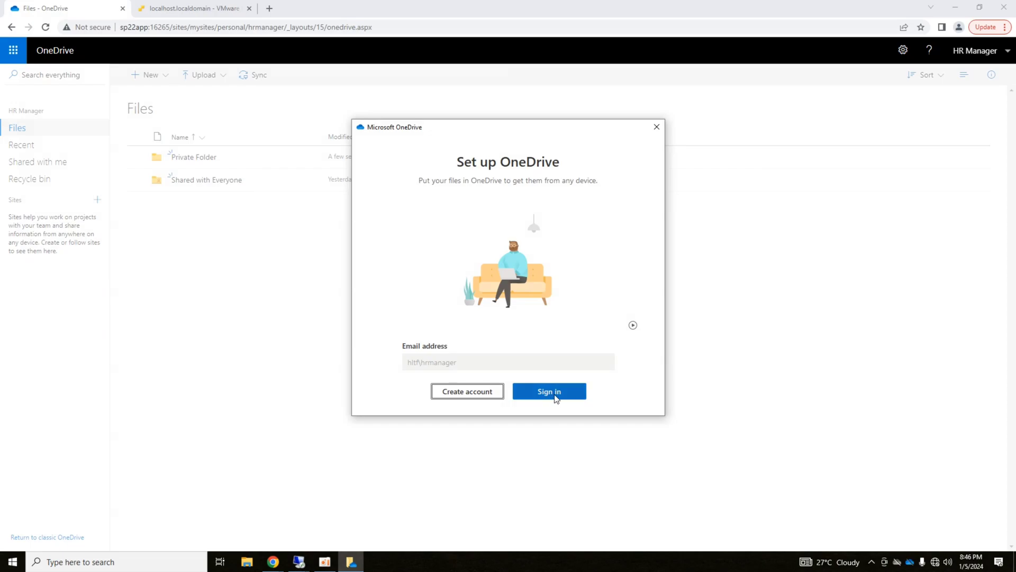
{"action": "mouse_move", "coordinate": [413, 364]}
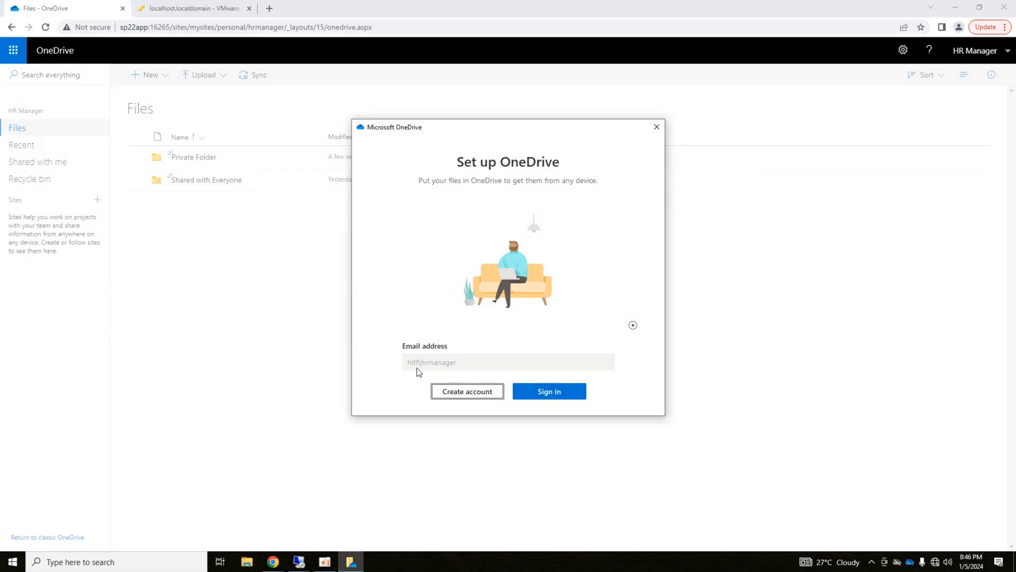
{"action": "mouse_move", "coordinate": [549, 391]}
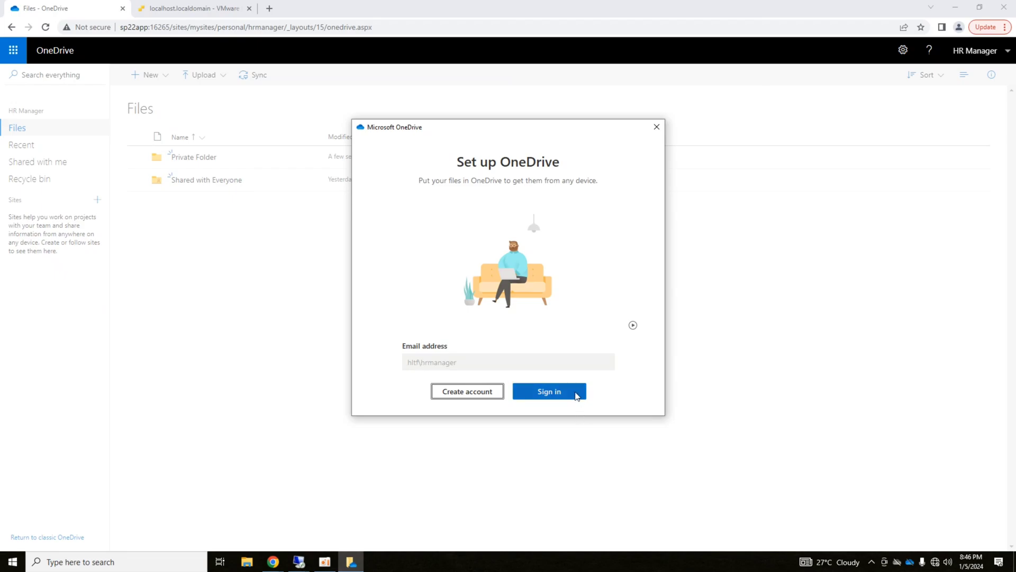
- Sign in to the OneDrive desktop setup with the hrmanager account
{"action": "left_click", "coordinate": [548, 391]}
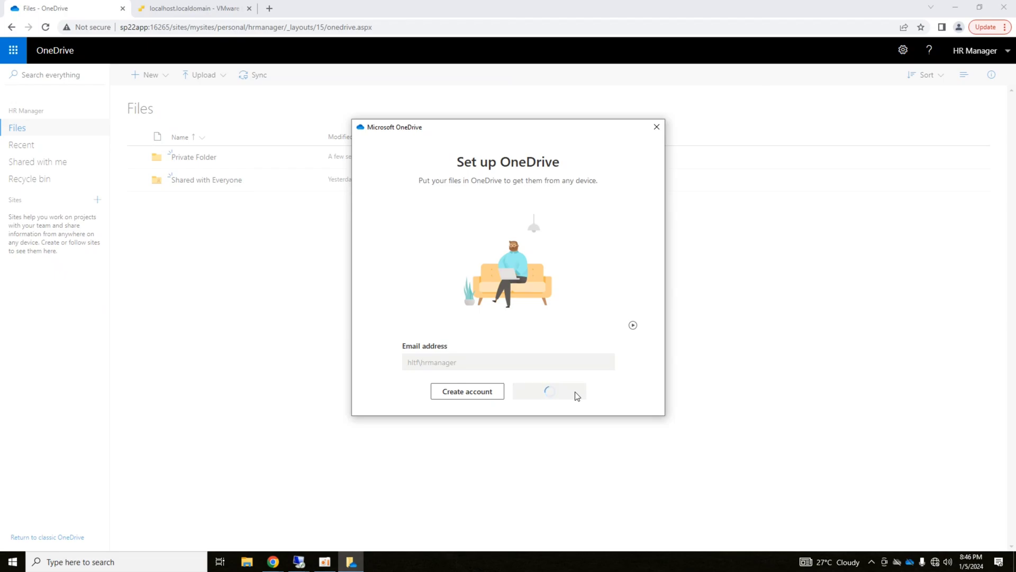
{"action": "mouse_move", "coordinate": [360, 196]}
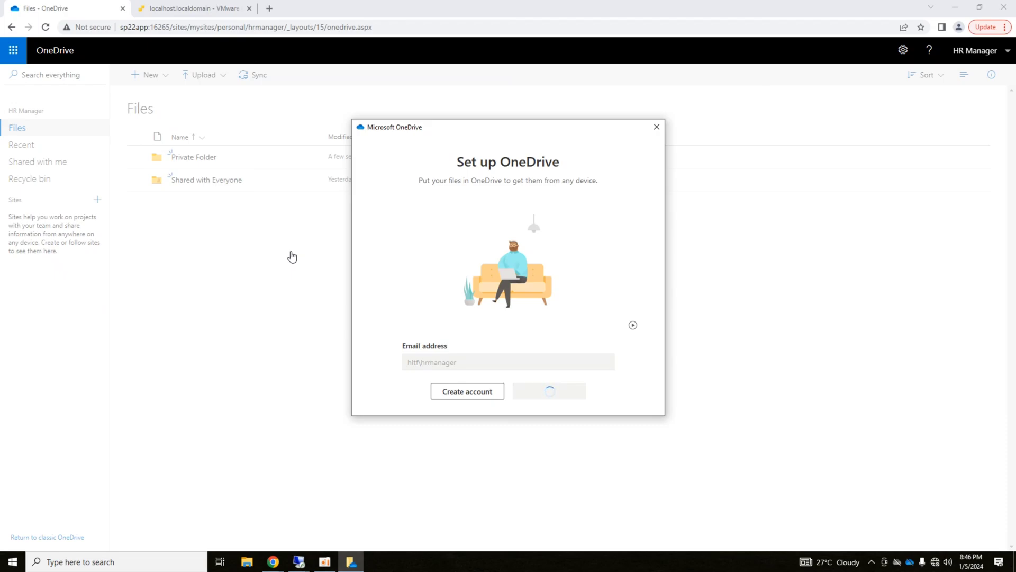
{"action": "mouse_move", "coordinate": [596, 160]}
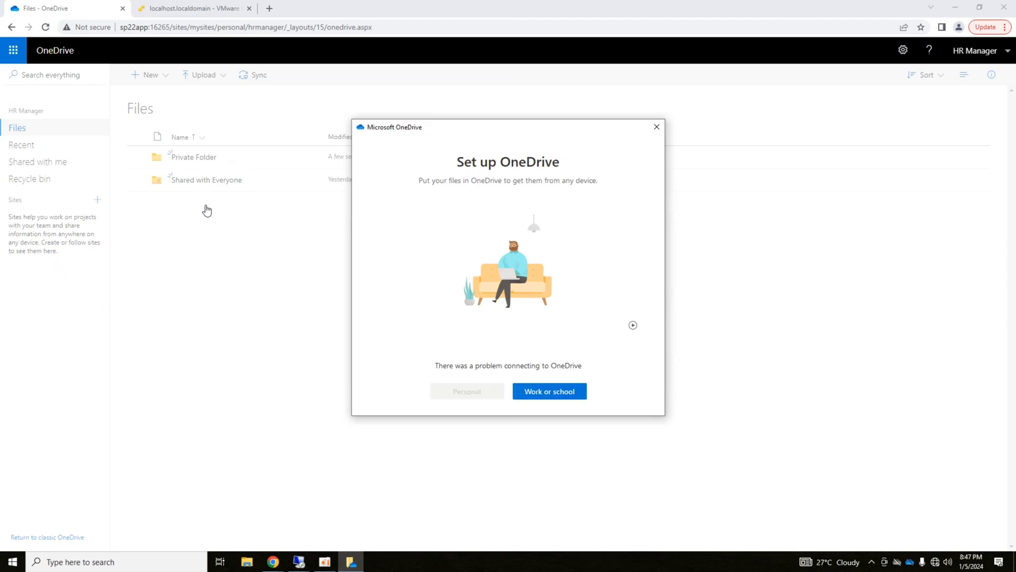
{"action": "mouse_move", "coordinate": [211, 151]}
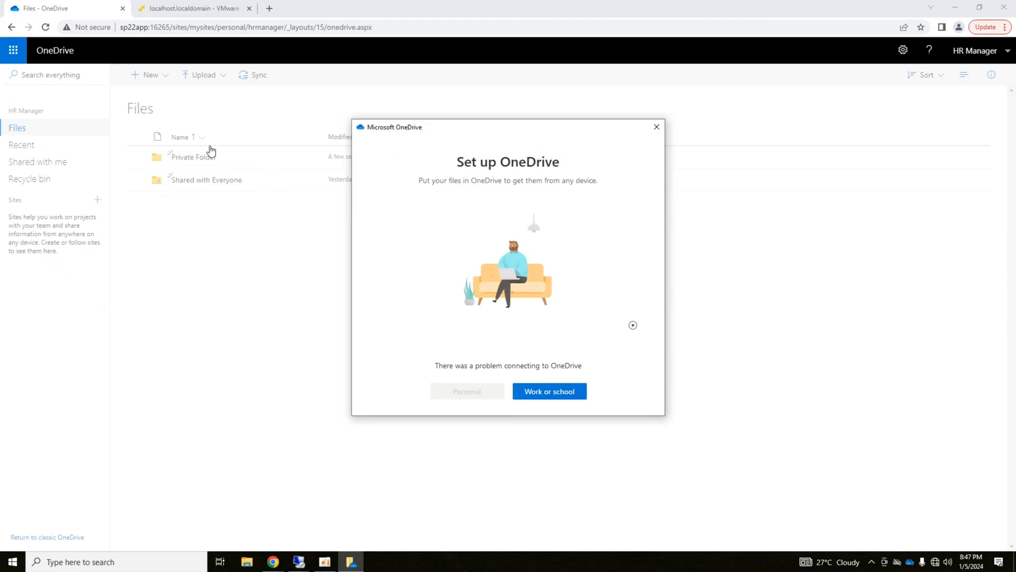
{"action": "mouse_move", "coordinate": [498, 140]}
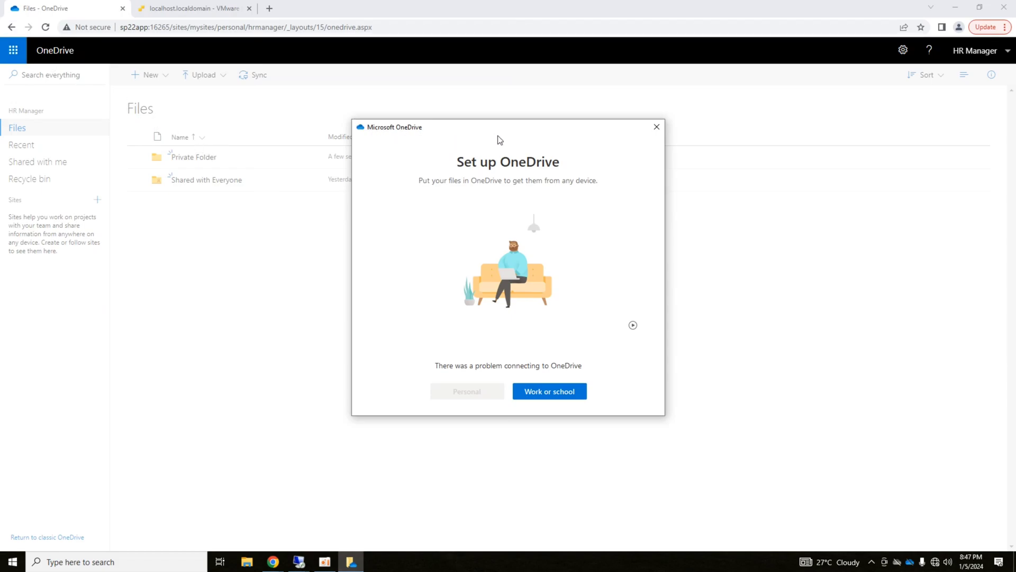
{"action": "mouse_move", "coordinate": [656, 127]}
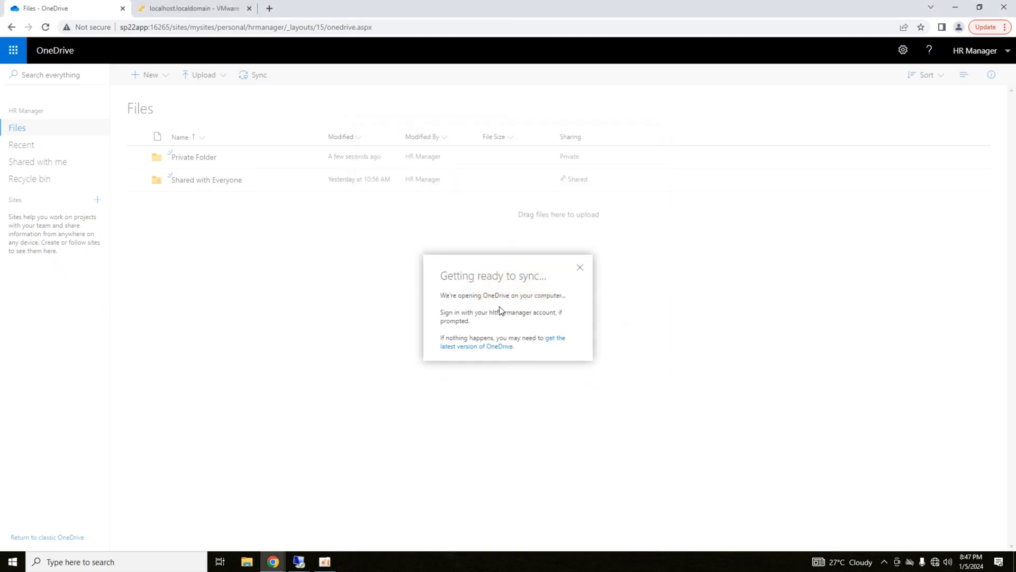
- Dismiss OneDrive's 'Getting ready to sync...' notice, leaving the Files list with both folders
{"action": "left_click", "coordinate": [579, 267]}
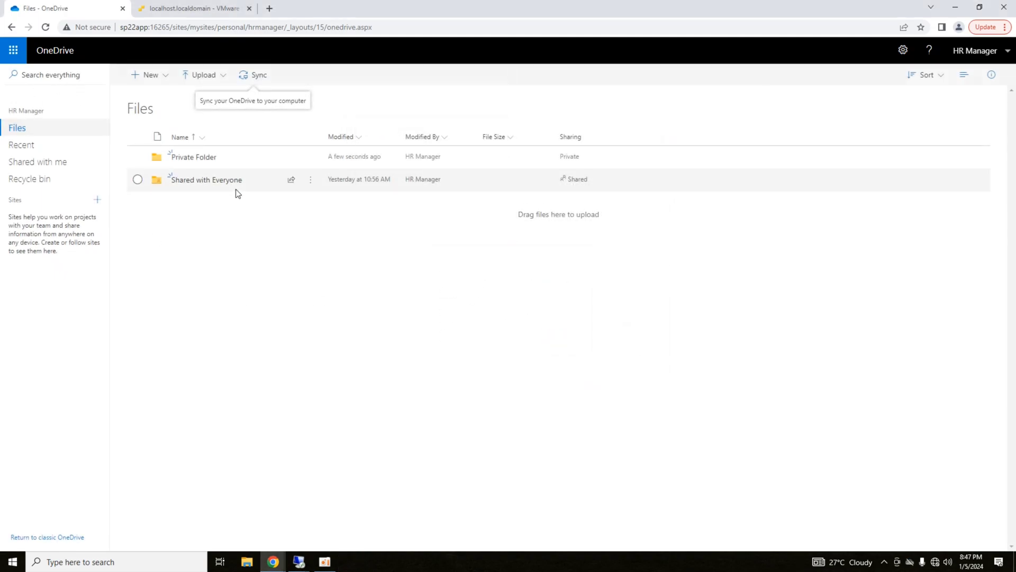
{"action": "mouse_move", "coordinate": [270, 276]}
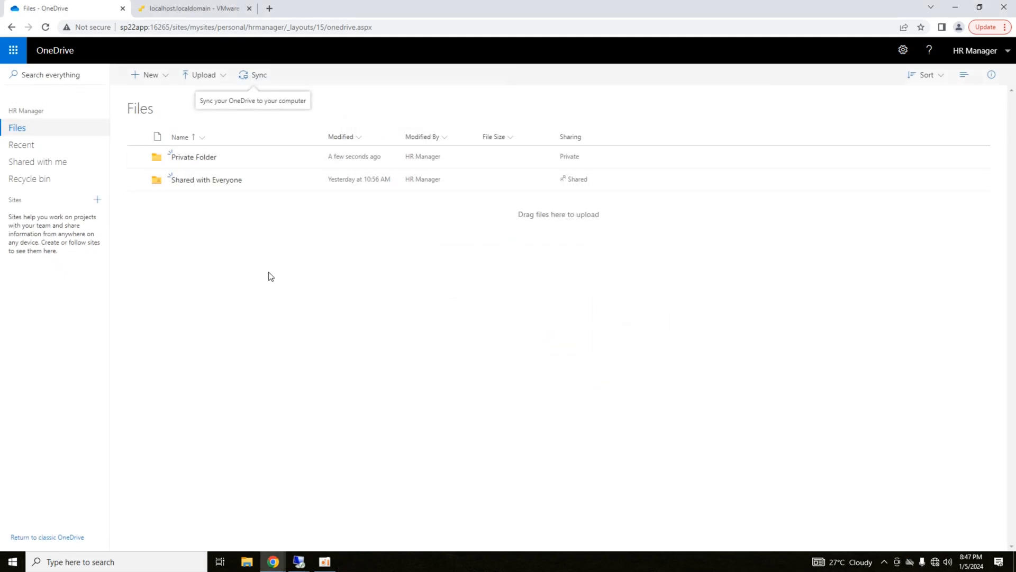
{"action": "mouse_move", "coordinate": [235, 217]}
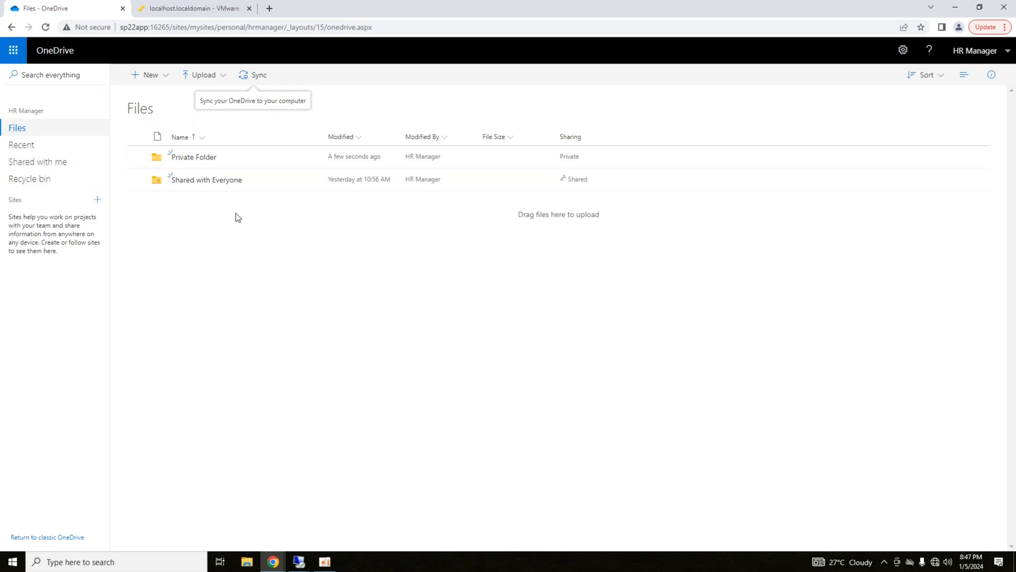
{"action": "mouse_move", "coordinate": [383, 271]}
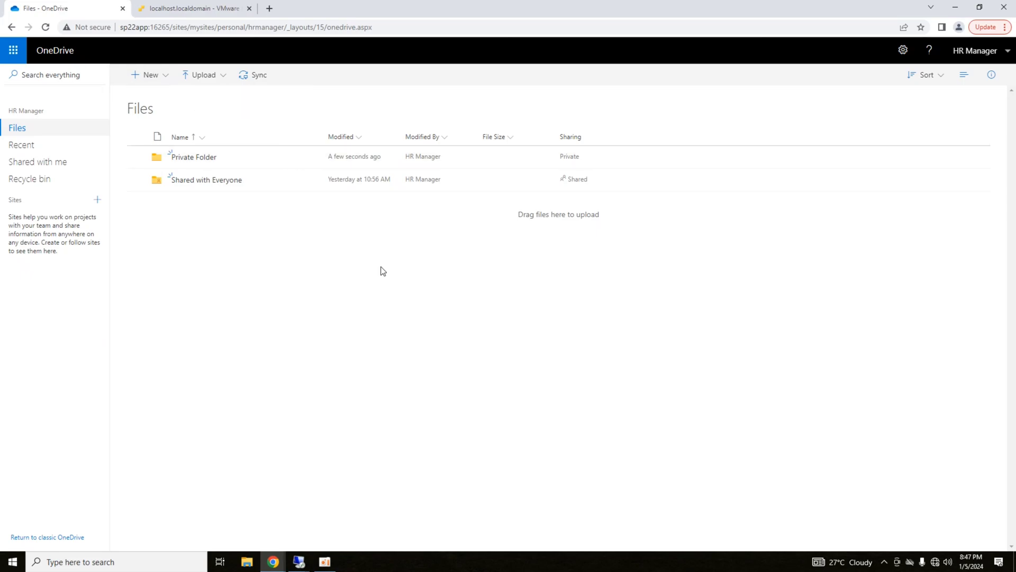
- Go to the SharePoint start page via the app launcher and open the followed Blog site
{"action": "left_click", "coordinate": [13, 50]}
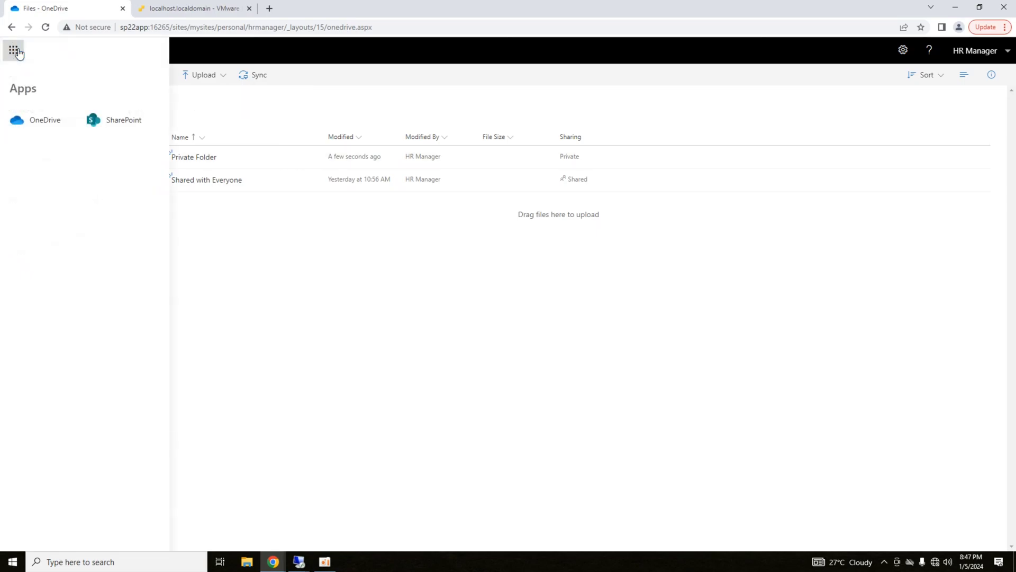
{"action": "left_click", "coordinate": [123, 119]}
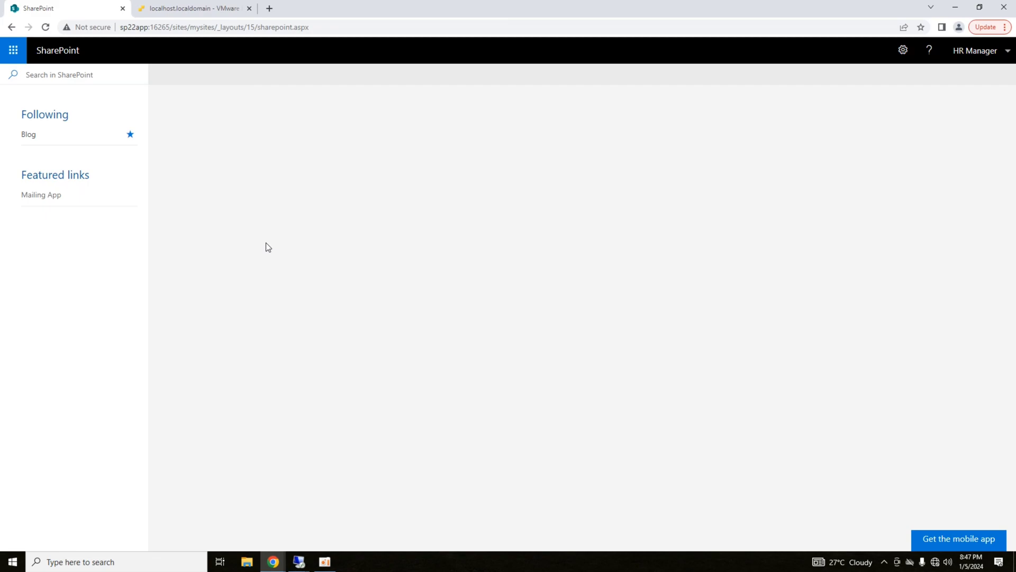
{"action": "mouse_move", "coordinate": [67, 251]}
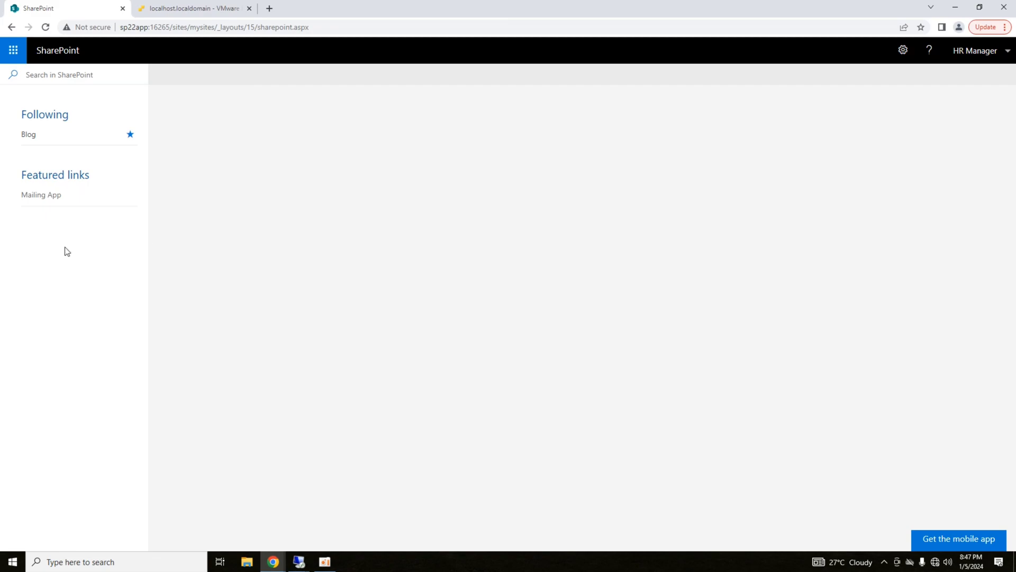
{"action": "left_click", "coordinate": [28, 135]}
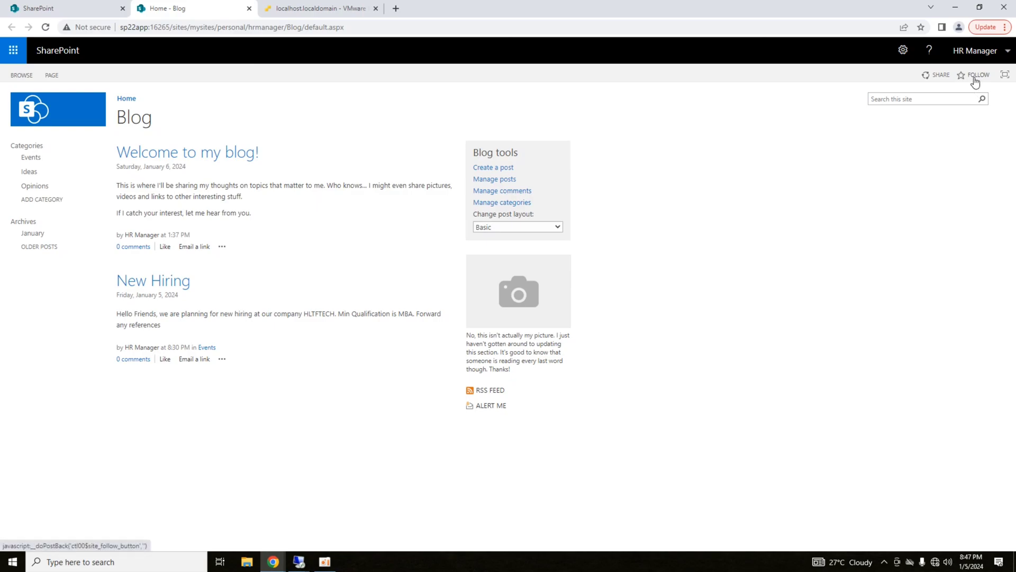
{"action": "mouse_move", "coordinate": [238, 11]}
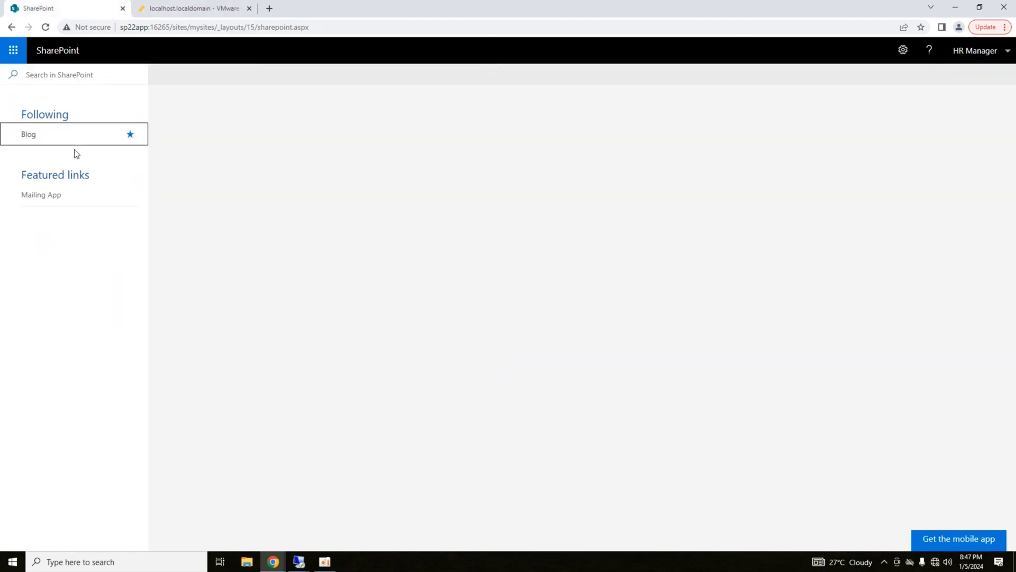
{"action": "mouse_move", "coordinate": [91, 153]}
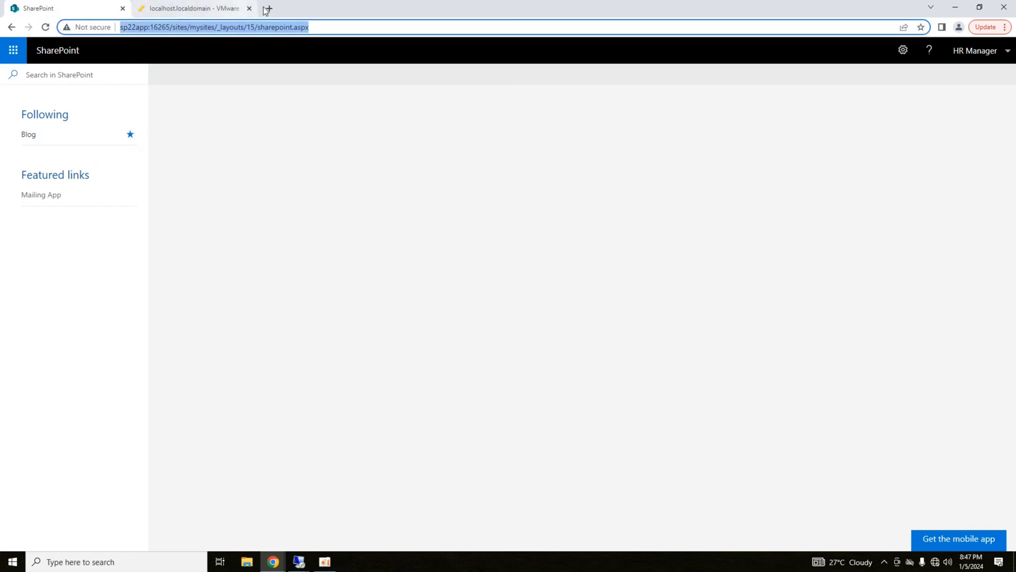
- In a new tab, browse the organization site and enter the address sp22app/sites/hr
{"action": "left_click", "coordinate": [268, 7]}
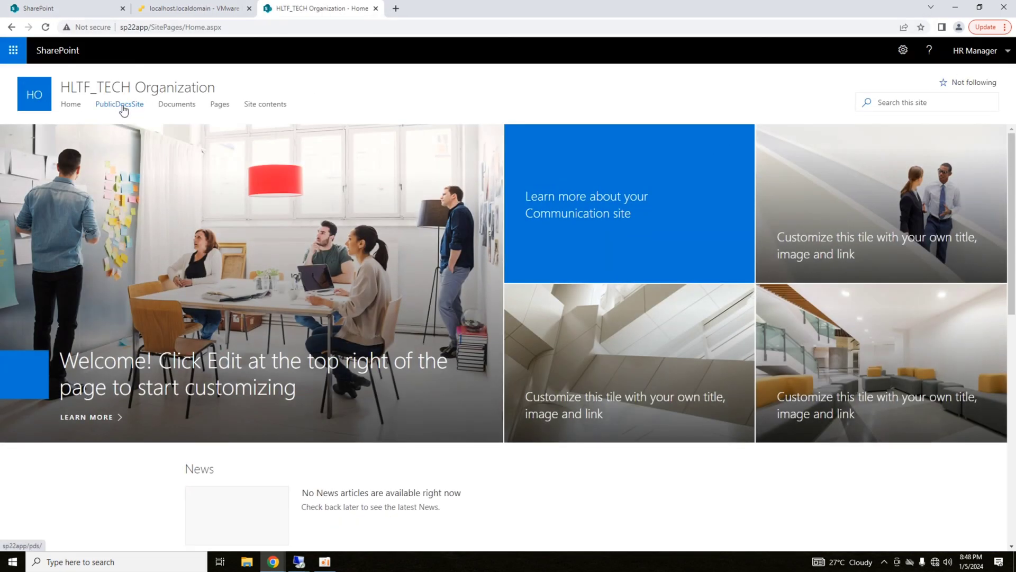
{"action": "left_click", "coordinate": [120, 104]}
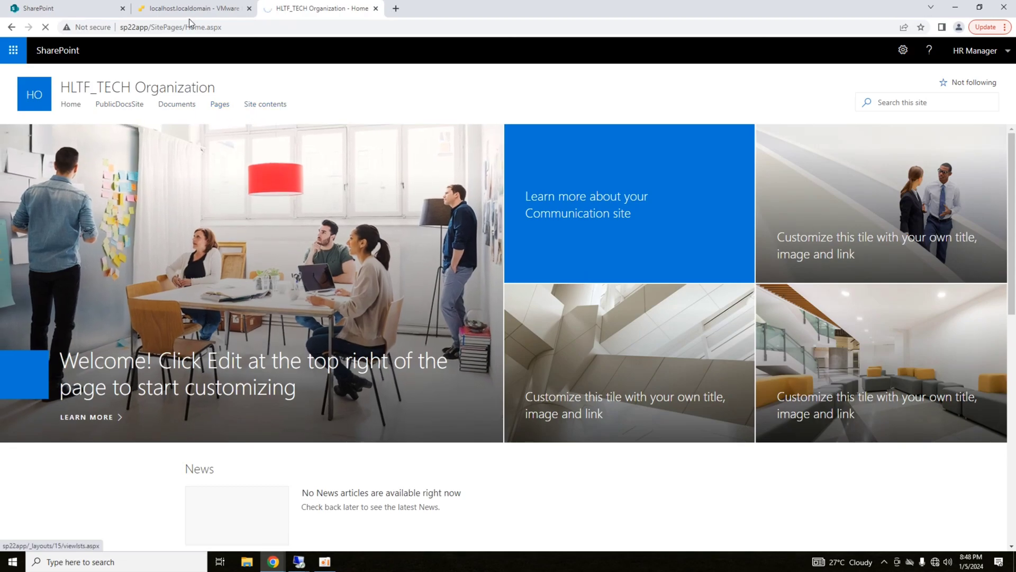
{"action": "left_click", "coordinate": [265, 103]}
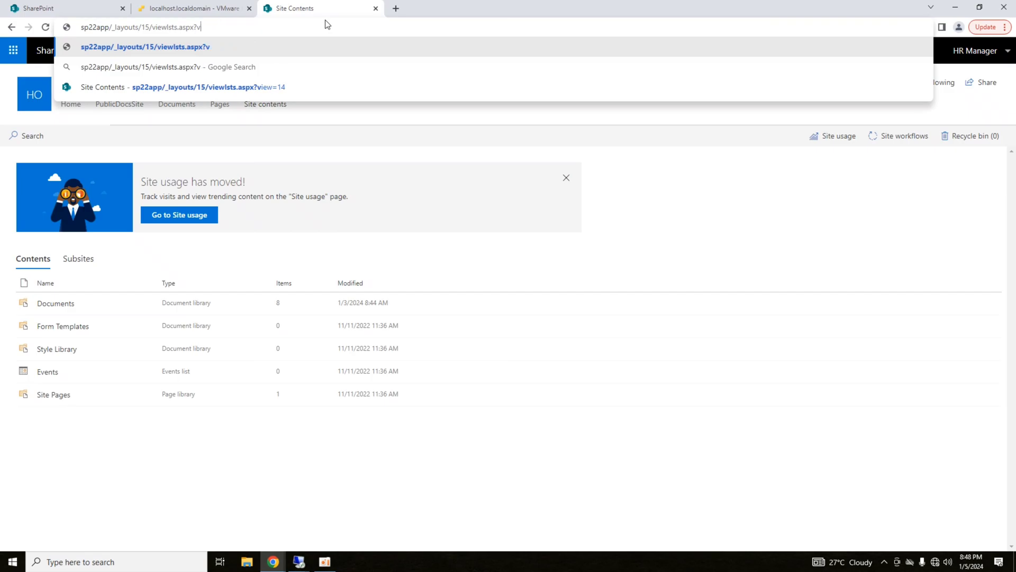
{"action": "type", "text": "sp22app/"}
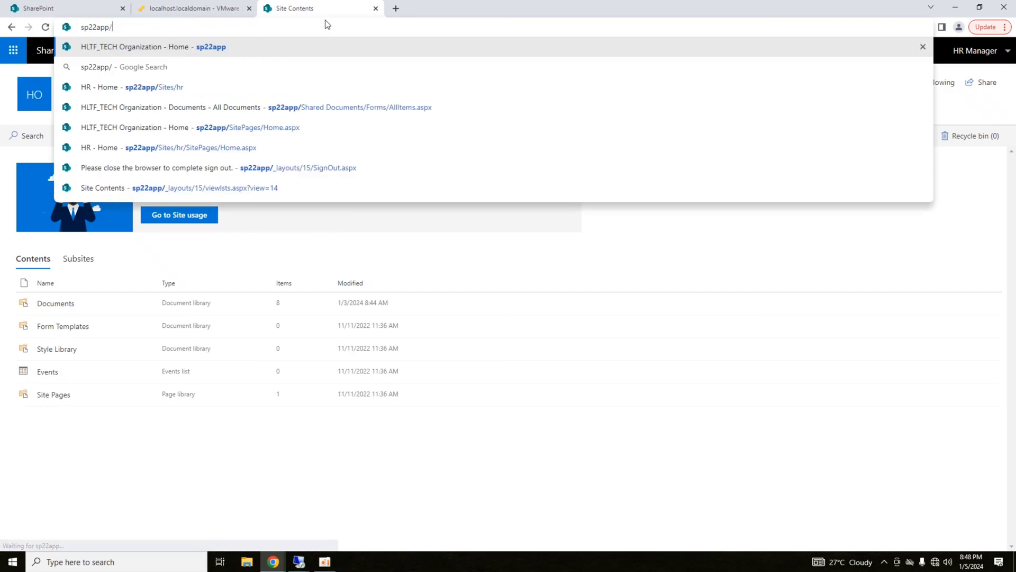
{"action": "type", "text": "sites/hr"}
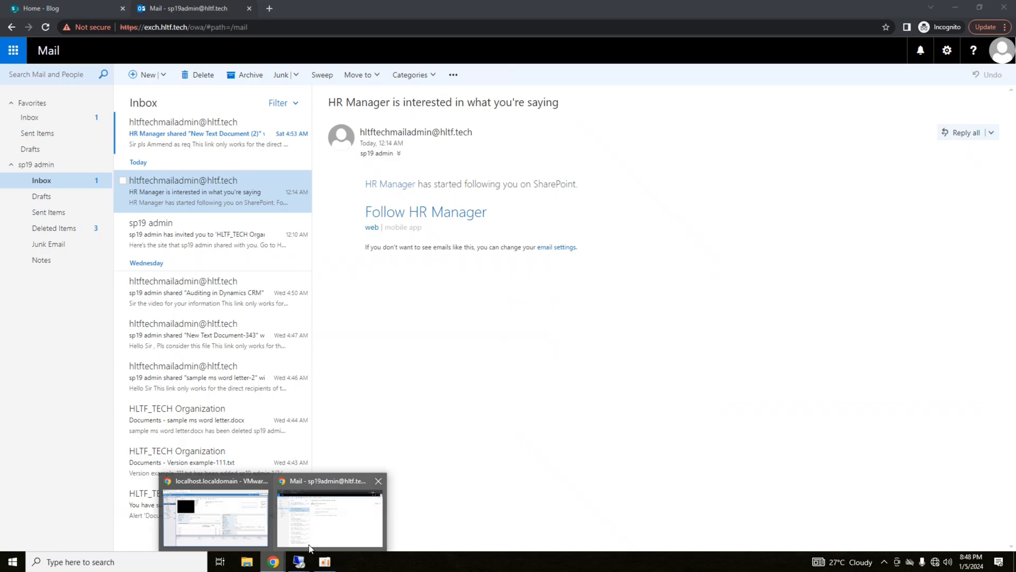
- In the admin's private window, load the HR site at sp22app/sites/hr, then return to the mail inbox
{"action": "left_click", "coordinate": [58, 8]}
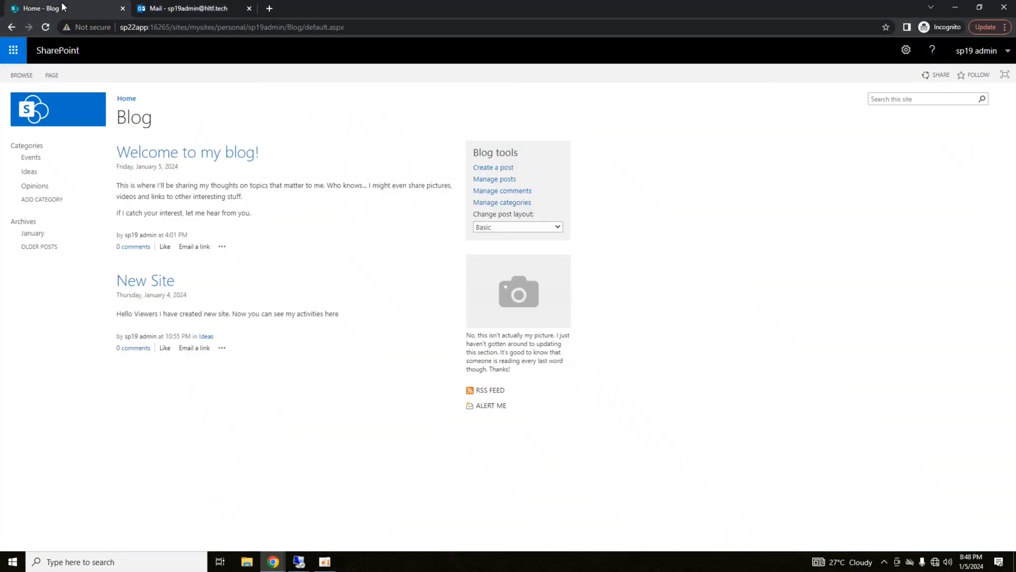
{"action": "left_click", "coordinate": [230, 27]}
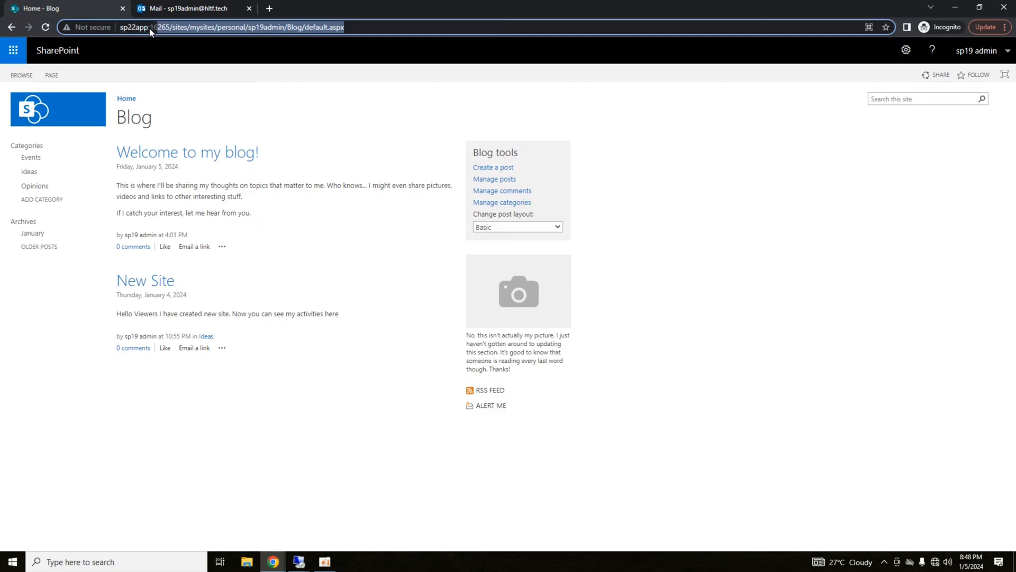
{"action": "type", "text": "sp22app"}
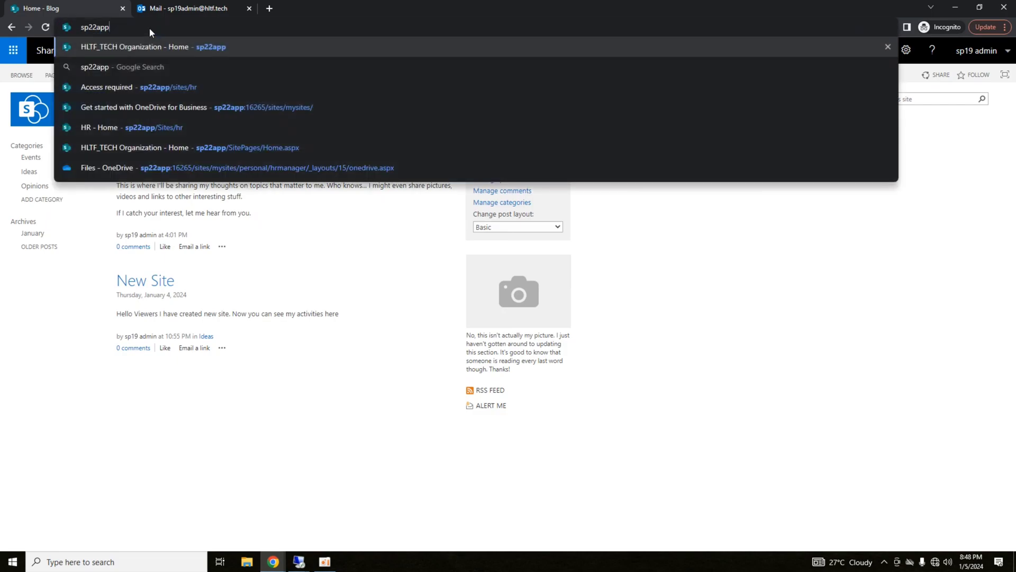
{"action": "type", "text": "/sites"}
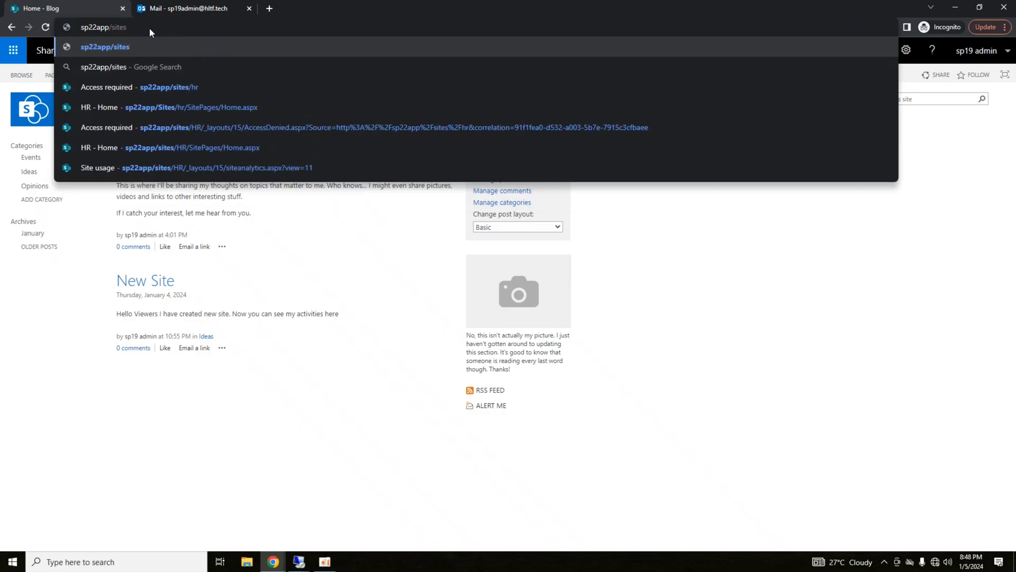
{"action": "left_click", "coordinate": [139, 87]}
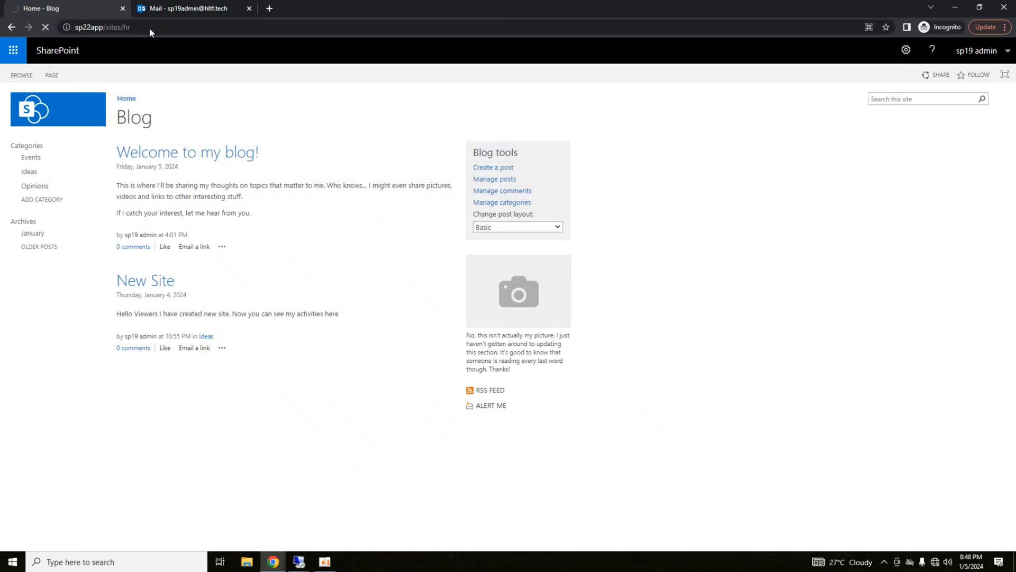
{"action": "left_click", "coordinate": [188, 7]}
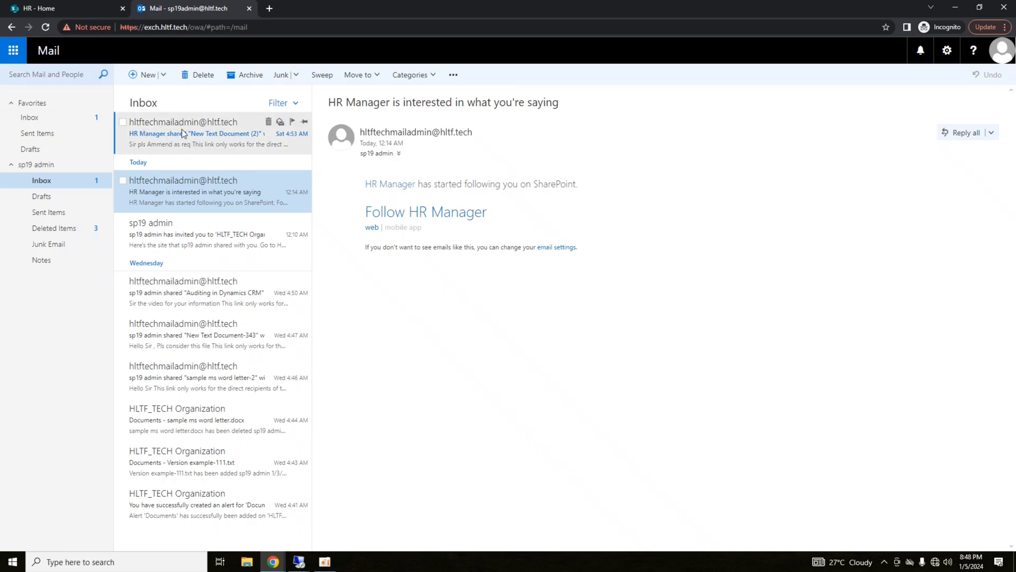
{"action": "mouse_move", "coordinate": [238, 512]}
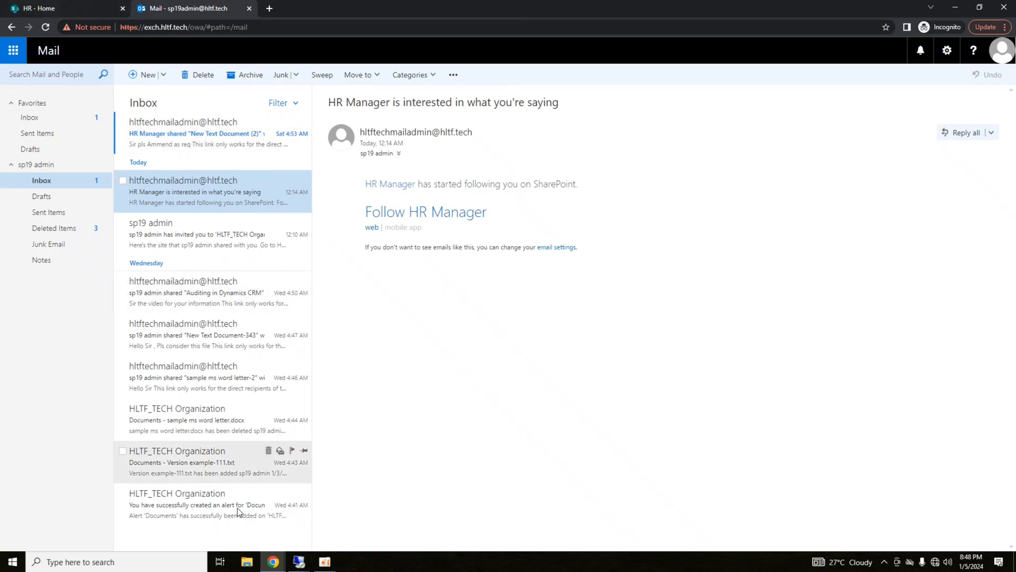
{"action": "mouse_move", "coordinate": [272, 561]}
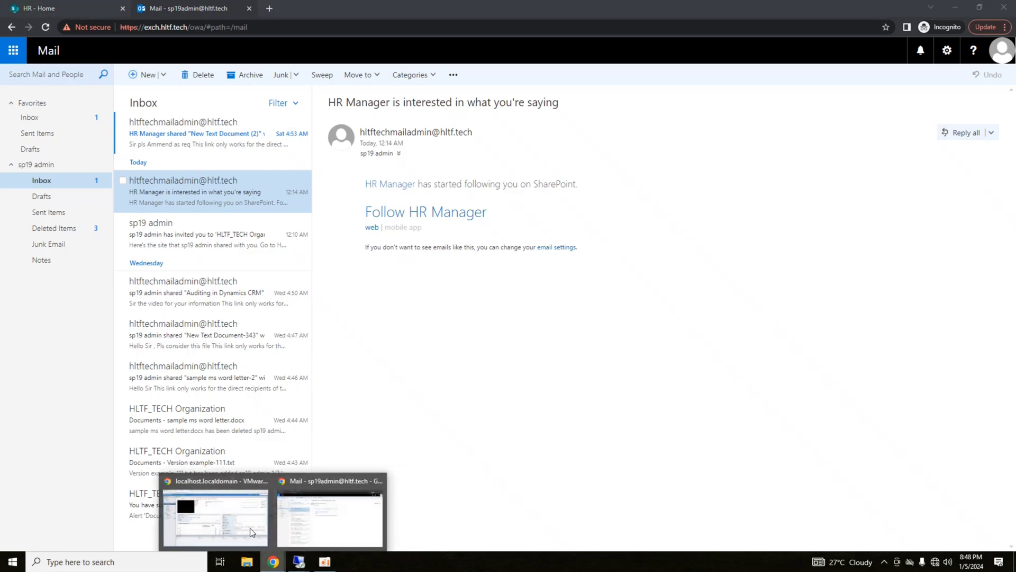
- Check the host summary and Exchange VM in the ESXi console, then return to the SharePoint start page
{"action": "left_click", "coordinate": [213, 516]}
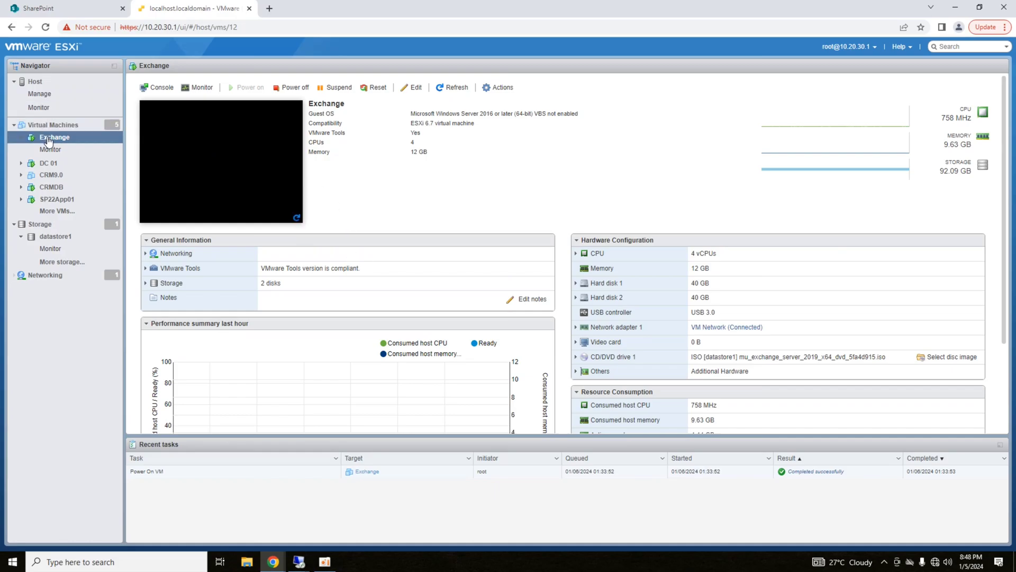
{"action": "mouse_move", "coordinate": [529, 184]}
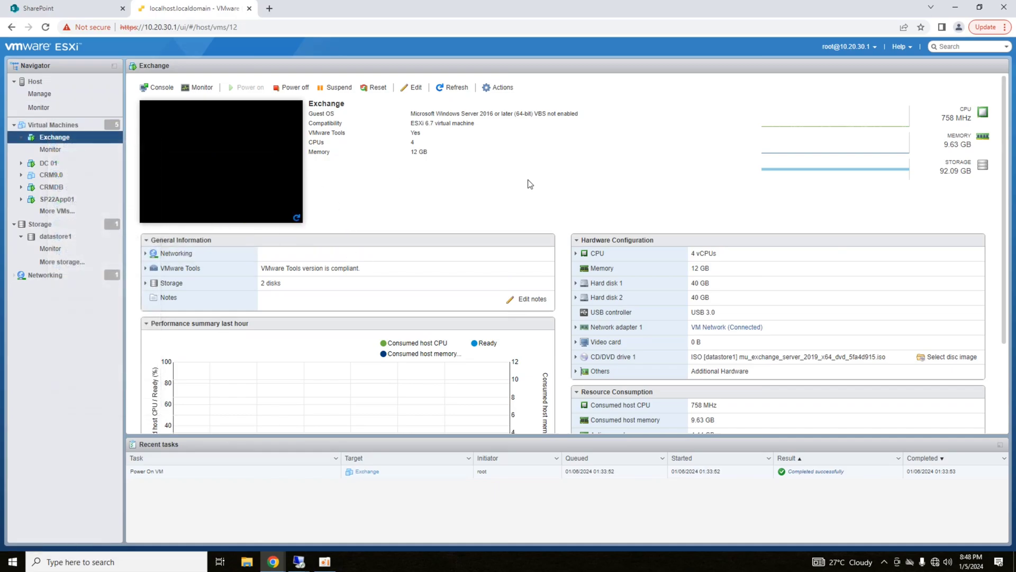
{"action": "mouse_move", "coordinate": [900, 172]}
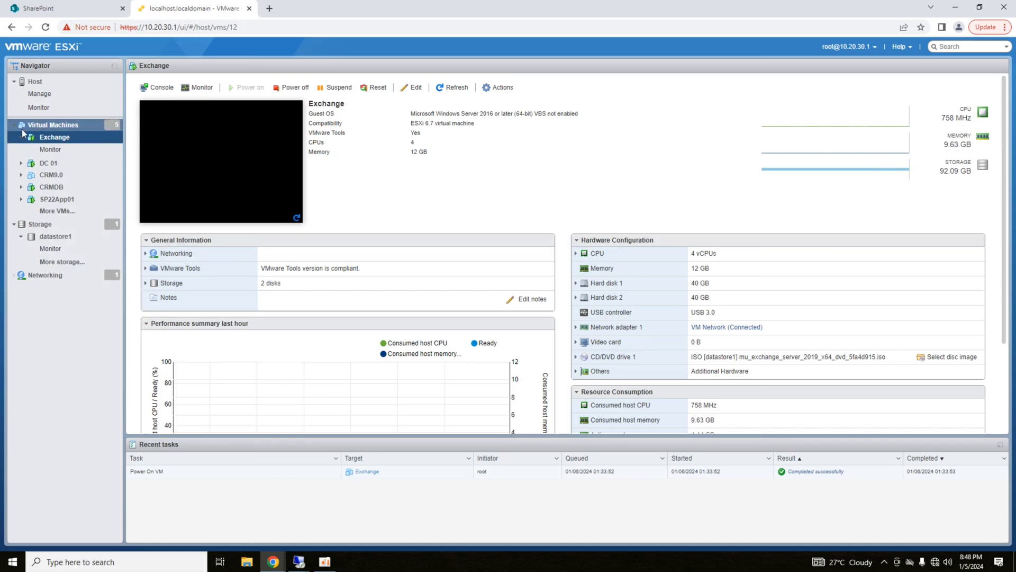
{"action": "left_click", "coordinate": [35, 82]}
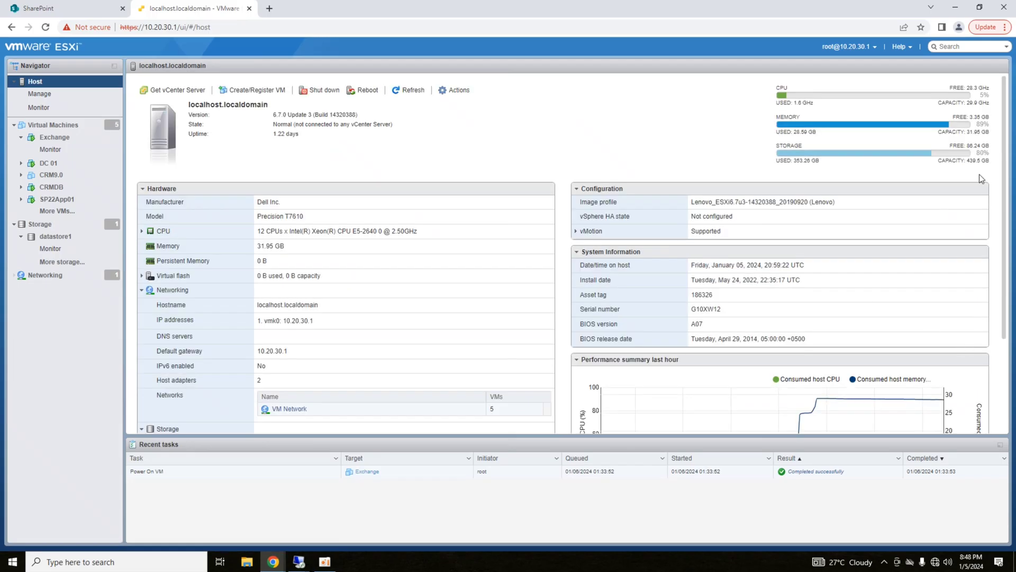
{"action": "left_click", "coordinate": [54, 137]}
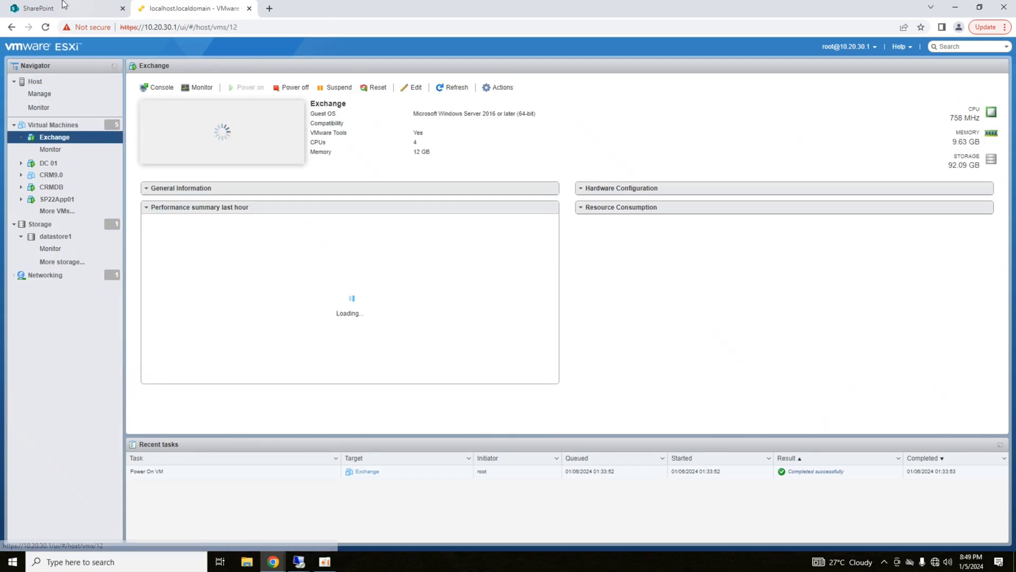
{"action": "left_click", "coordinate": [59, 7]}
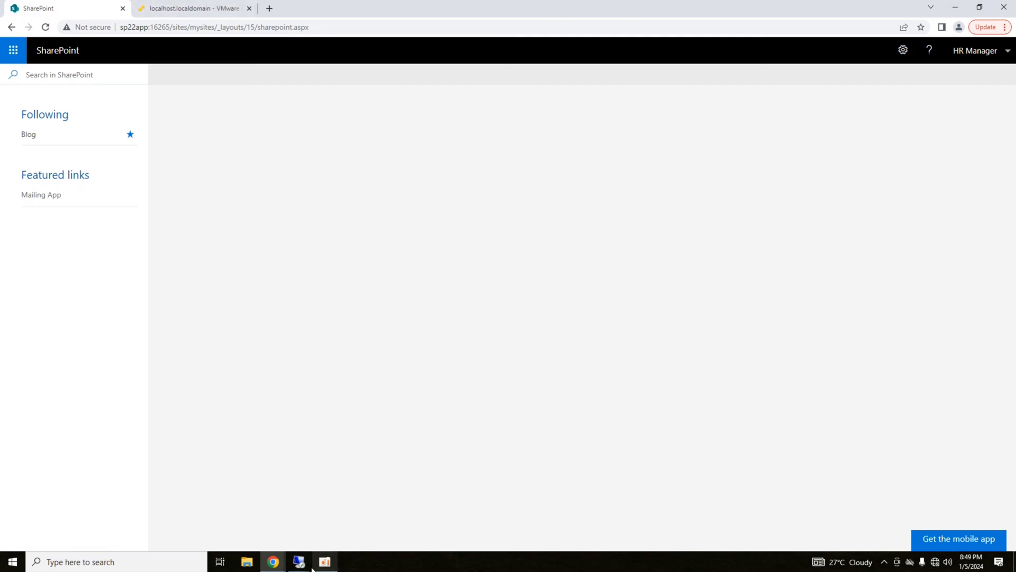
- Follow the HR site from the admin's window so it shows the Following status
{"action": "left_click", "coordinate": [192, 8]}
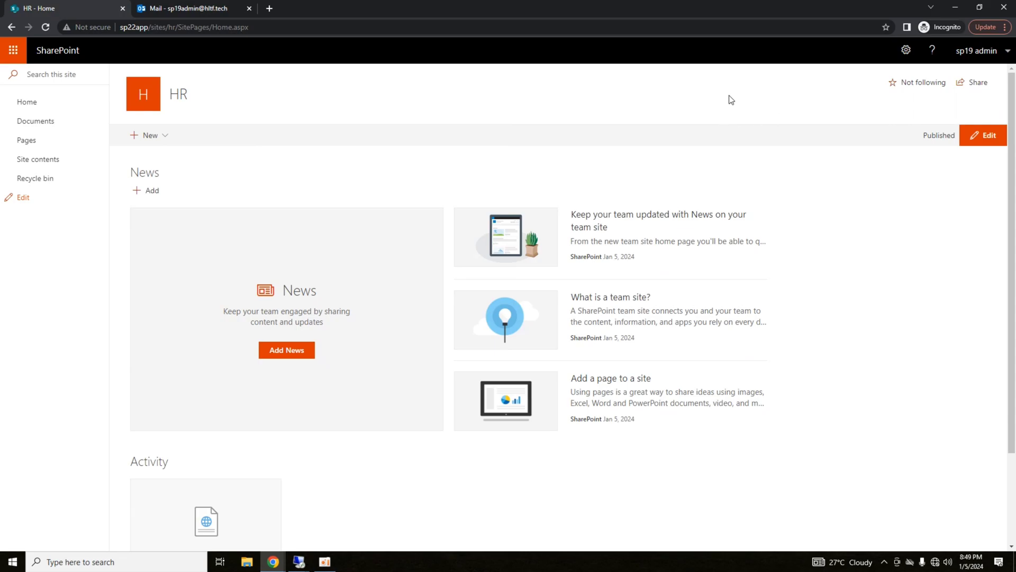
{"action": "mouse_move", "coordinate": [982, 53]}
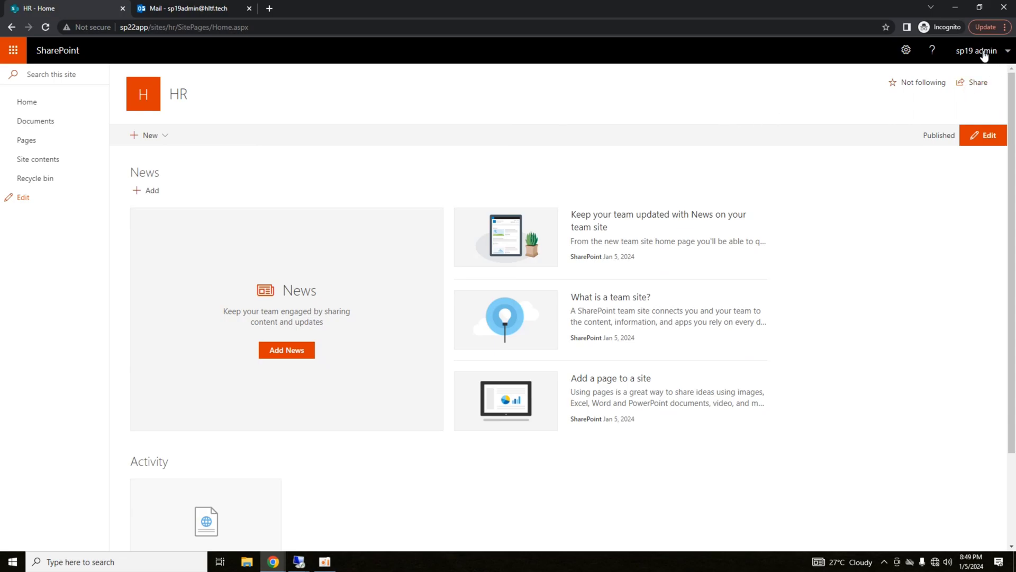
{"action": "mouse_move", "coordinate": [917, 82]}
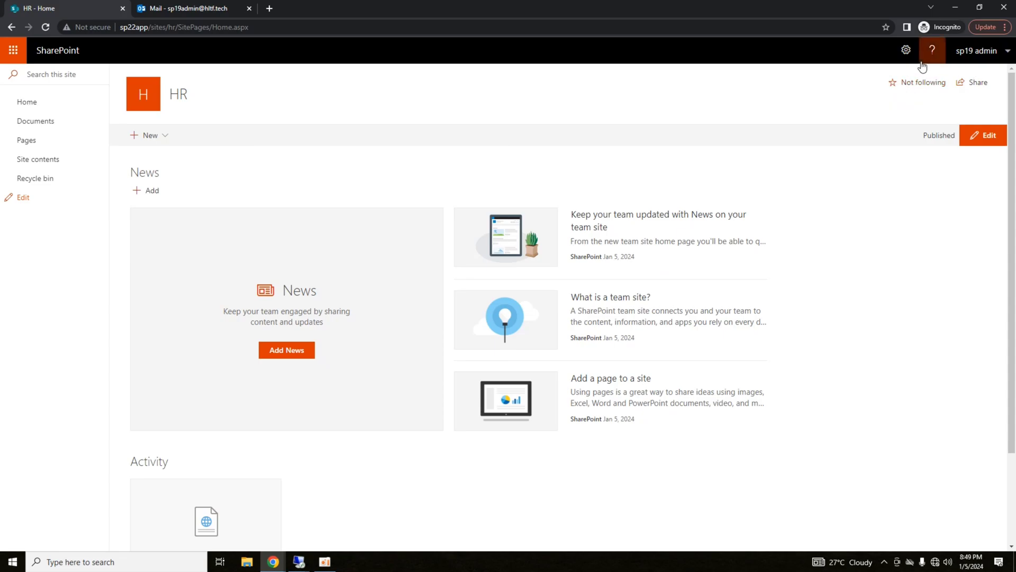
{"action": "left_click", "coordinate": [905, 50]}
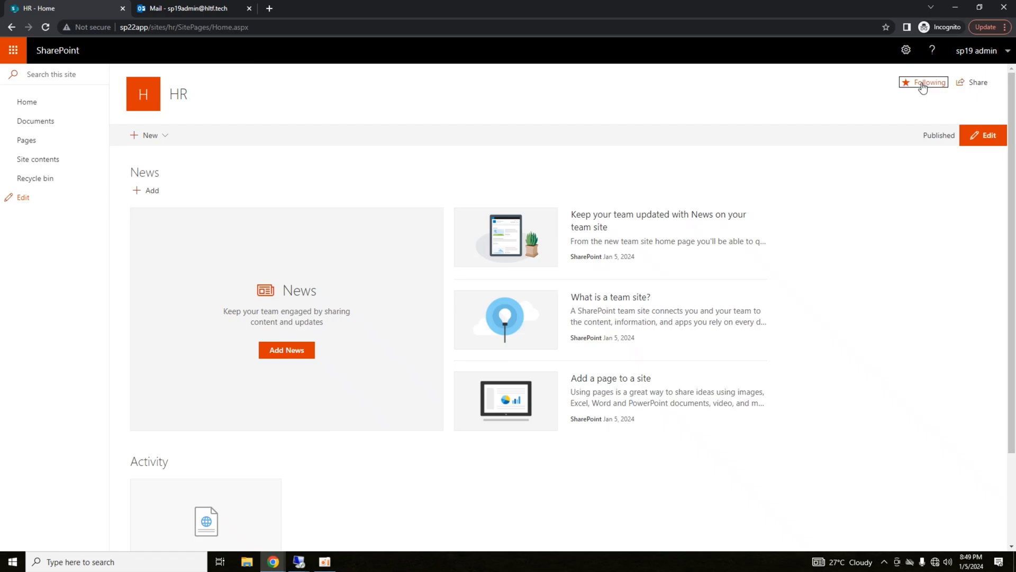
{"action": "mouse_move", "coordinate": [222, 100]}
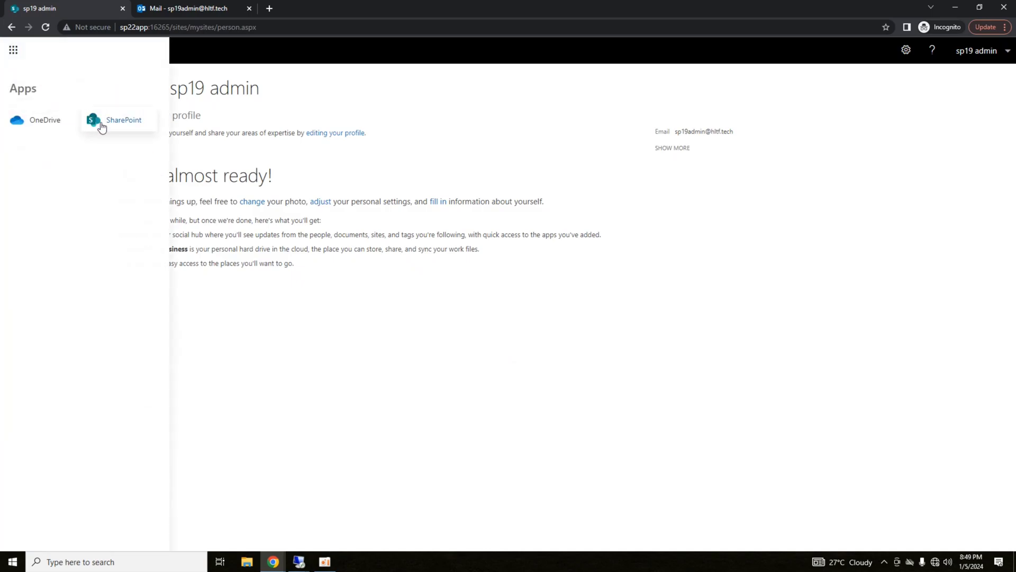
- Show the admin's SharePoint start page listing HR and Blog as followed, Mailing App featured
{"action": "left_click", "coordinate": [122, 119]}
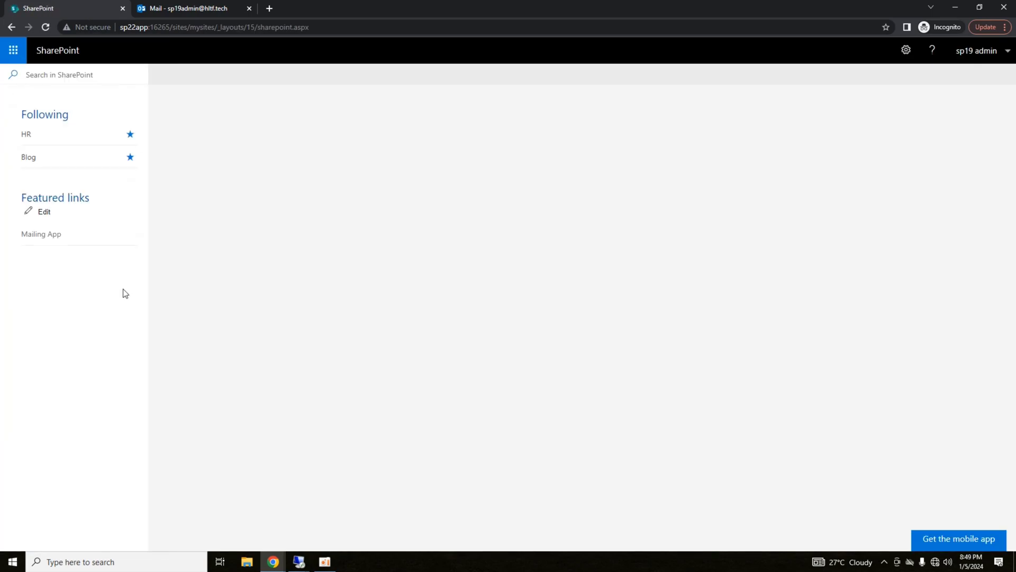
{"action": "mouse_move", "coordinate": [25, 135]}
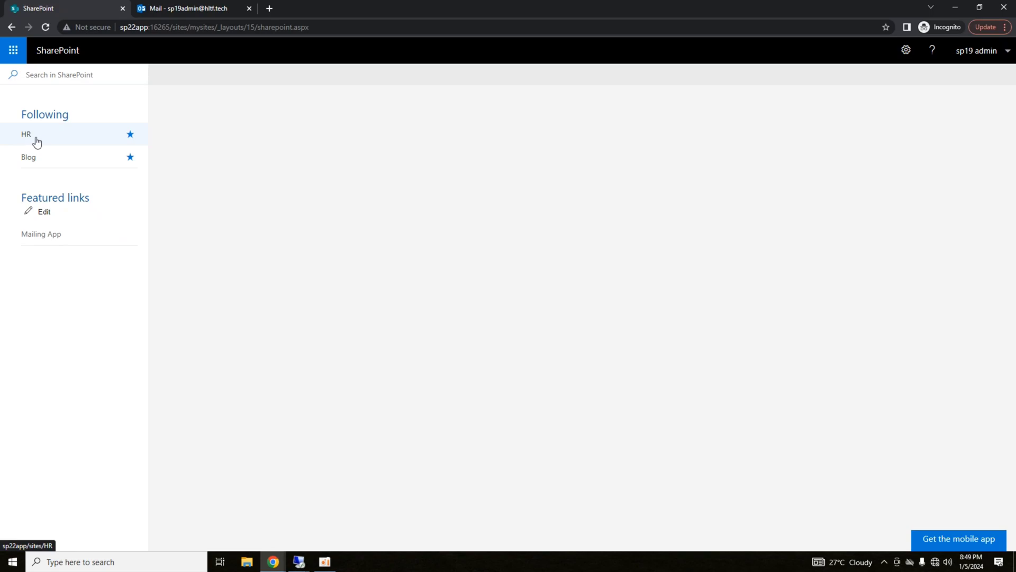
{"action": "mouse_move", "coordinate": [16, 146]}
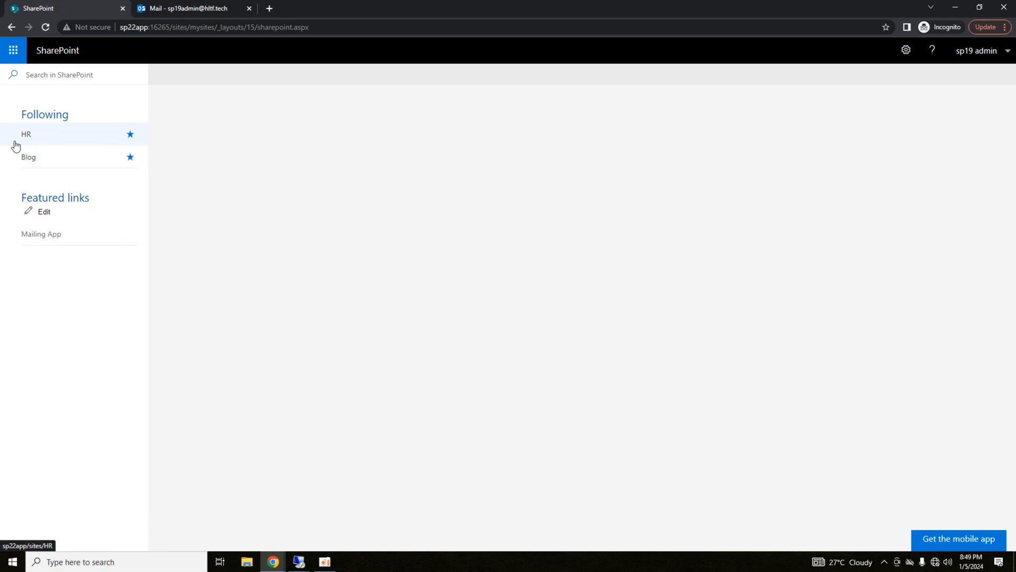
{"action": "left_click", "coordinate": [189, 7]}
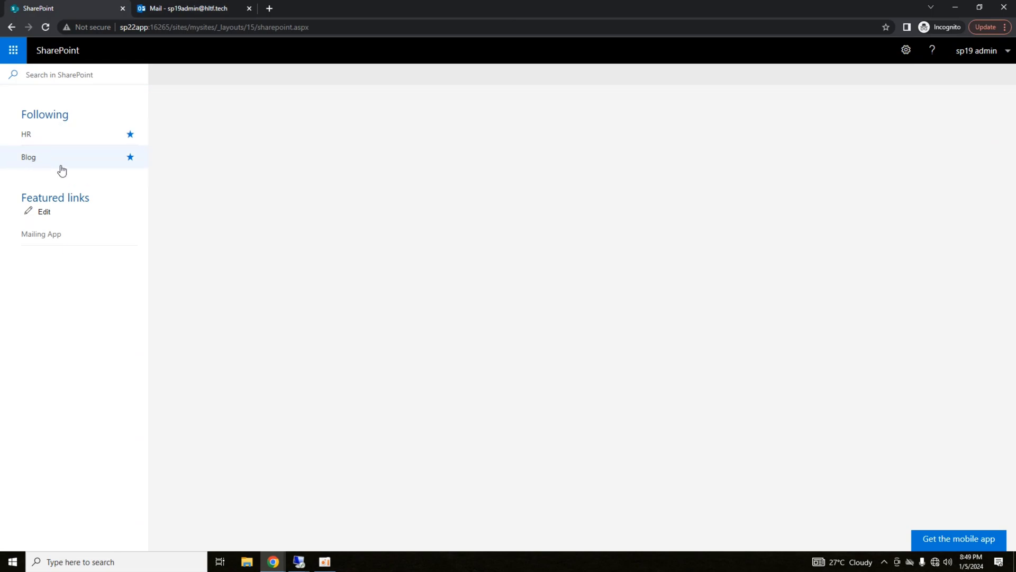
{"action": "mouse_move", "coordinate": [43, 212]}
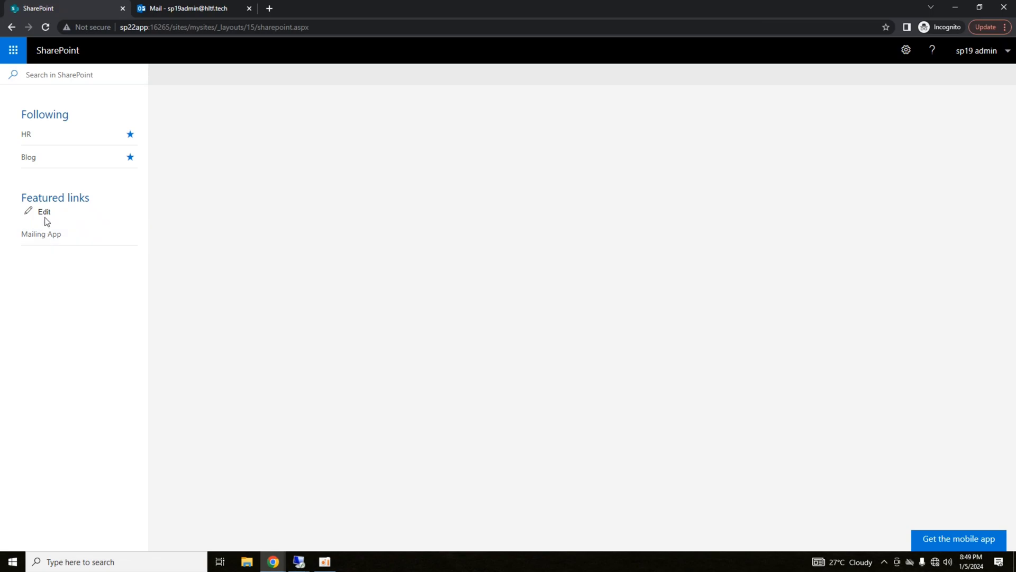
{"action": "mouse_move", "coordinate": [361, 568]}
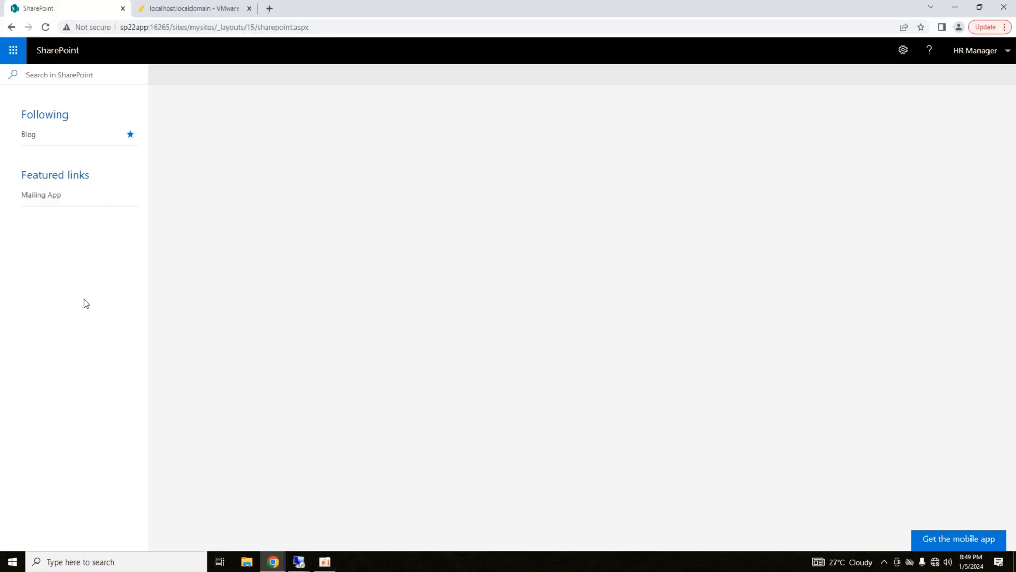
{"action": "mouse_move", "coordinate": [831, 115]}
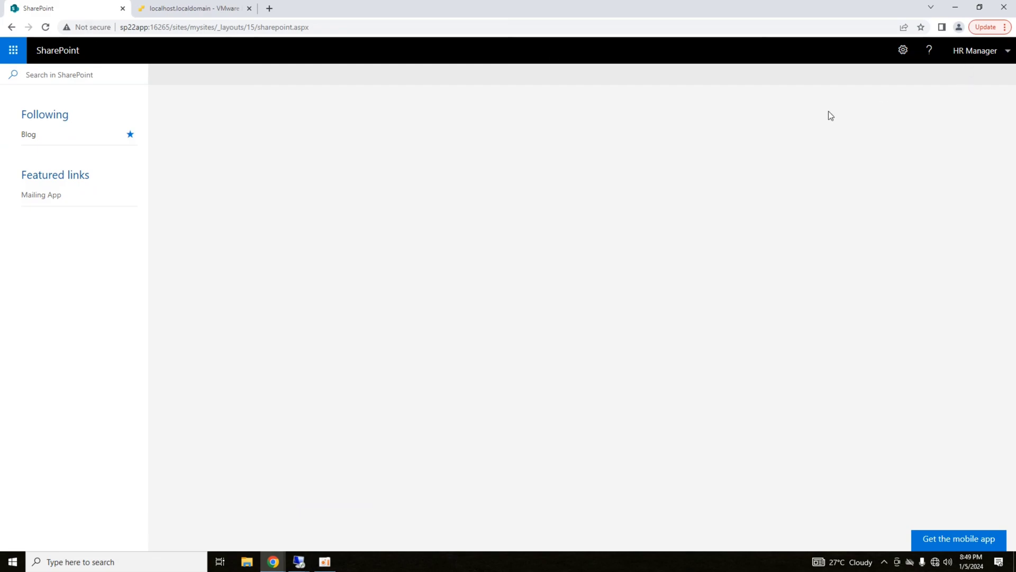
{"action": "mouse_move", "coordinate": [29, 135]}
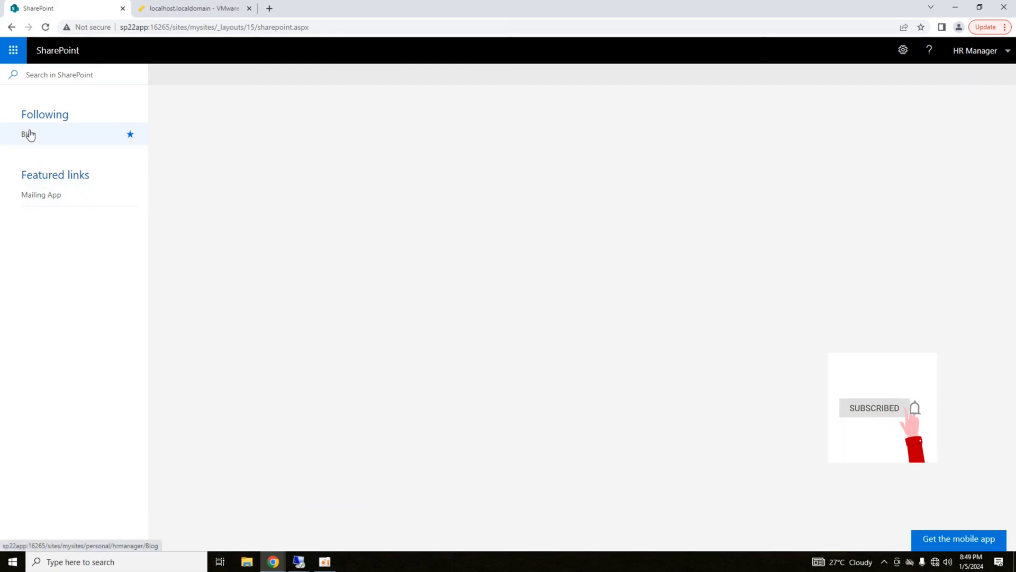
{"action": "mouse_move", "coordinate": [129, 136]}
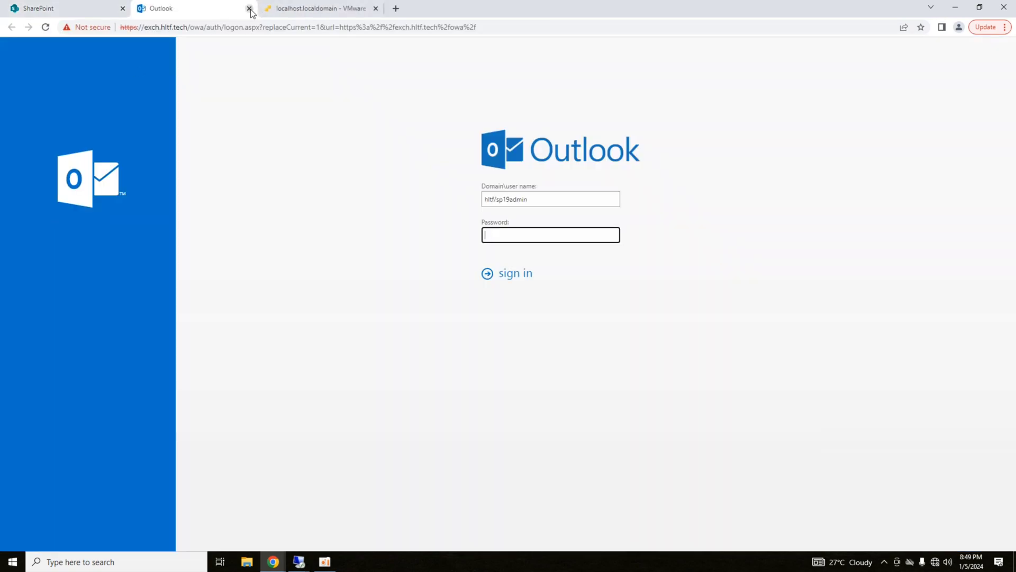
{"action": "mouse_move", "coordinate": [219, 40]}
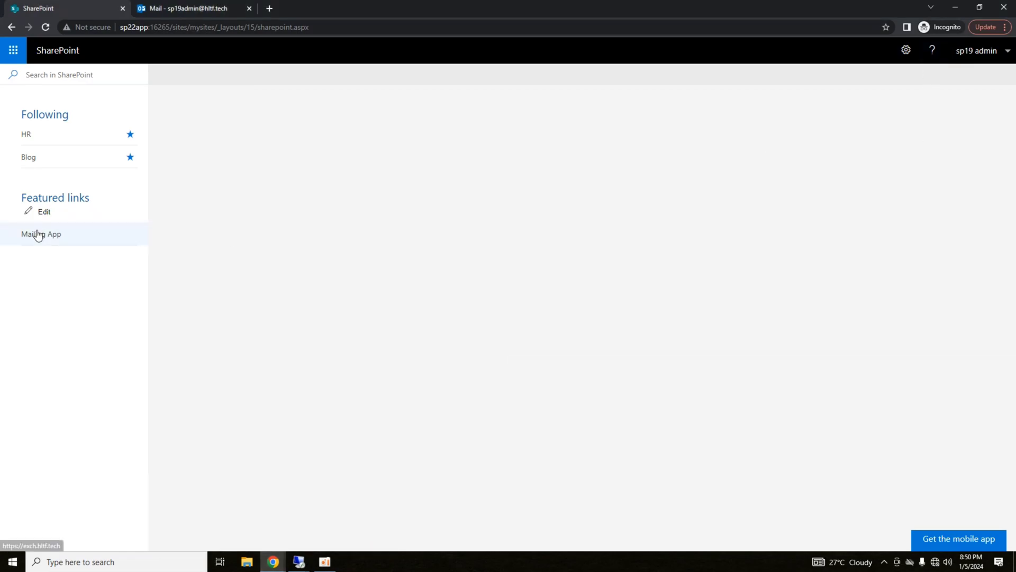
- Edit and finish the Featured links, visit the Mailing App link, and close the Outlook sign-in page
{"action": "left_click", "coordinate": [43, 212]}
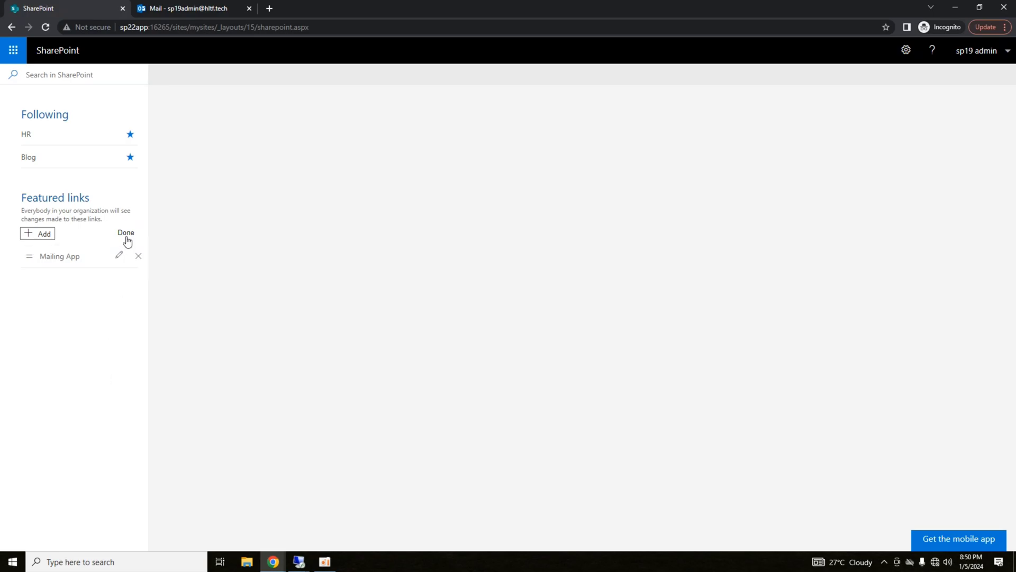
{"action": "left_click", "coordinate": [126, 233]}
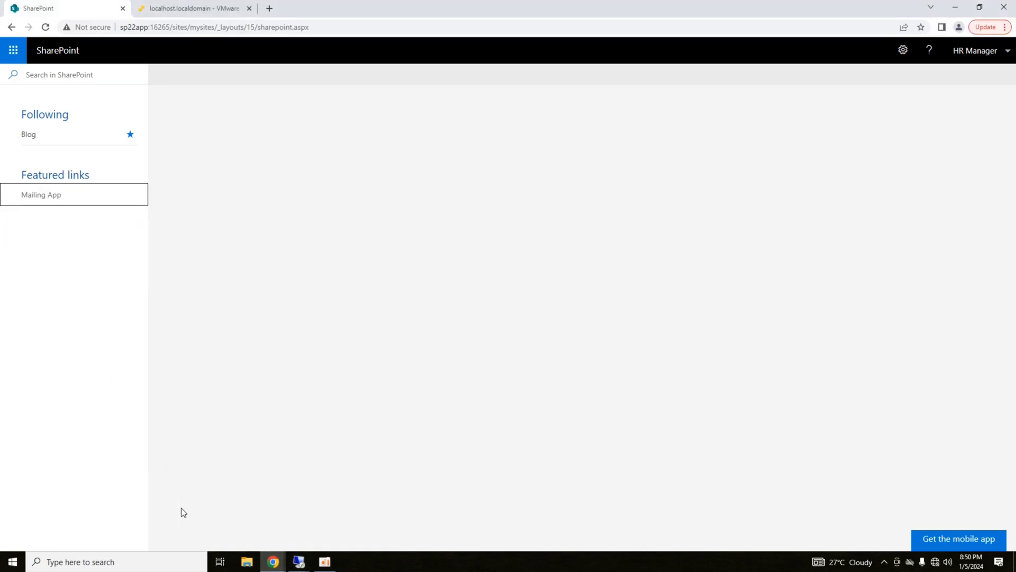
{"action": "mouse_move", "coordinate": [106, 347]}
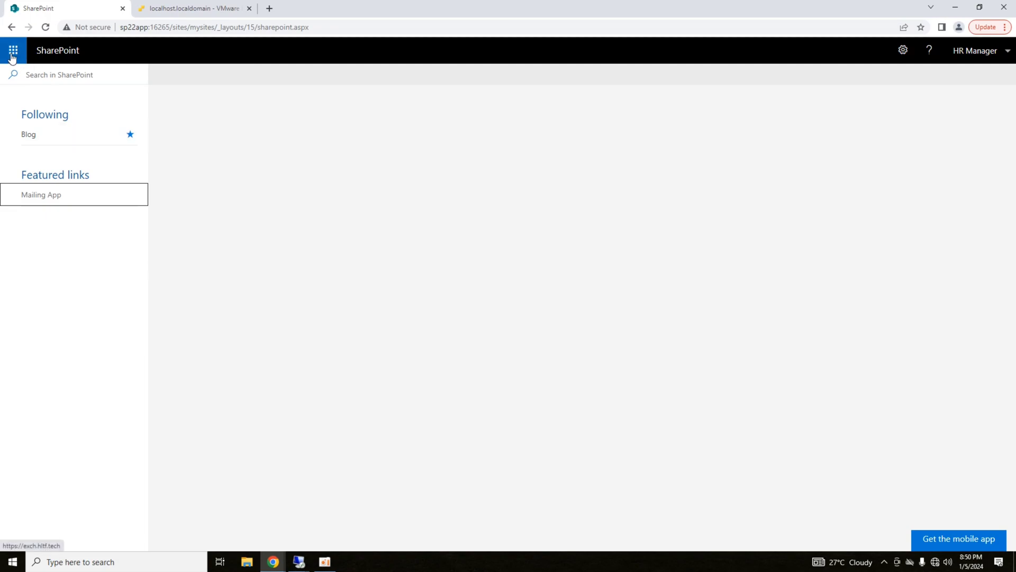
{"action": "left_click", "coordinate": [13, 49]}
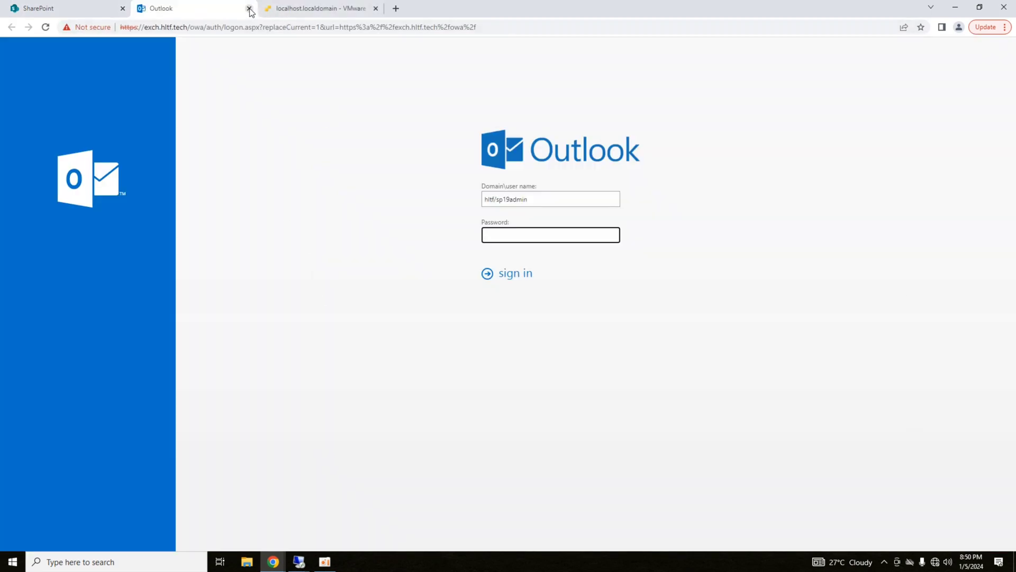
{"action": "left_click", "coordinate": [249, 9]}
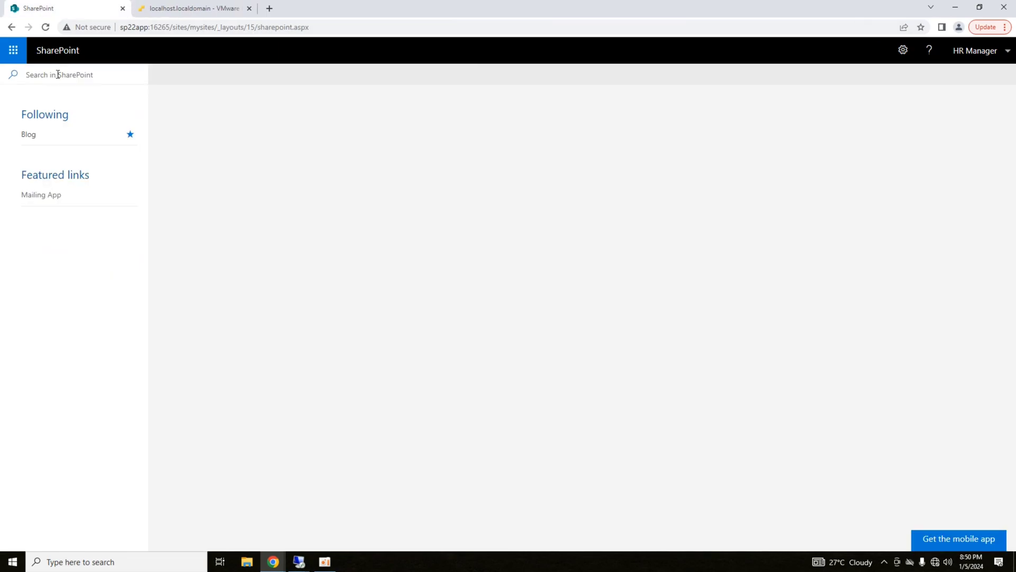
{"action": "left_click", "coordinate": [71, 74]}
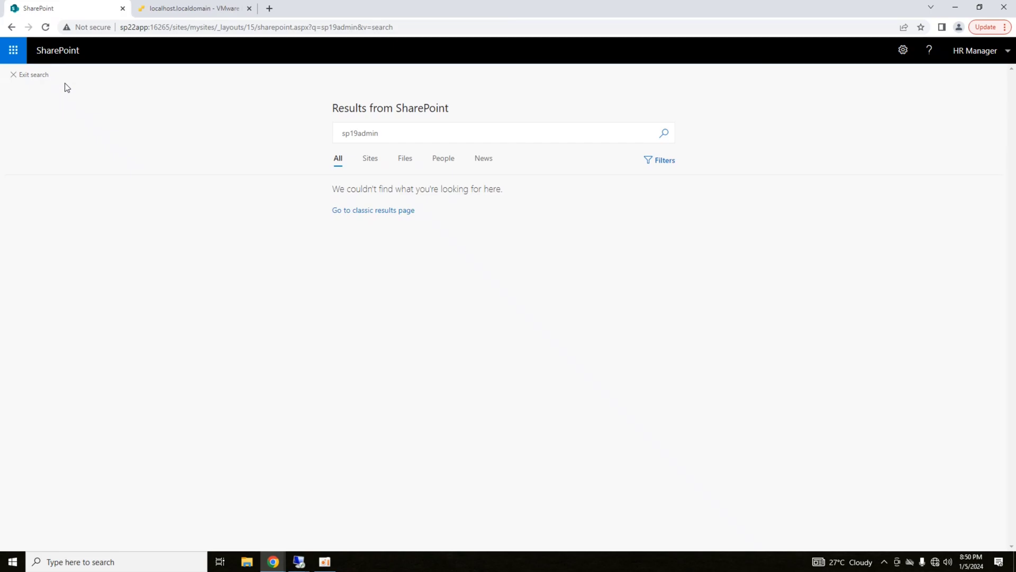
{"action": "left_click", "coordinate": [443, 157]}
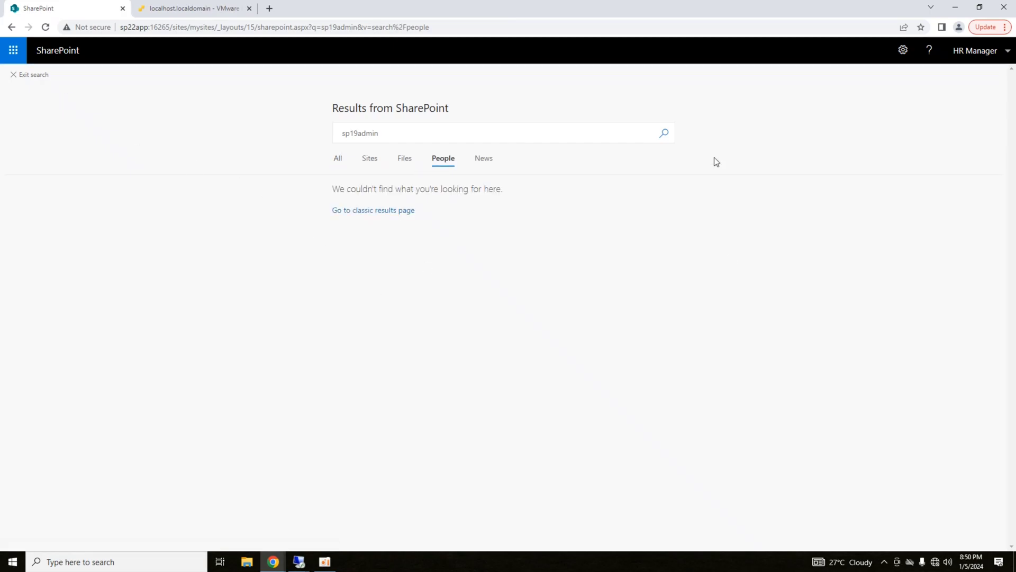
{"action": "mouse_move", "coordinate": [29, 75]}
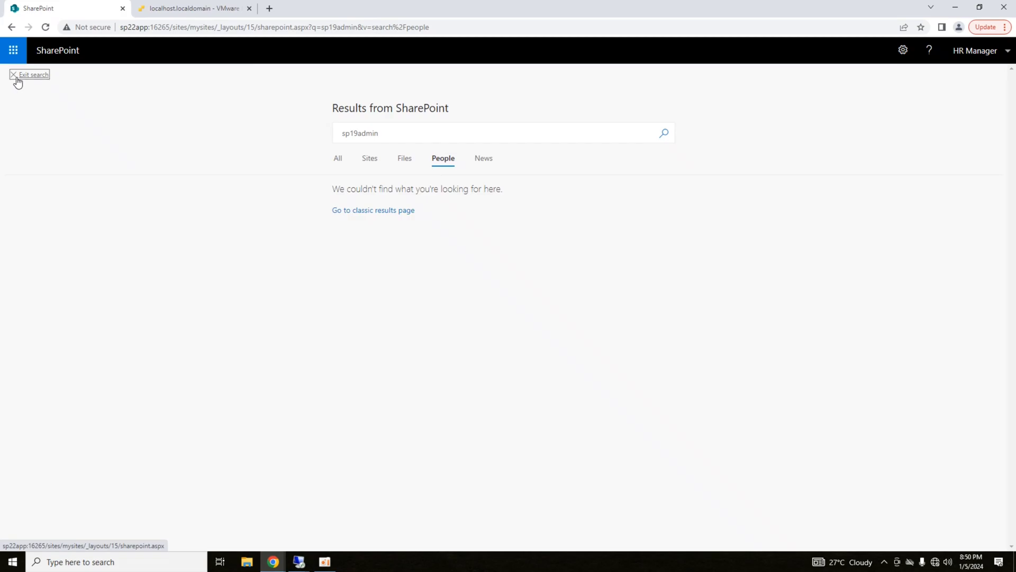
{"action": "left_click", "coordinate": [33, 74]}
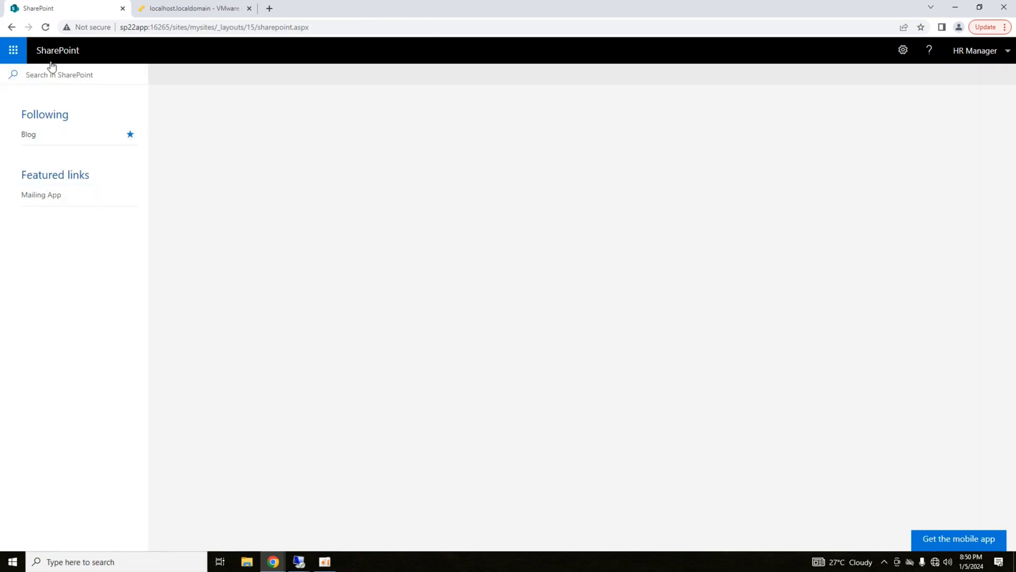
- View the Blog site and switch to the mail inbox showing HR Manager's follow notification
{"action": "left_click", "coordinate": [13, 50]}
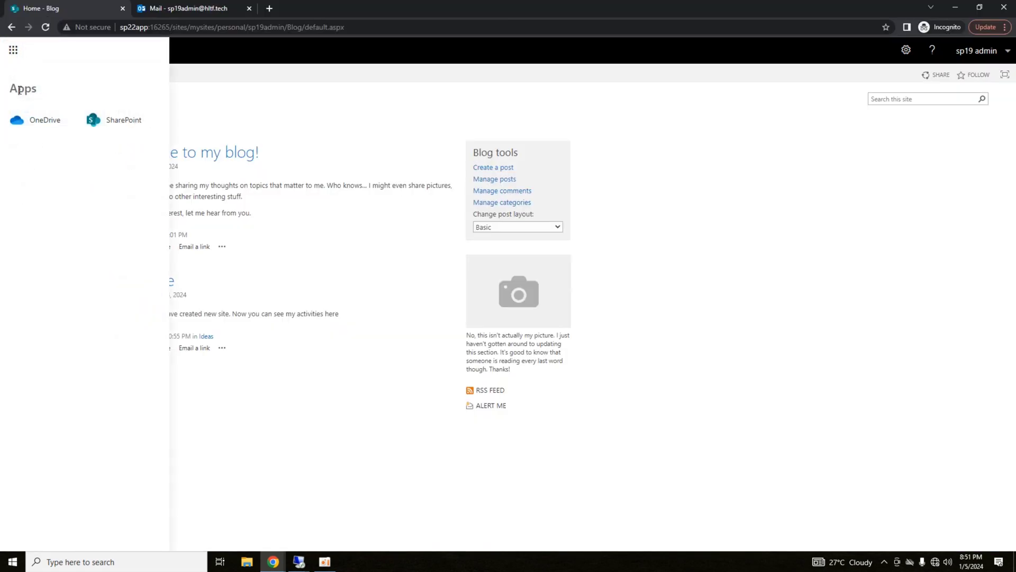
{"action": "left_click", "coordinate": [402, 128]}
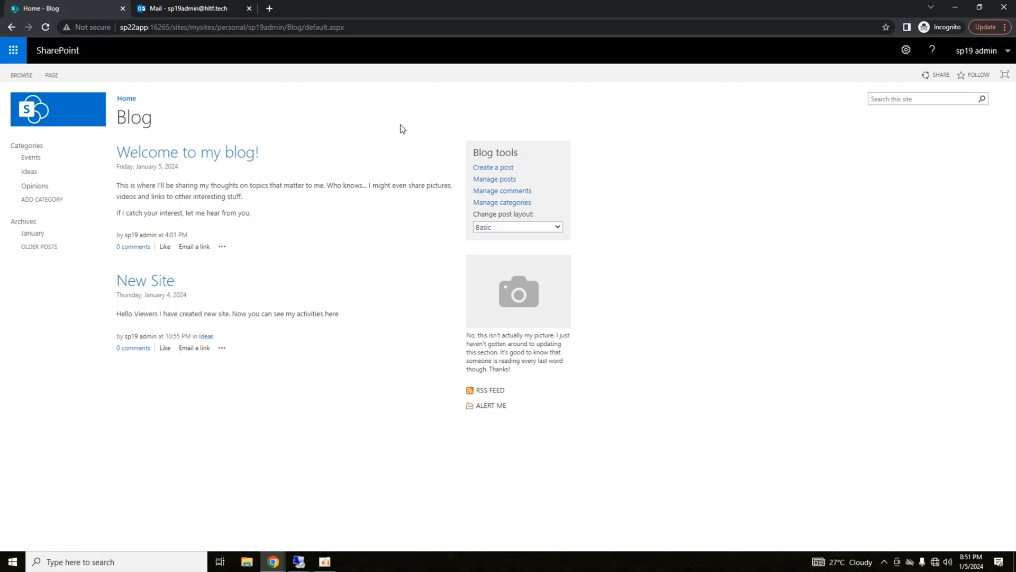
{"action": "left_click", "coordinate": [189, 8]}
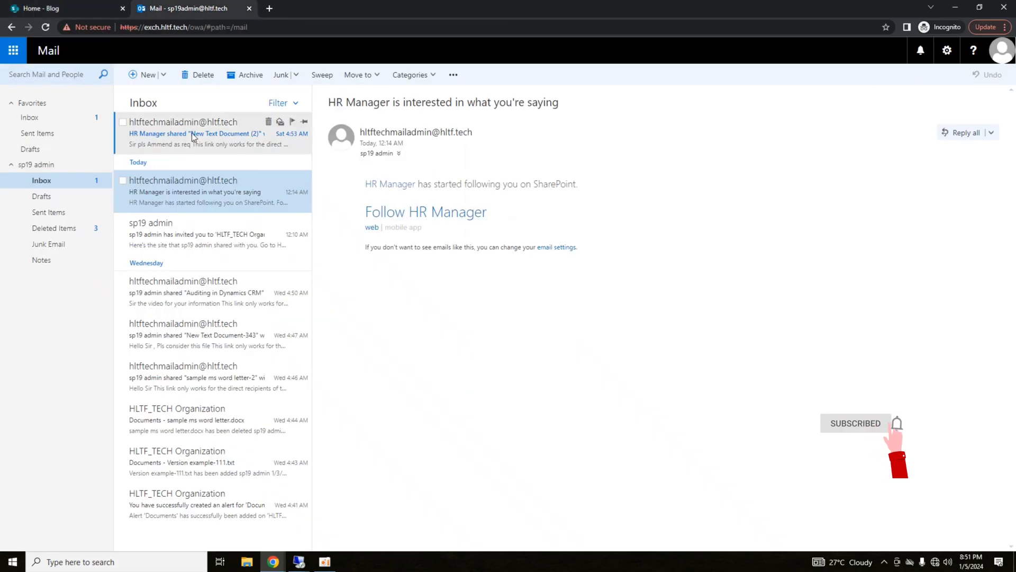